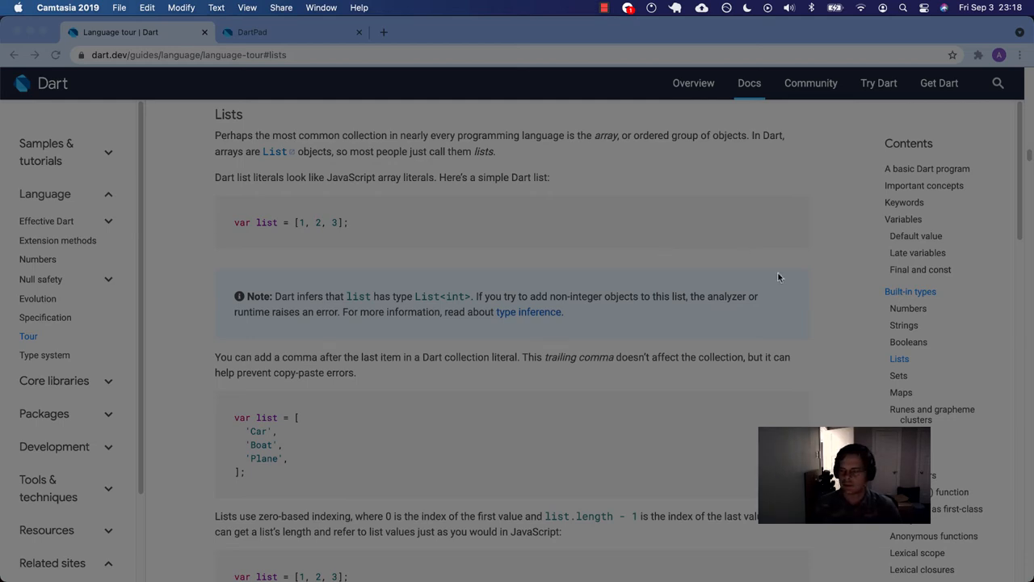
pyautogui.moveTo(653, 270)
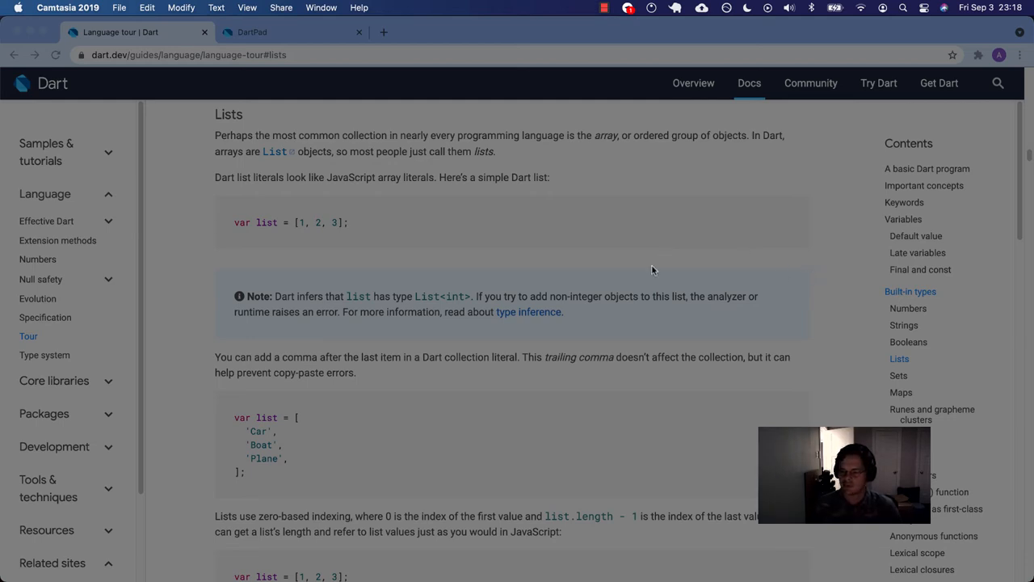
pyautogui.moveTo(200, 230)
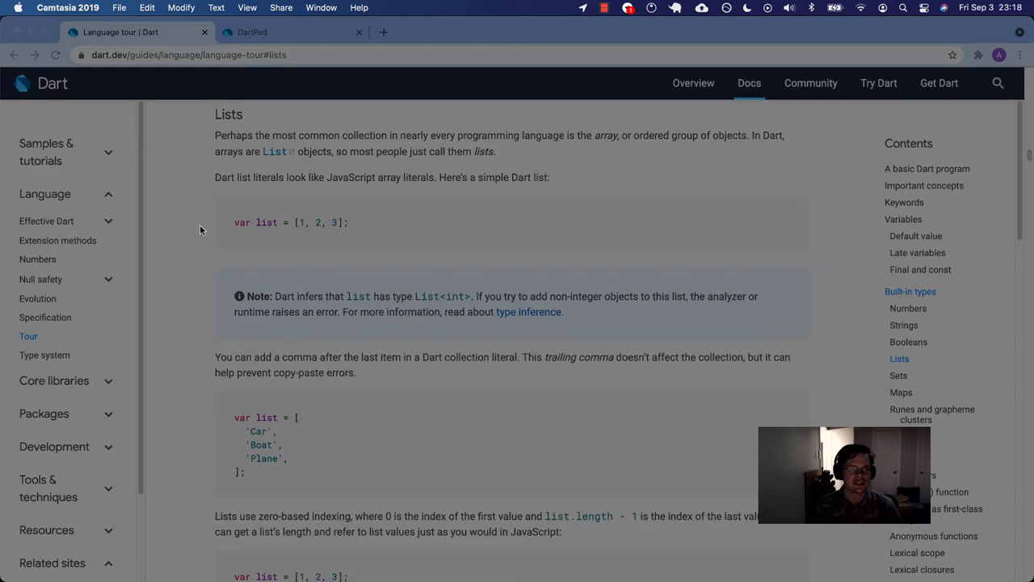
pyautogui.moveTo(200, 179)
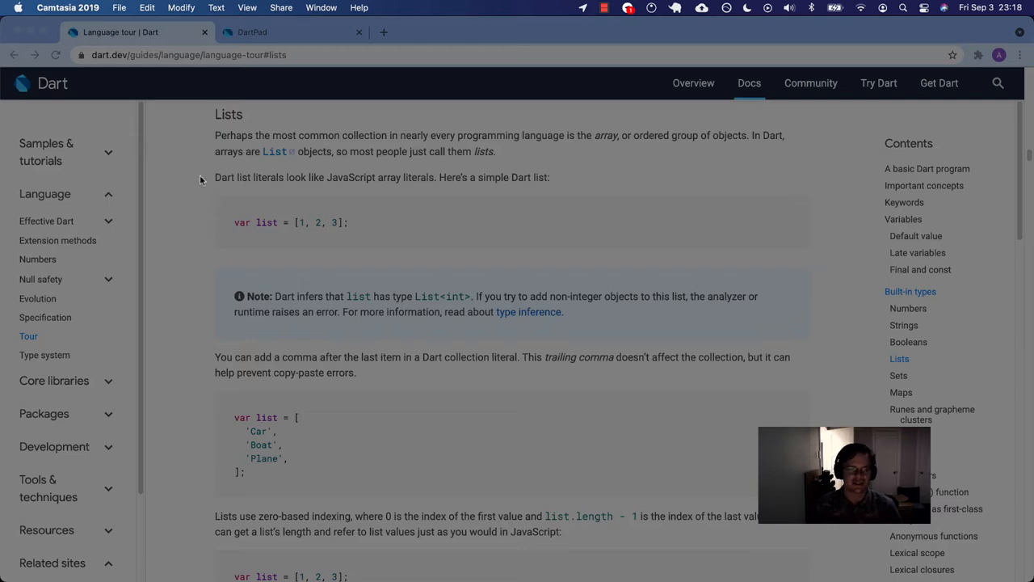
pyautogui.moveTo(203, 150)
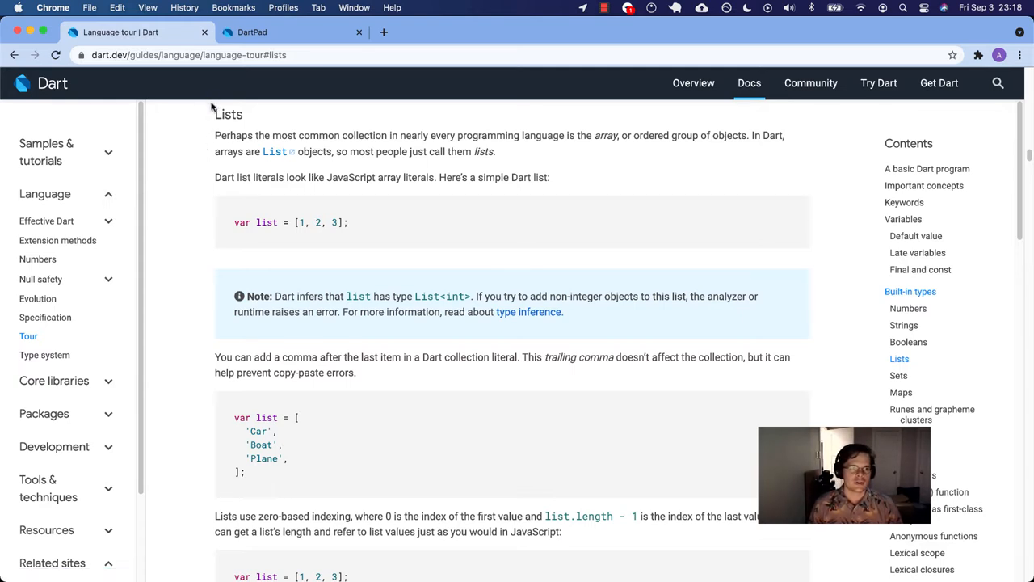
pyautogui.moveTo(230, 113)
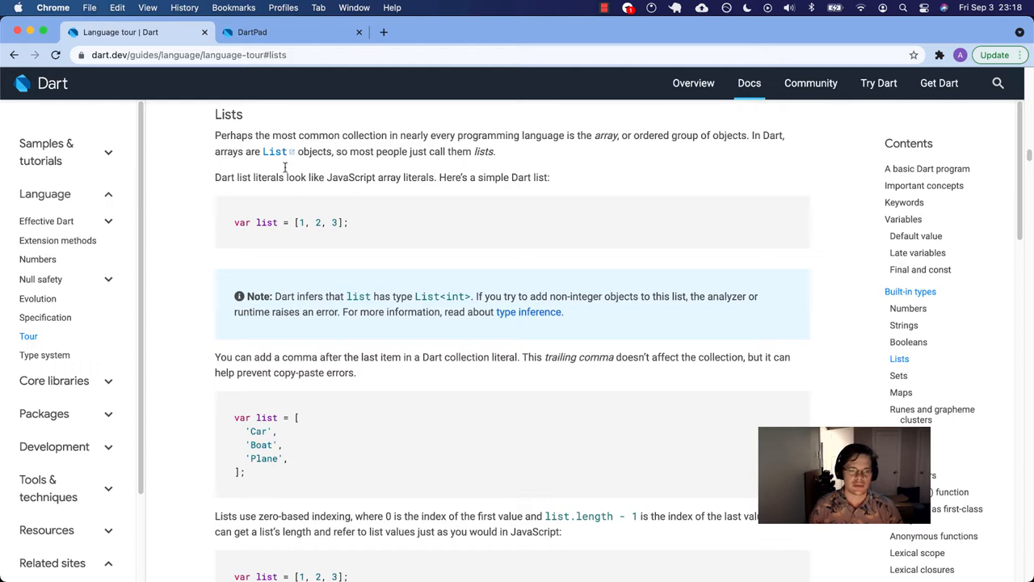
pyautogui.moveTo(230, 225)
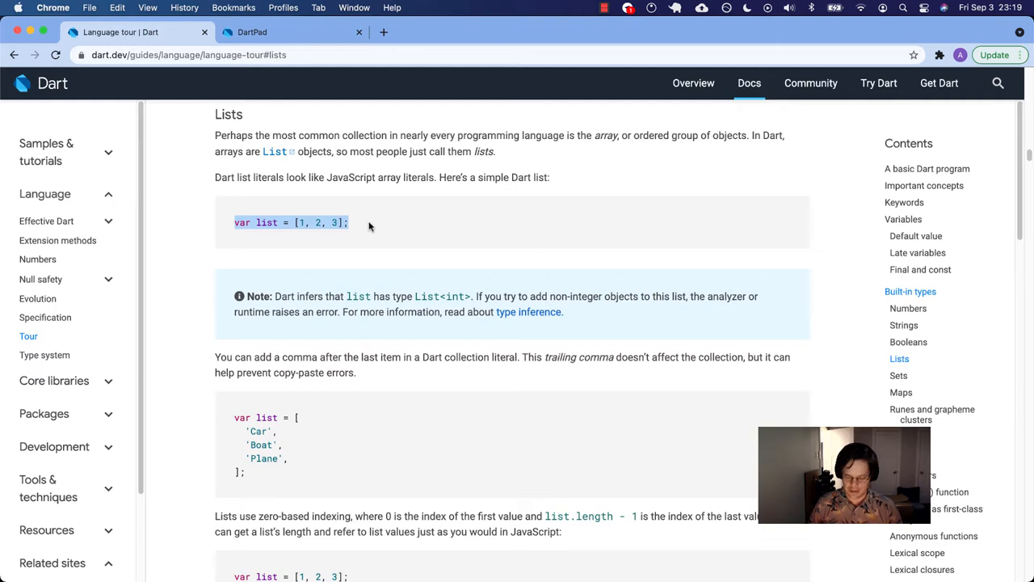
# - Replace the for loop with a list [1, 2, 3] and print(list); giving [1, 2, 3]
pyautogui.click(275, 33)
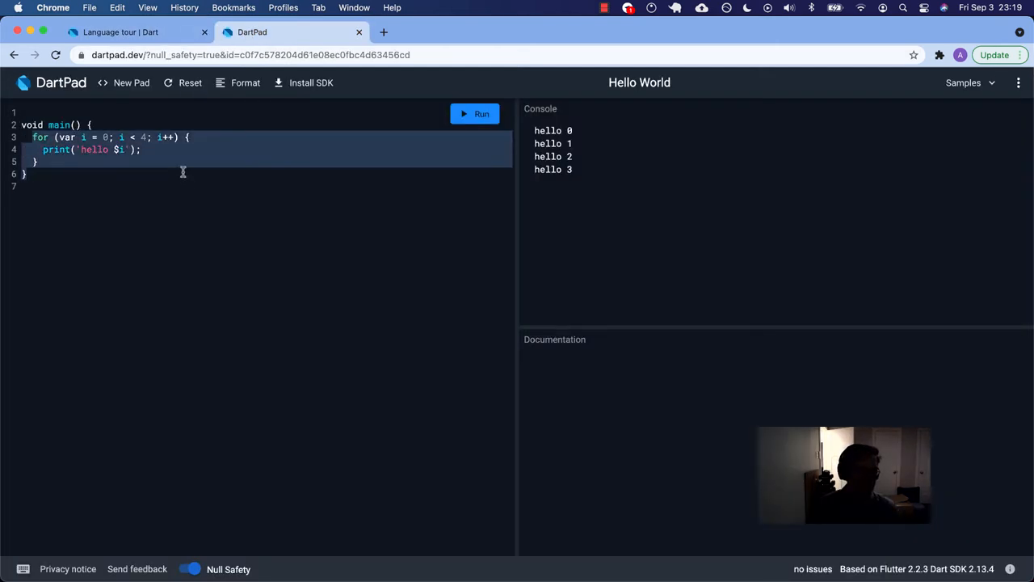
pyautogui.moveTo(116, 173)
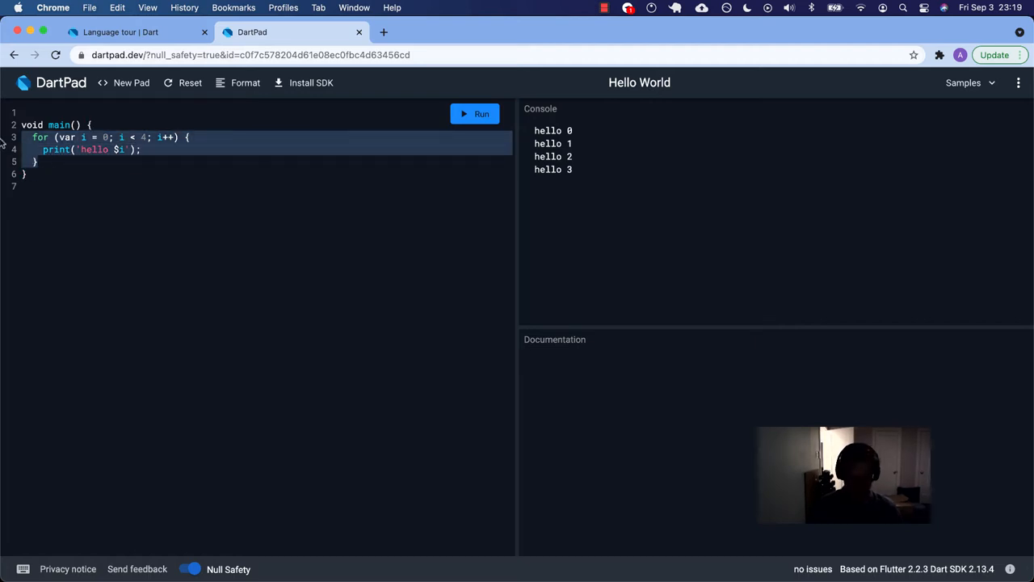
pyautogui.click(246, 82)
pyautogui.write('var list = [1, 2, 3];')
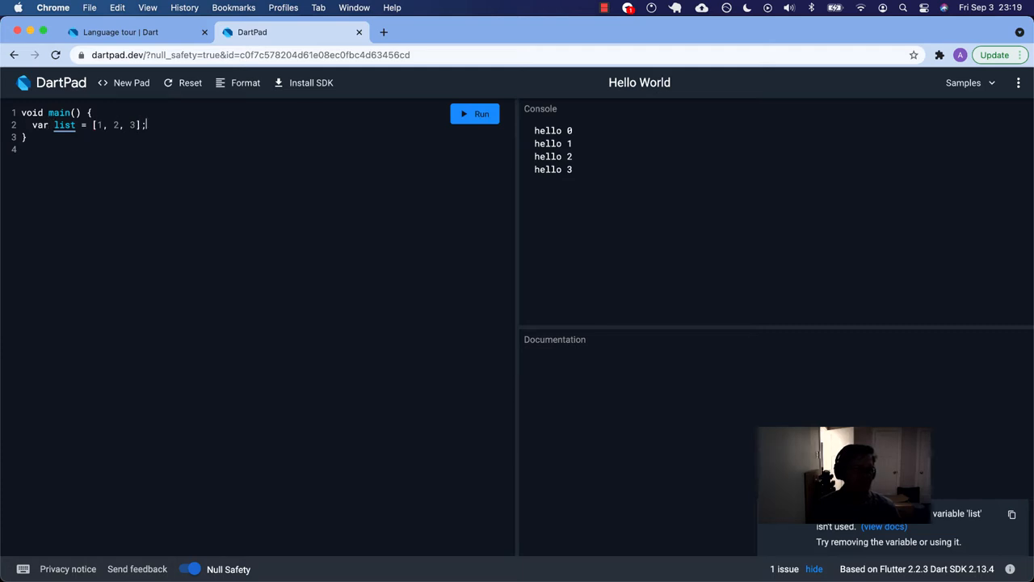
pyautogui.write('print()')
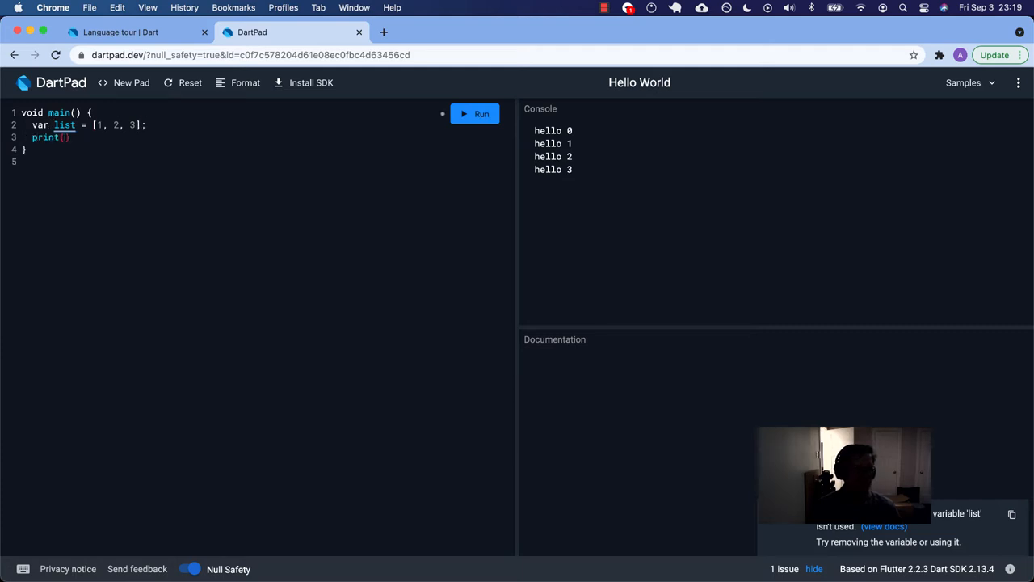
pyautogui.write('list);')
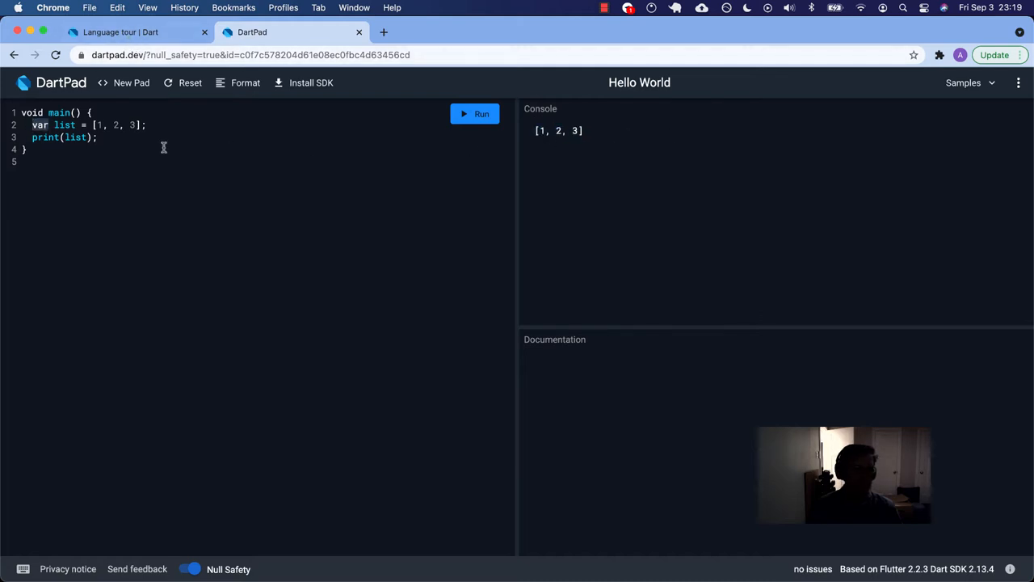
# - Change the declaration keyword from var to Array and then to List
pyautogui.write('Array')
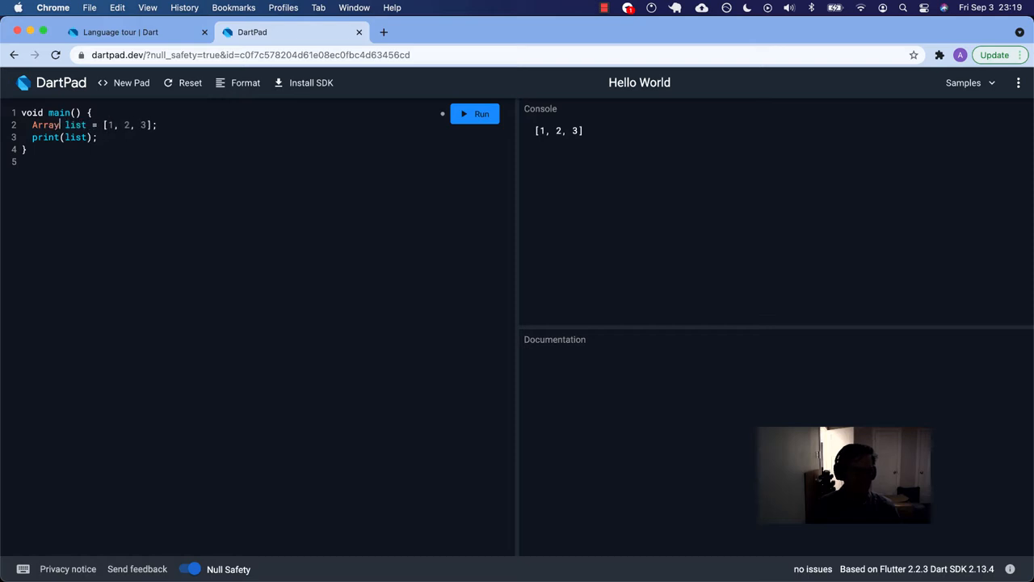
pyautogui.write('List')
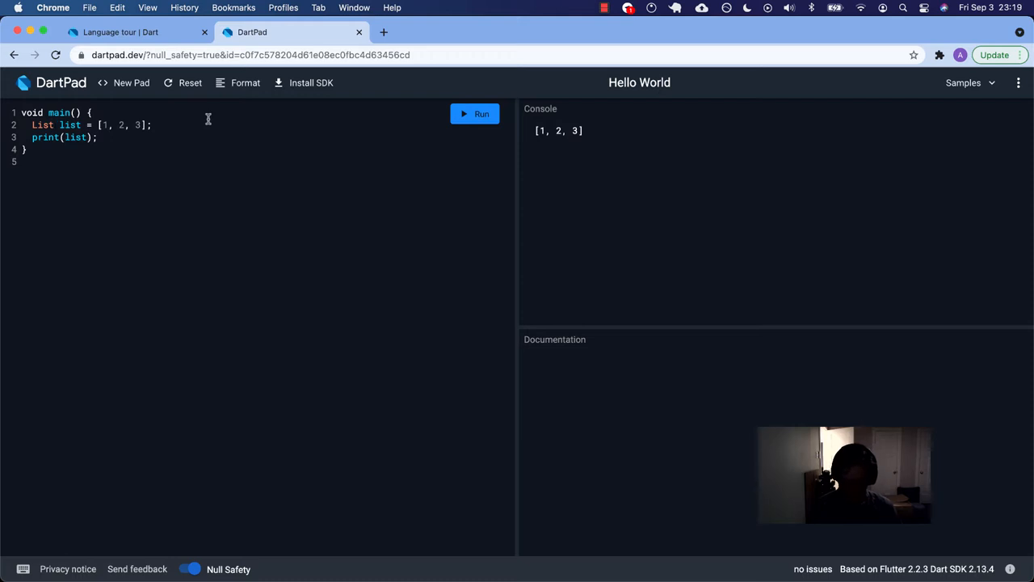
# - Type the list as List<int>, append null to see the compile error, then loosen to List and print [1, 2, 3, null]
pyautogui.write('<Int>')
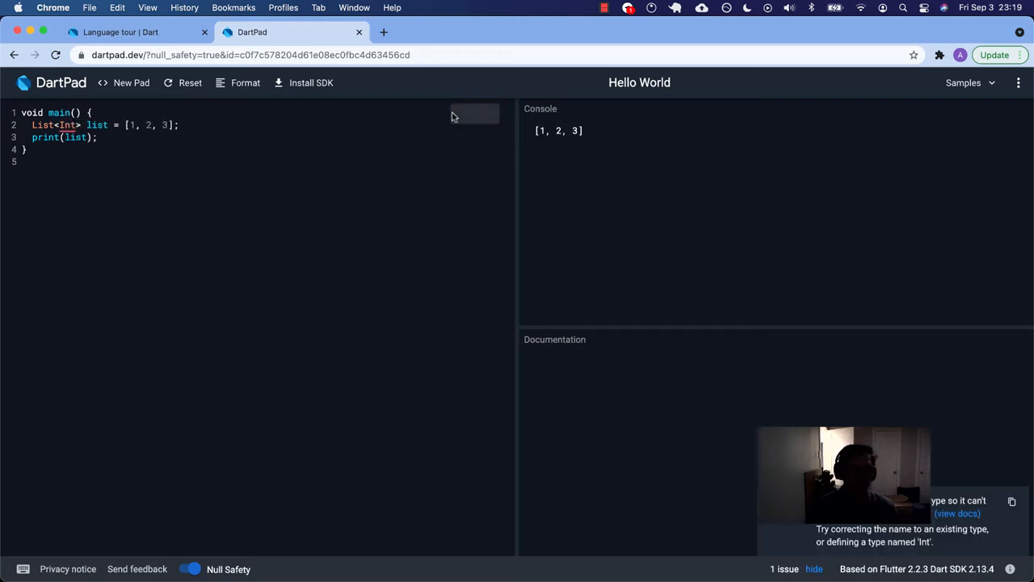
pyautogui.click(475, 113)
pyautogui.write('i')
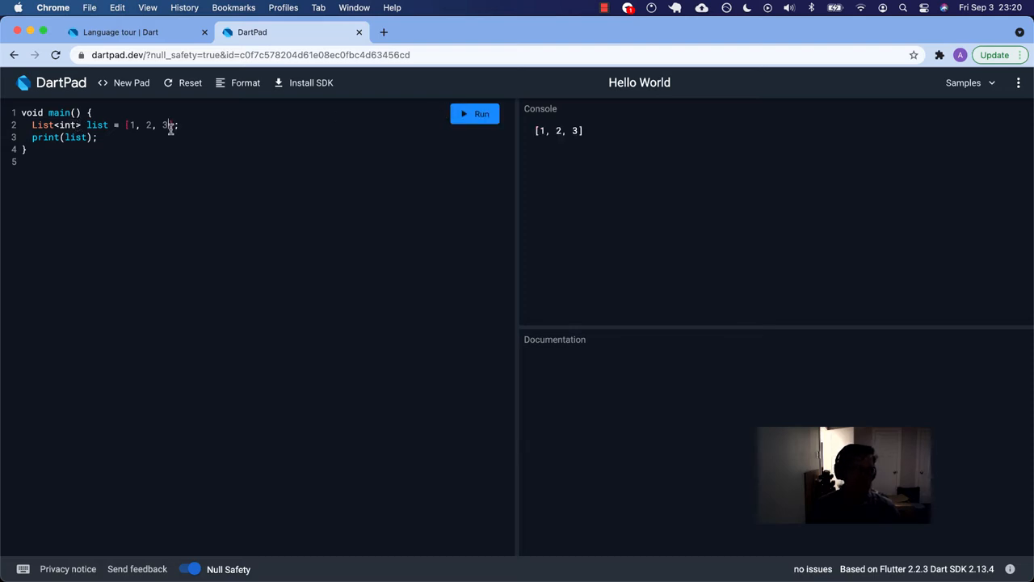
pyautogui.write(', null')
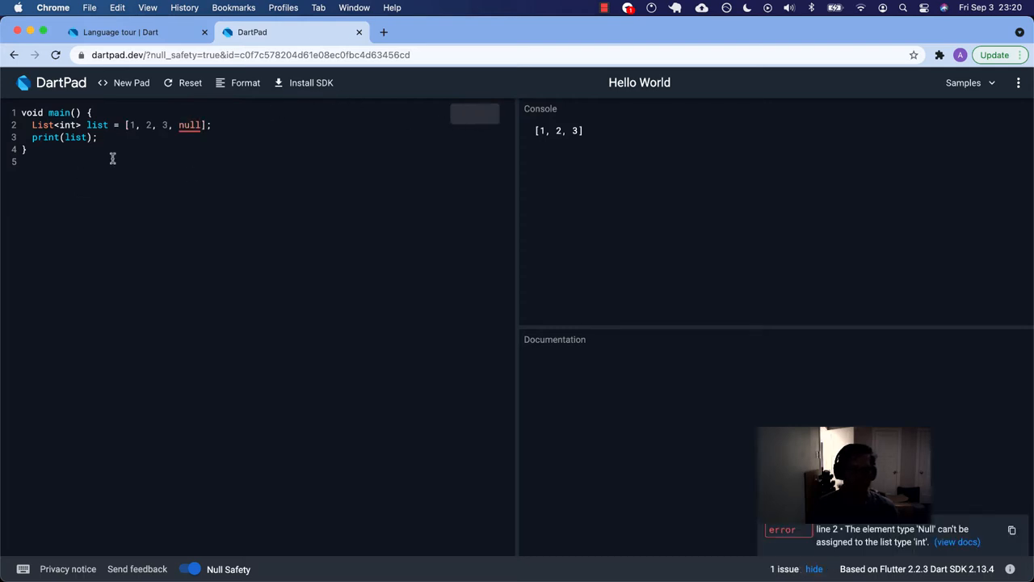
pyautogui.click(475, 113)
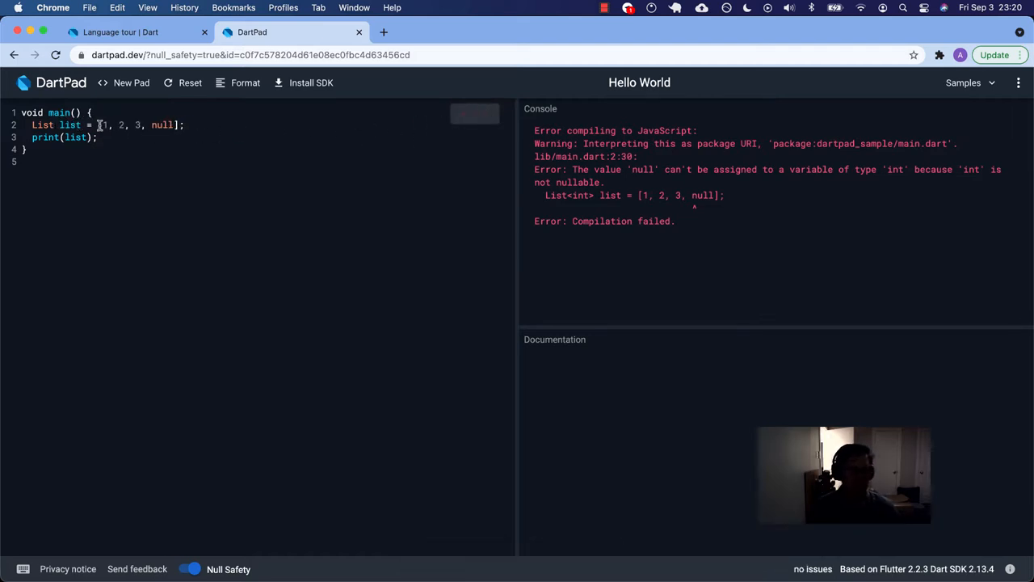
pyautogui.click(475, 113)
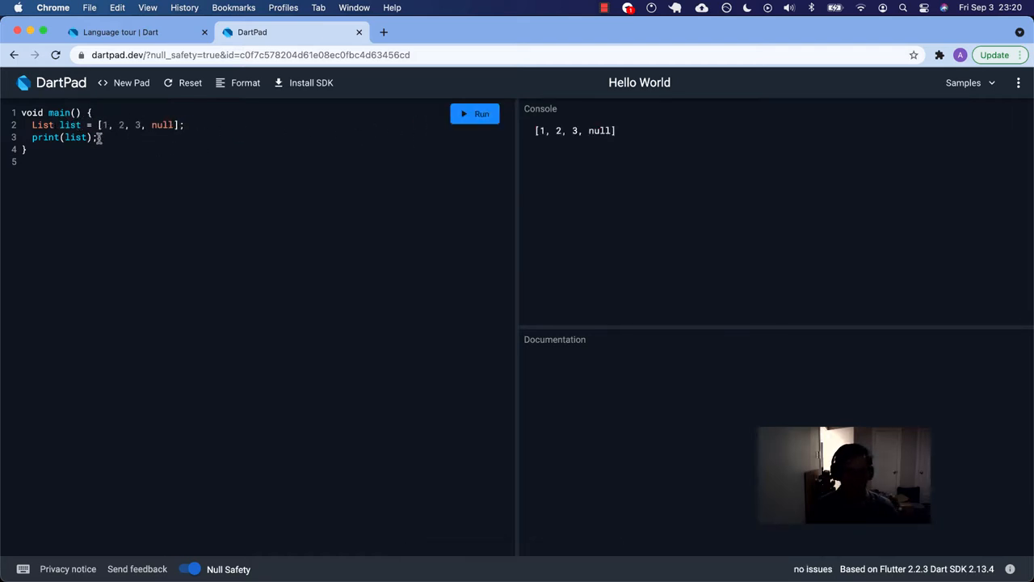
# - Return to the tour's Lists introduction, highlight 'ordered', then go back to DartPad
pyautogui.click(130, 34)
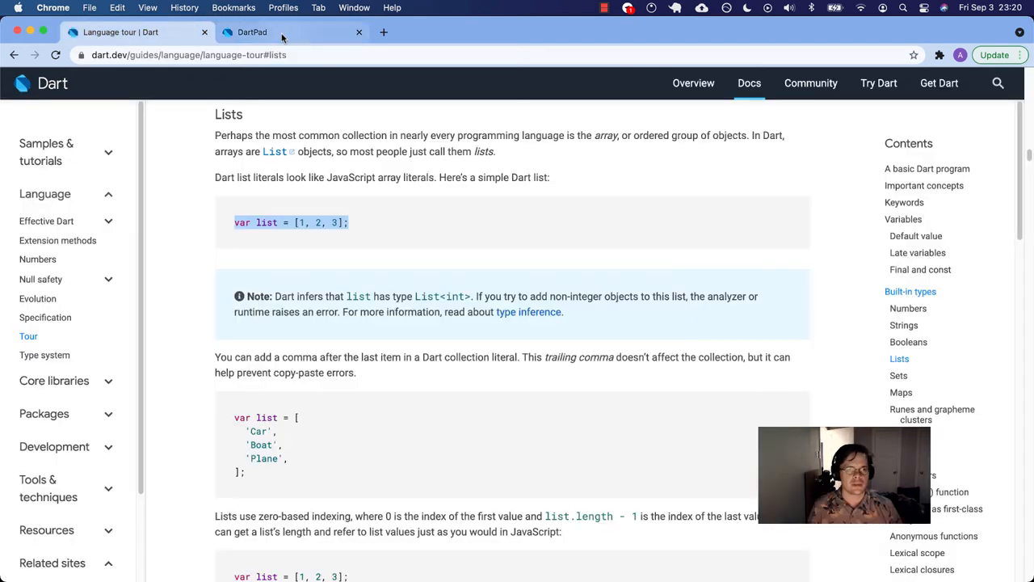
pyautogui.doubleClick(649, 136)
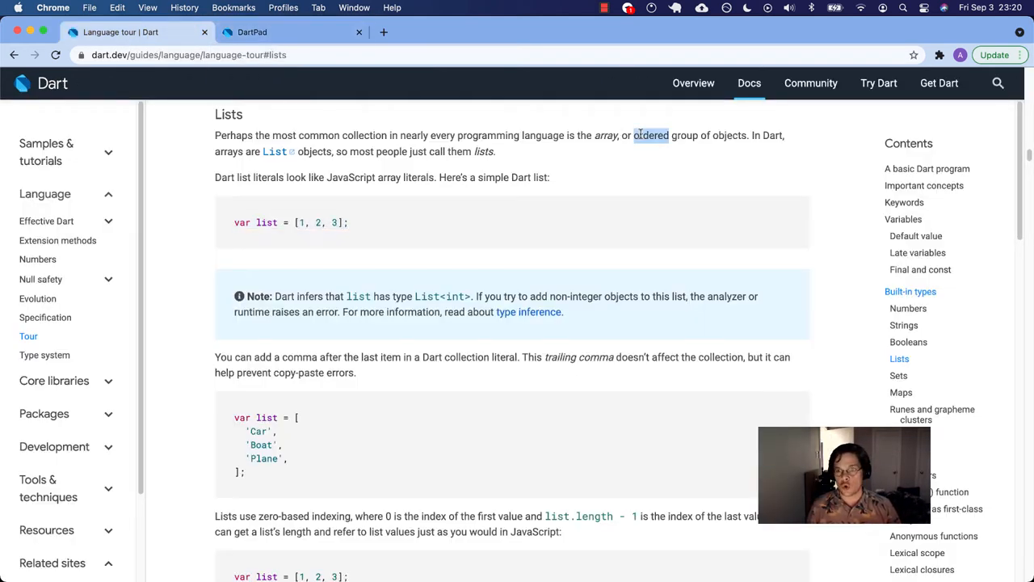
pyautogui.click(274, 32)
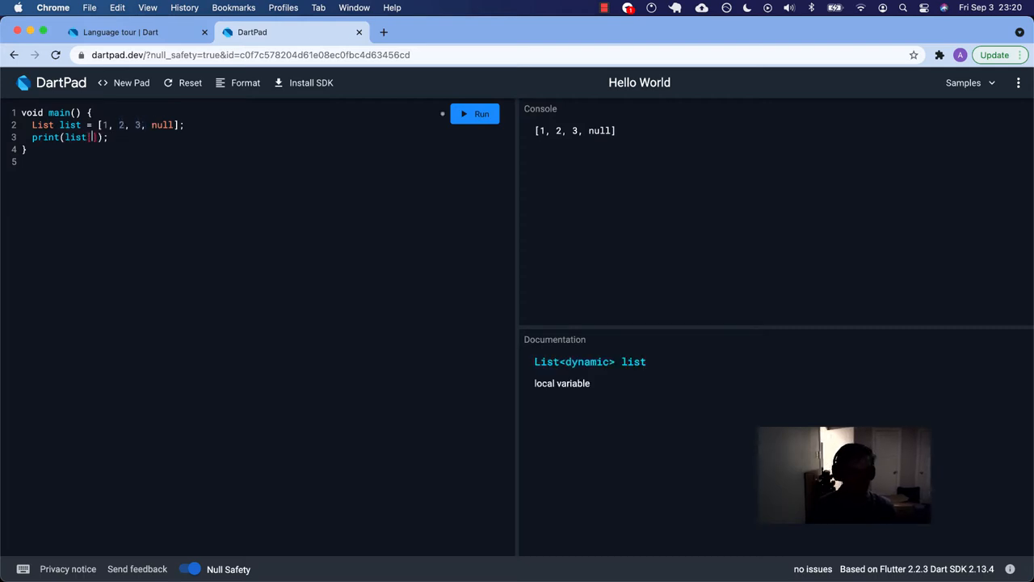
# - Print list[1], outputting 2, then return to the language tour
pyautogui.write('[1]')
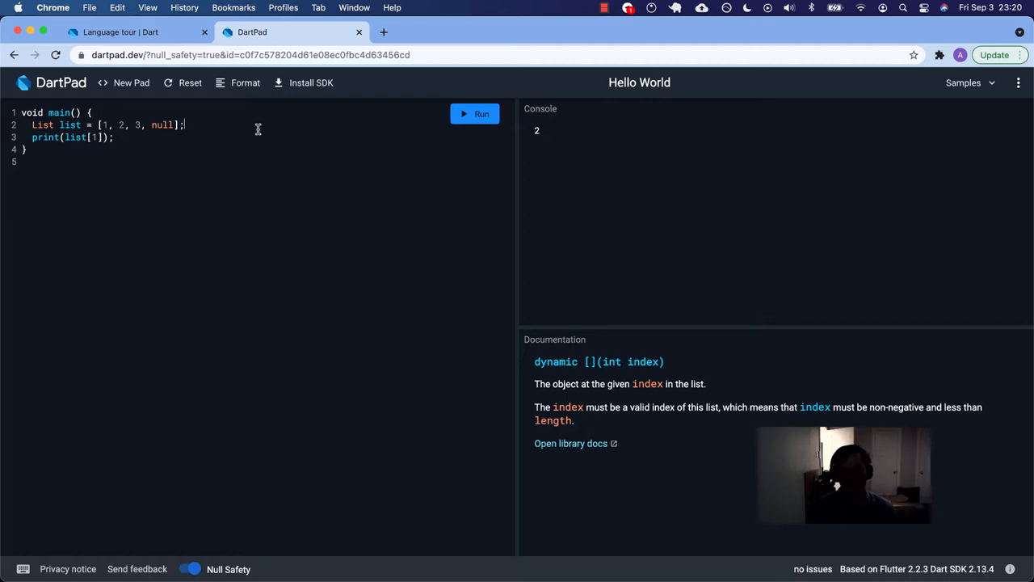
pyautogui.click(121, 32)
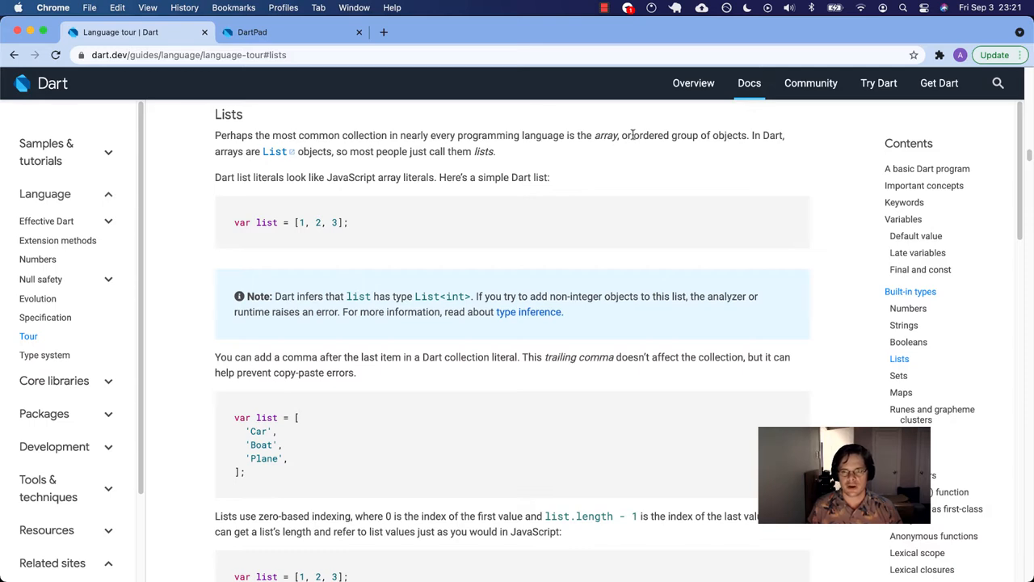
# - Review the Lists notes on type inference and trailing commas, then switch back to DartPad
pyautogui.moveTo(633, 136); pyautogui.dragTo(747, 136)
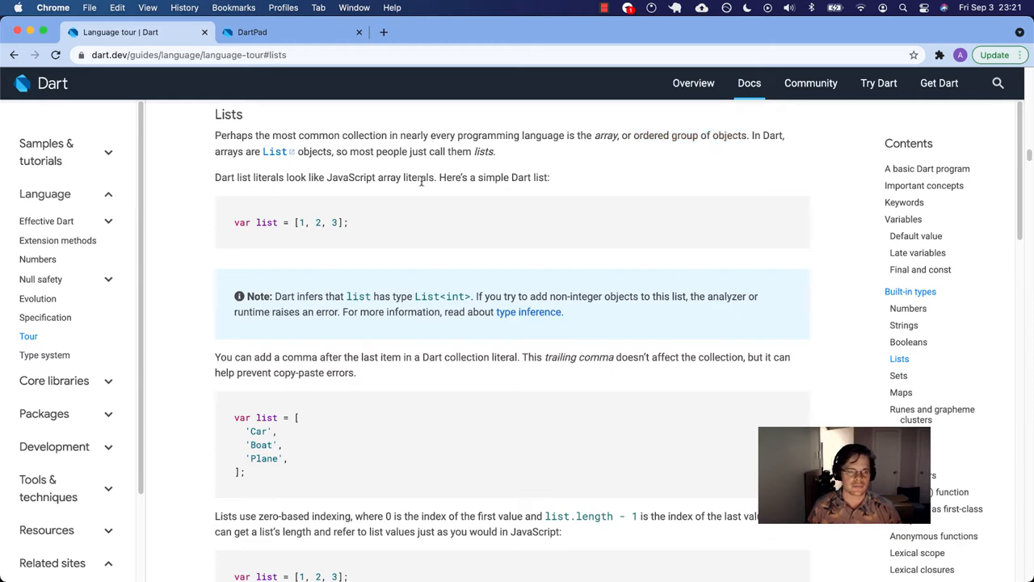
pyautogui.scroll(-3)
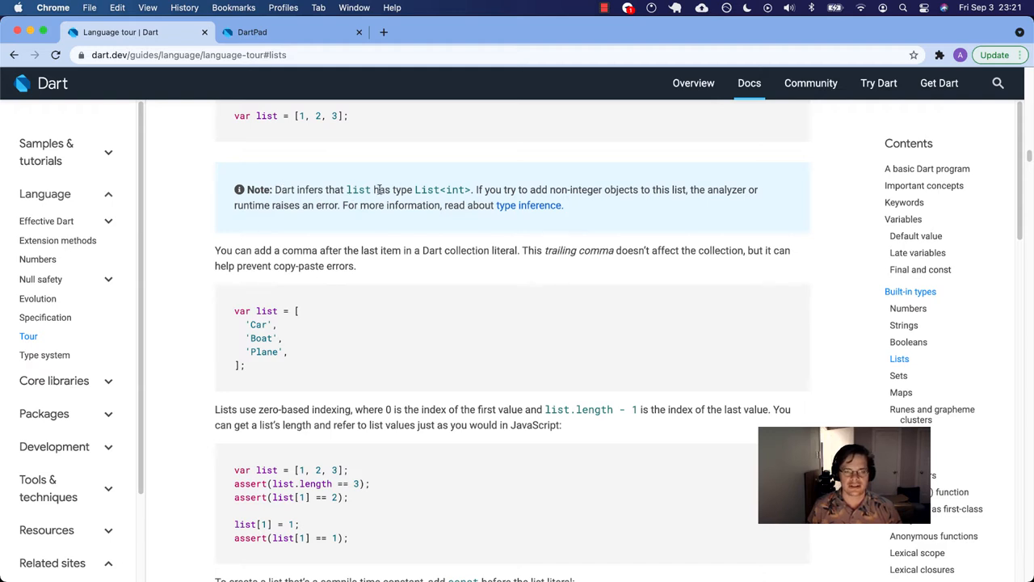
pyautogui.doubleClick(446, 189)
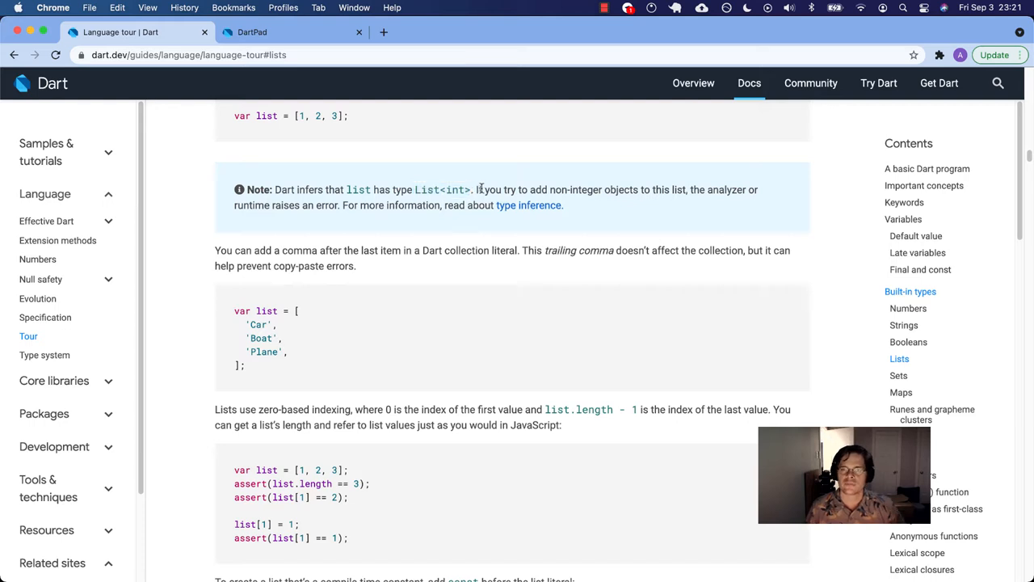
pyautogui.moveTo(539, 189)
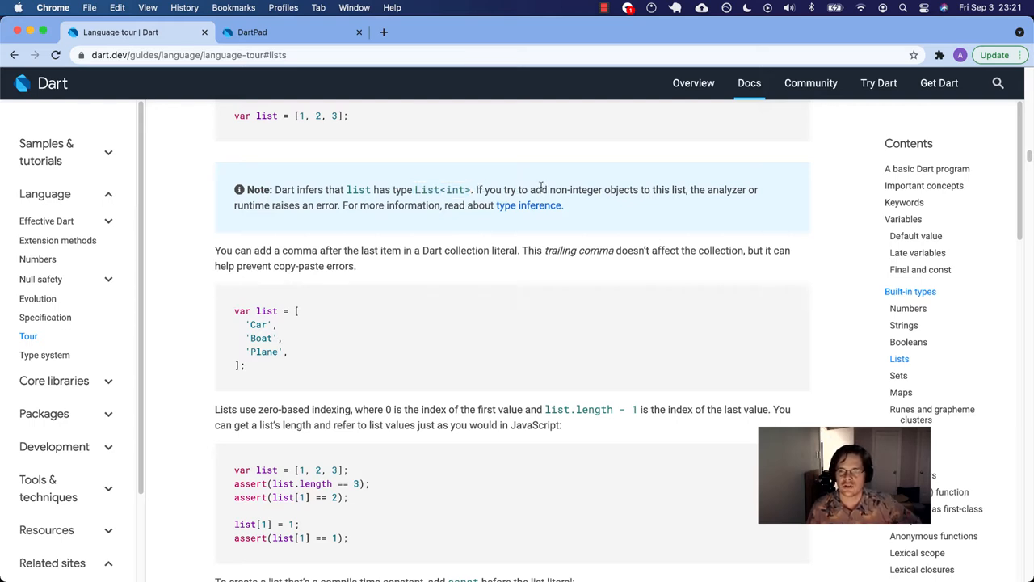
pyautogui.moveTo(557, 186)
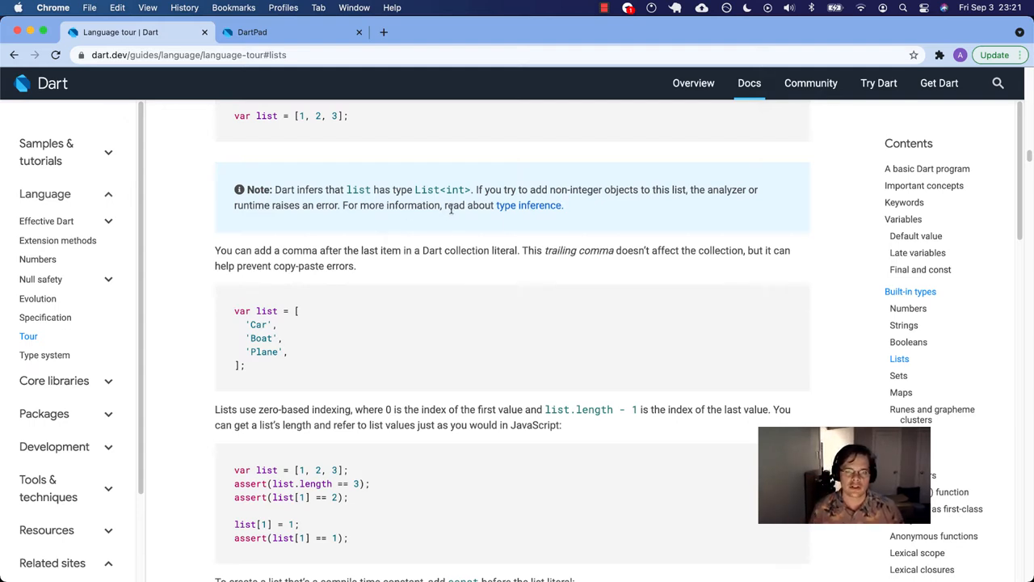
pyautogui.moveTo(330, 184)
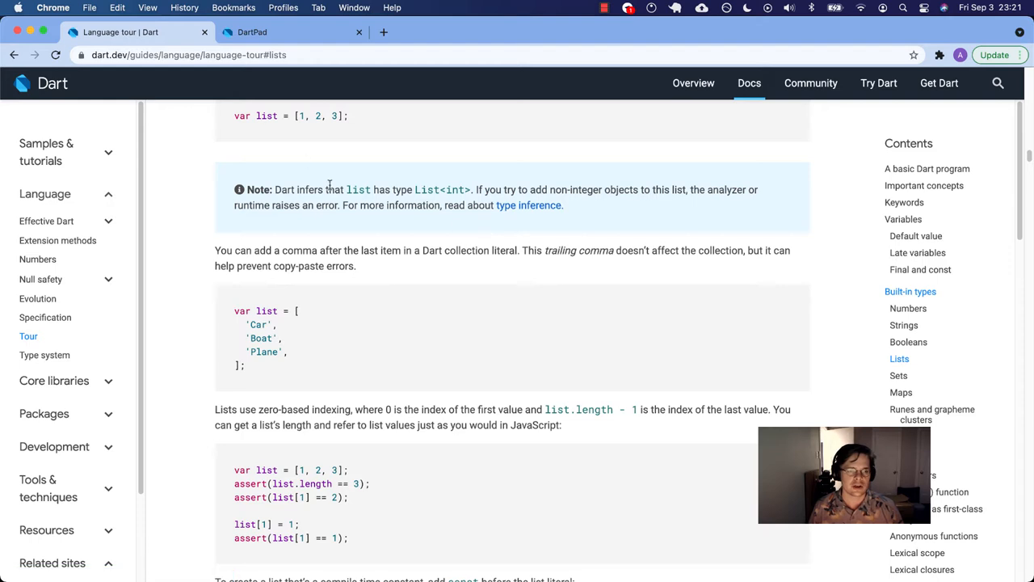
pyautogui.moveTo(237, 245)
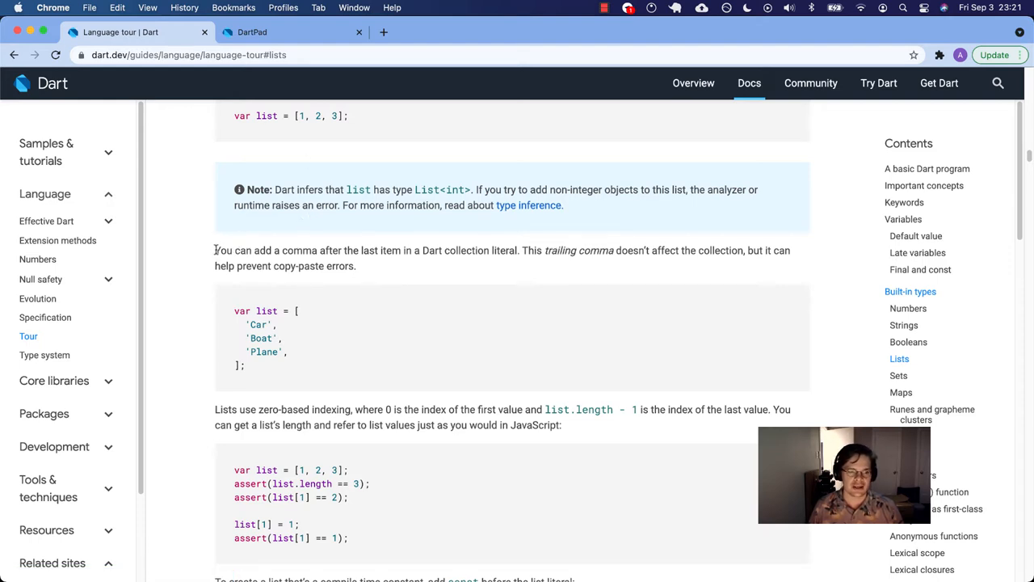
pyautogui.moveTo(396, 249)
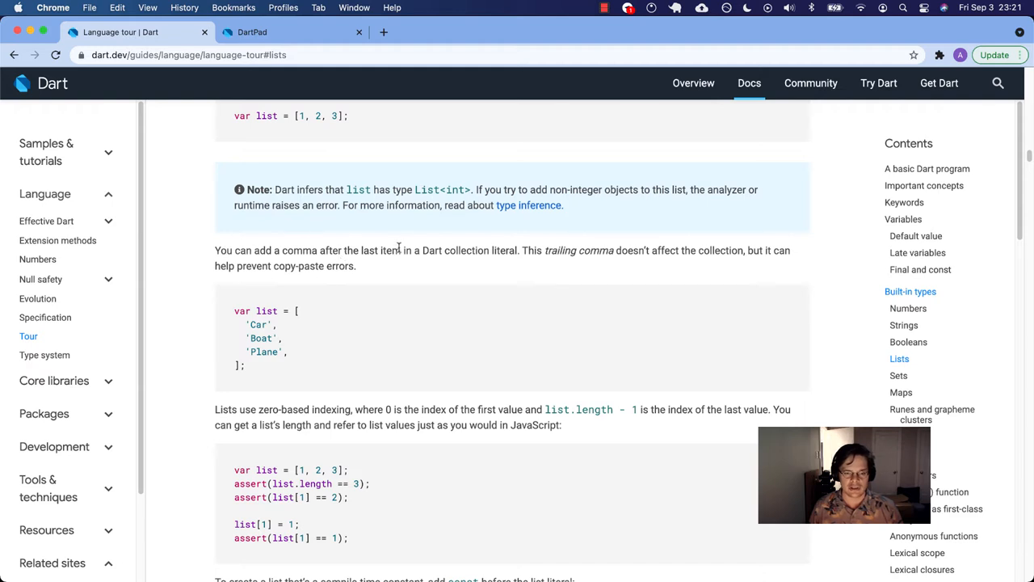
pyautogui.click(275, 32)
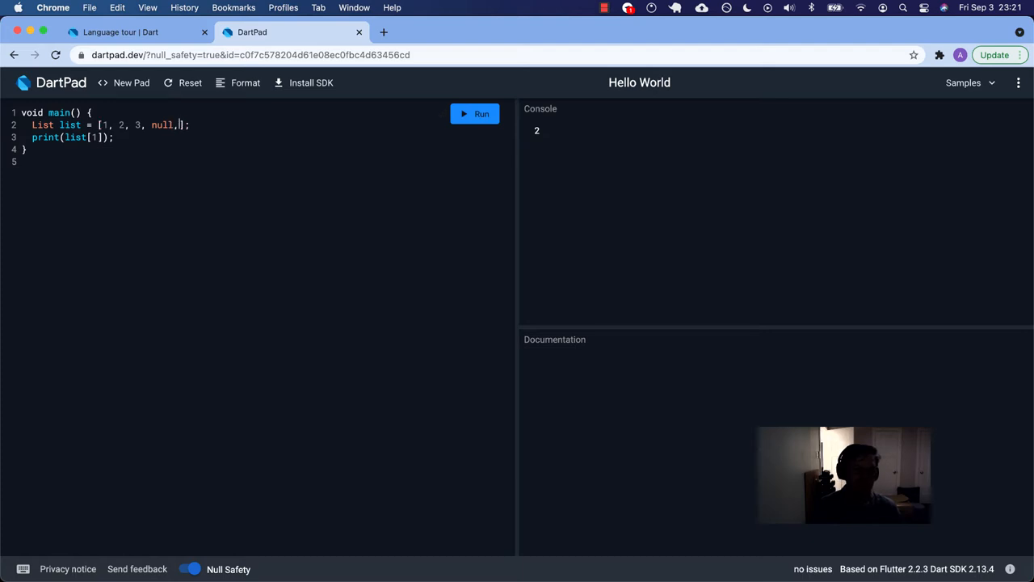
# - Split the list literal so 1, 2, 3 and null sit one per line with a trailing comma
pyautogui.click(246, 83)
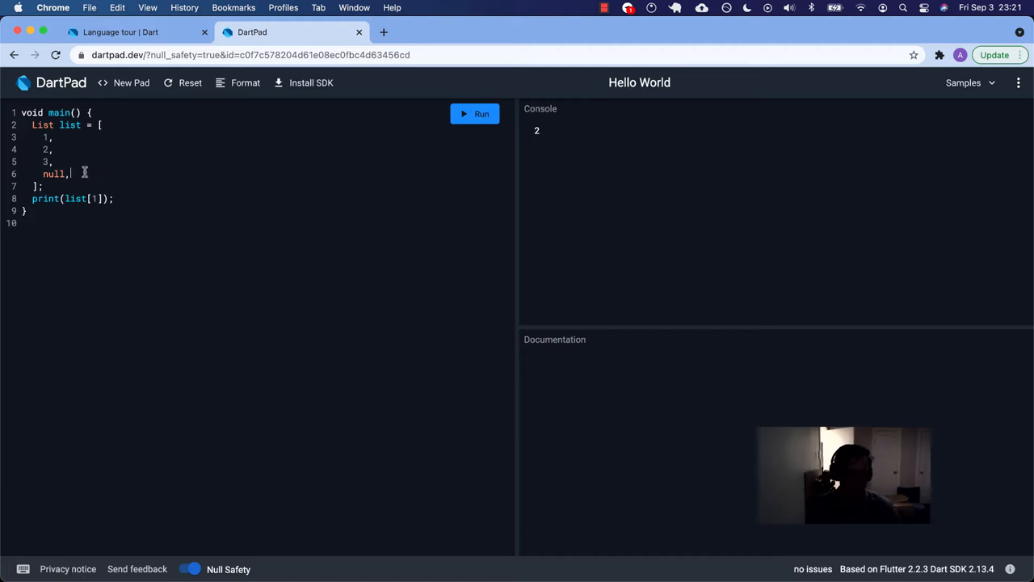
pyautogui.moveTo(129, 154)
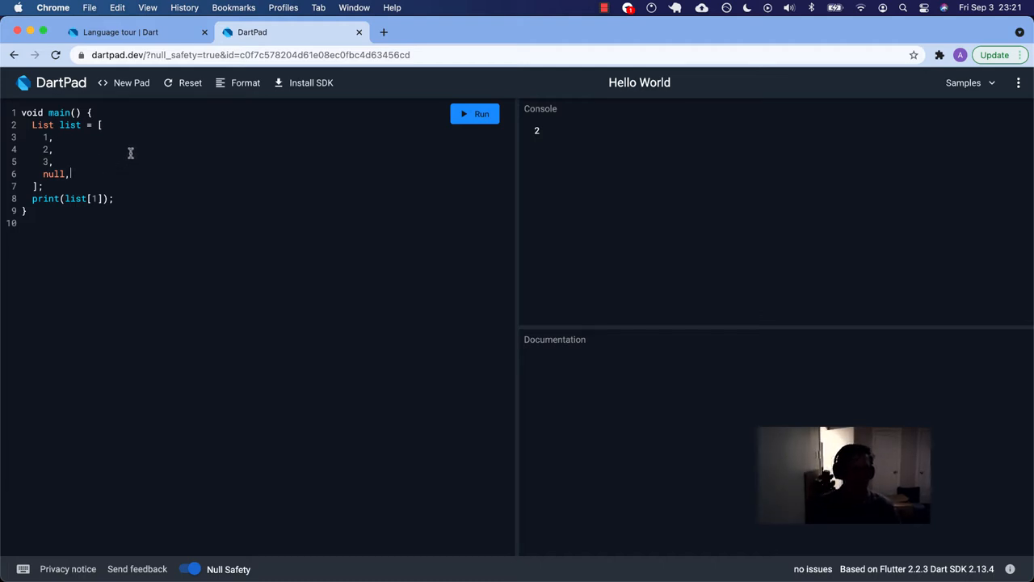
pyautogui.moveTo(42, 136); pyautogui.dragTo(73, 174)
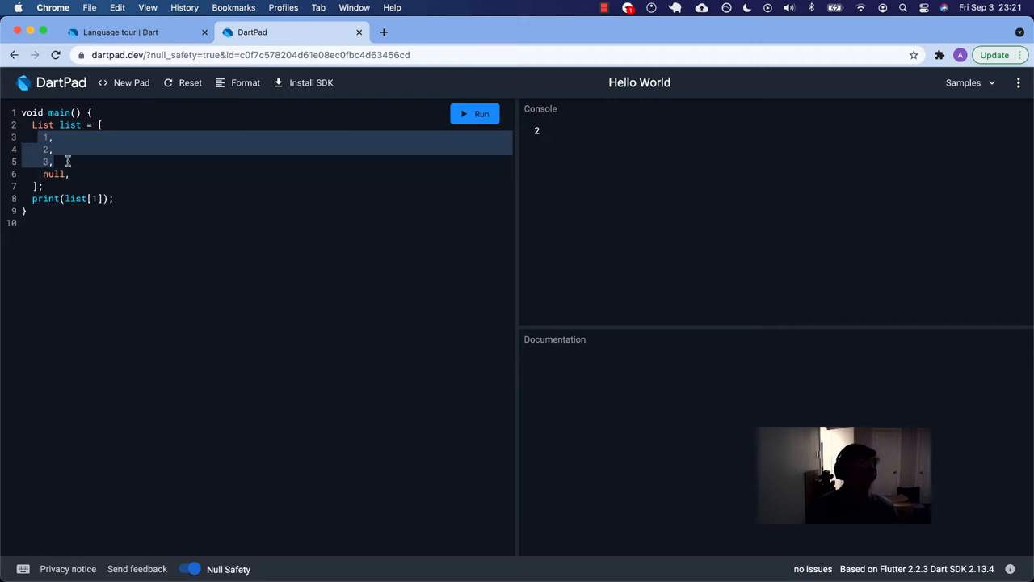
pyautogui.click(74, 174)
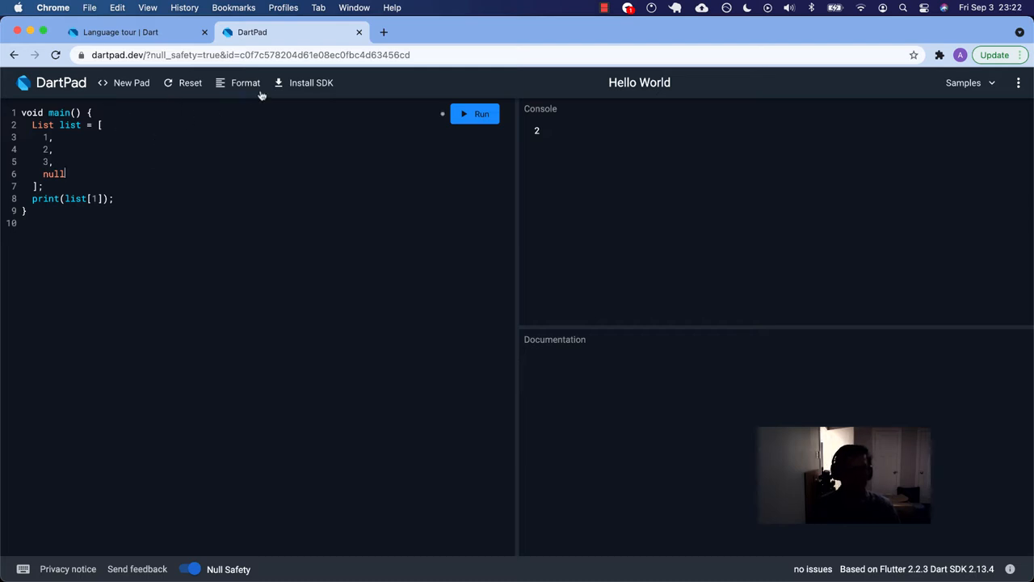
pyautogui.click(245, 83)
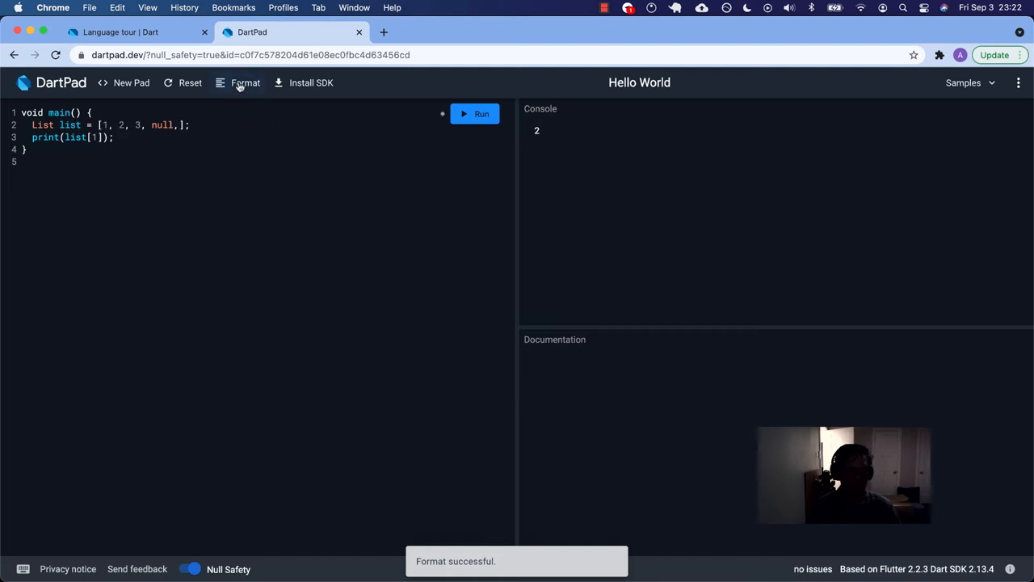
pyautogui.click(245, 83)
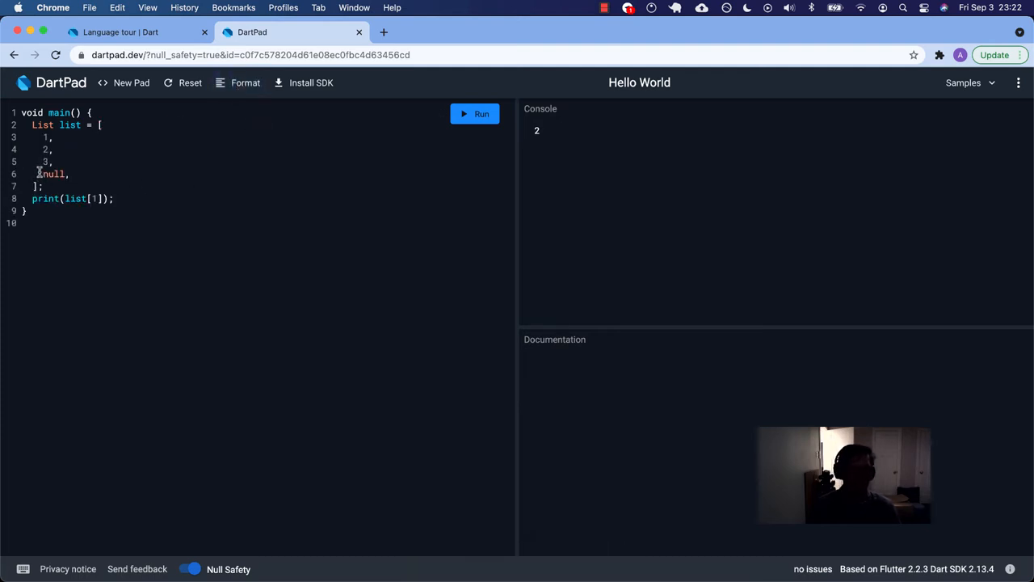
pyautogui.moveTo(45, 137); pyautogui.dragTo(52, 162)
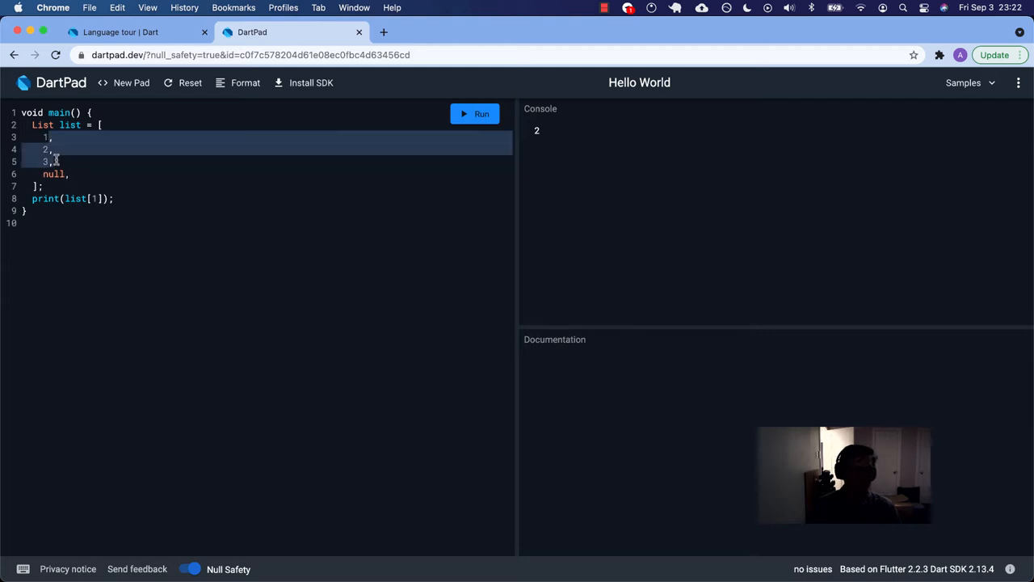
# - Add 'hello' and 90.0 on new lines in the list, then return to the language tour
pyautogui.click(71, 175)
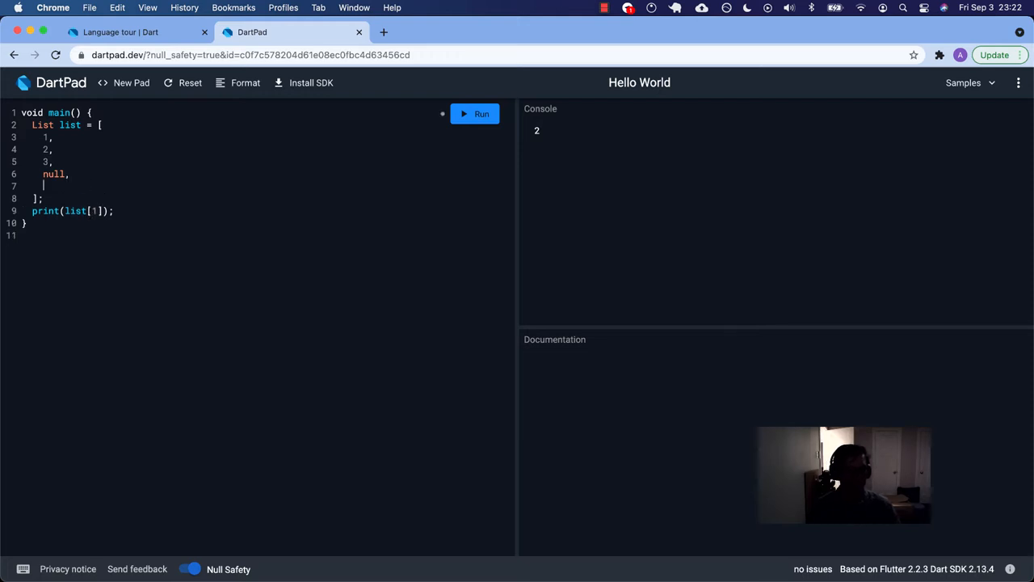
pyautogui.write("'hello'")
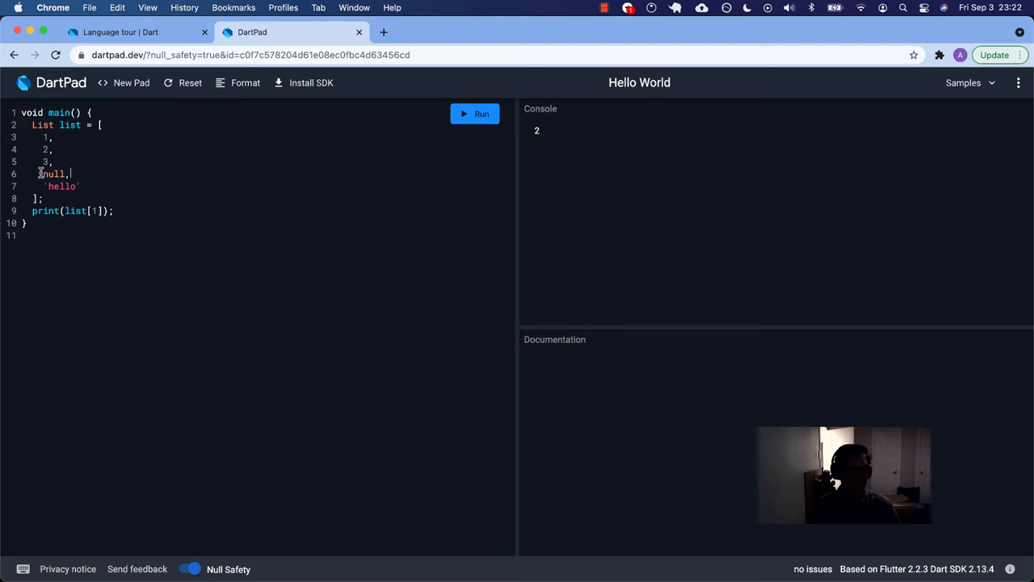
pyautogui.press('Backspace')
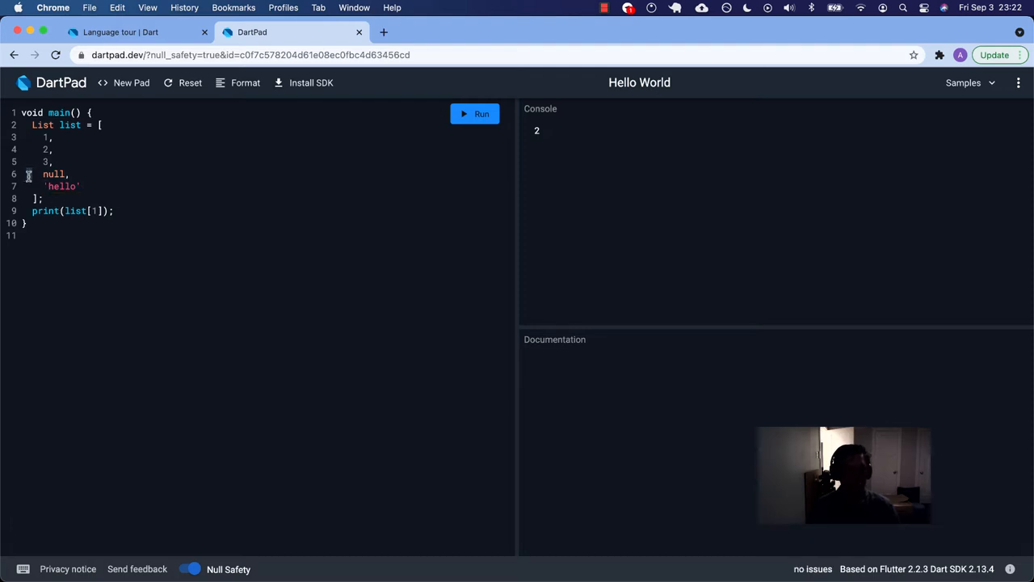
pyautogui.moveTo(29, 175); pyautogui.dragTo(77, 188)
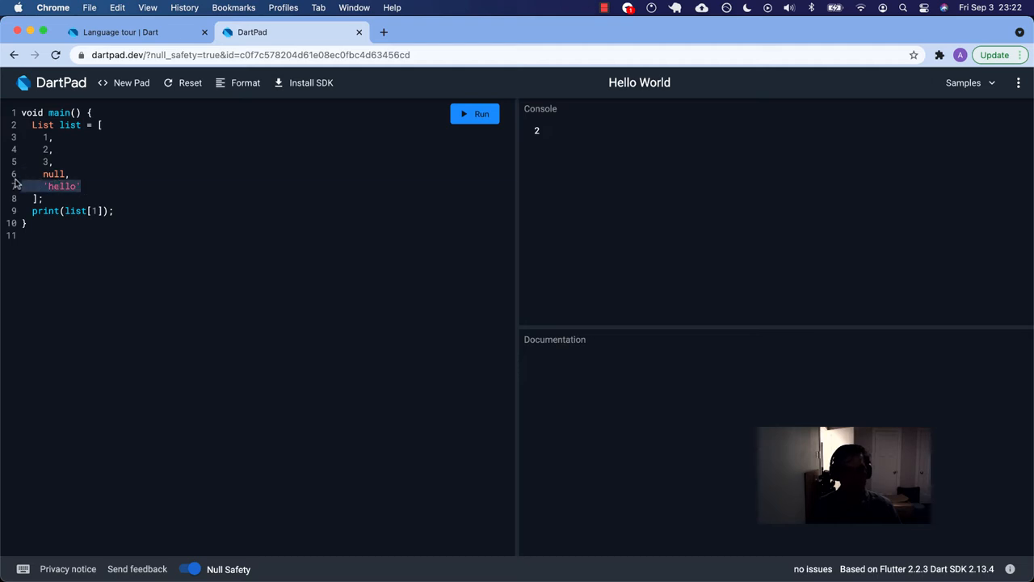
pyautogui.click(73, 186)
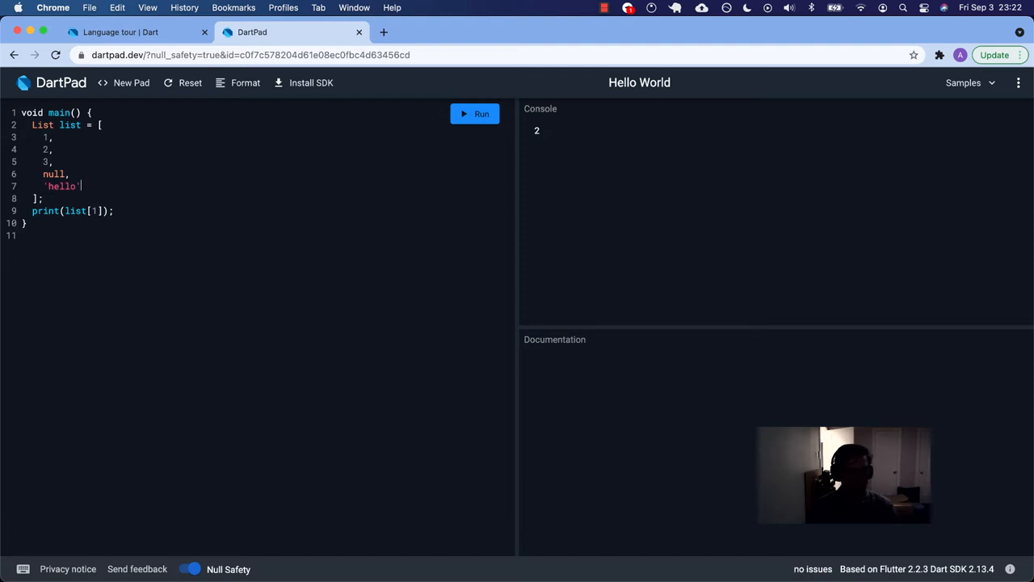
pyautogui.write(',')
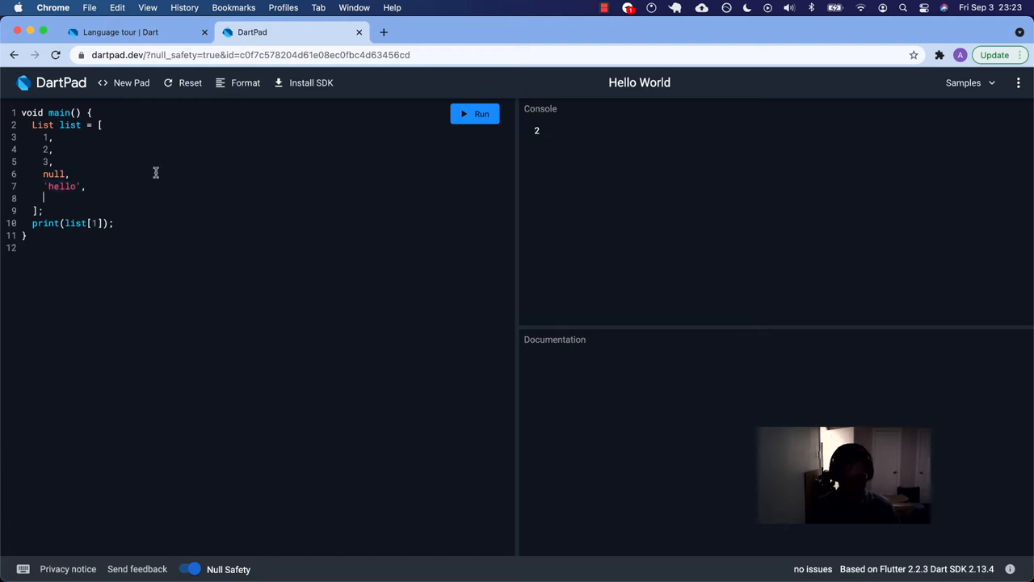
pyautogui.write('90.0,')
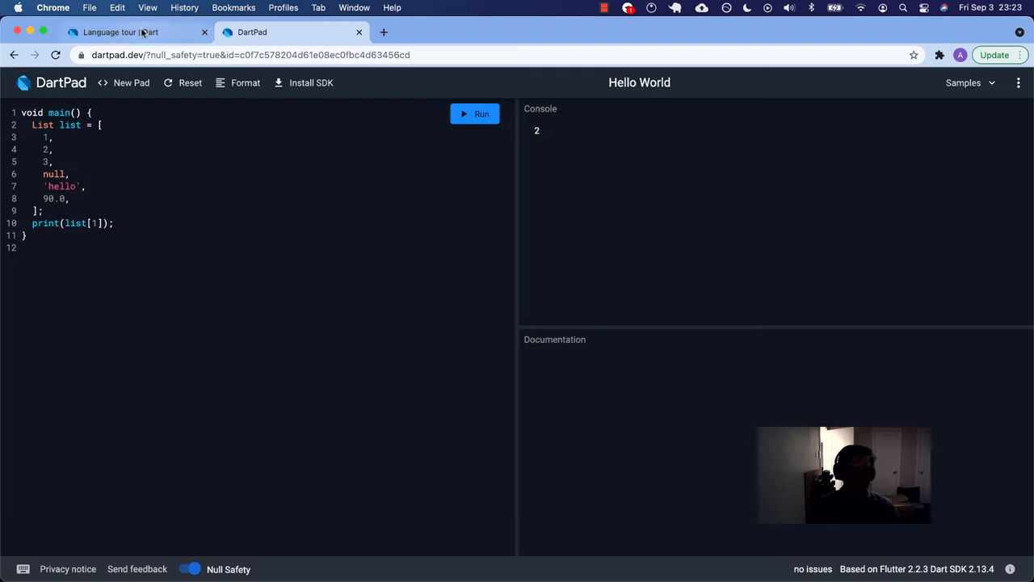
pyautogui.click(121, 32)
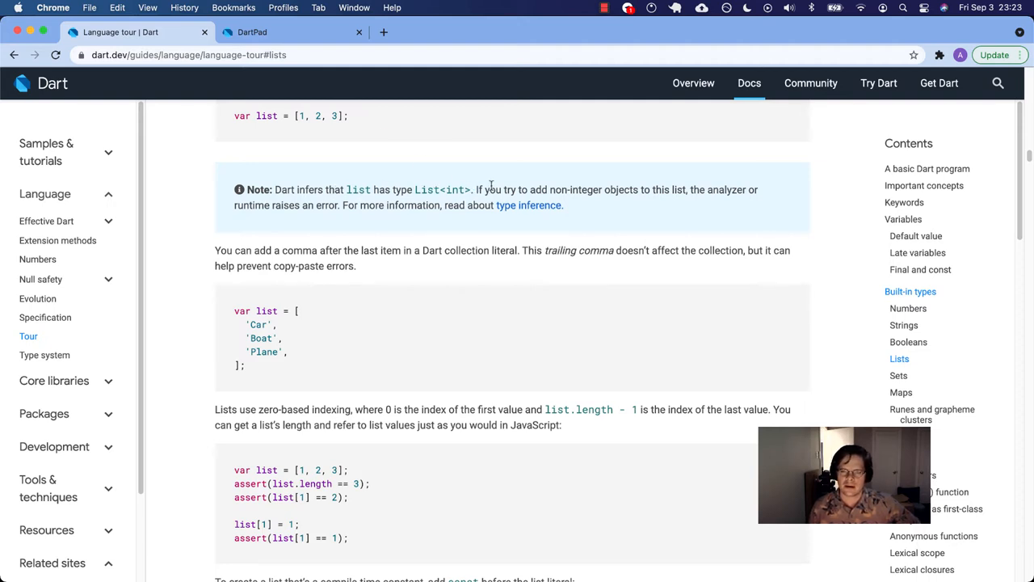
# - Scroll the Lists section down to the zero-based indexing example with list.length asserts
pyautogui.scroll(-3)
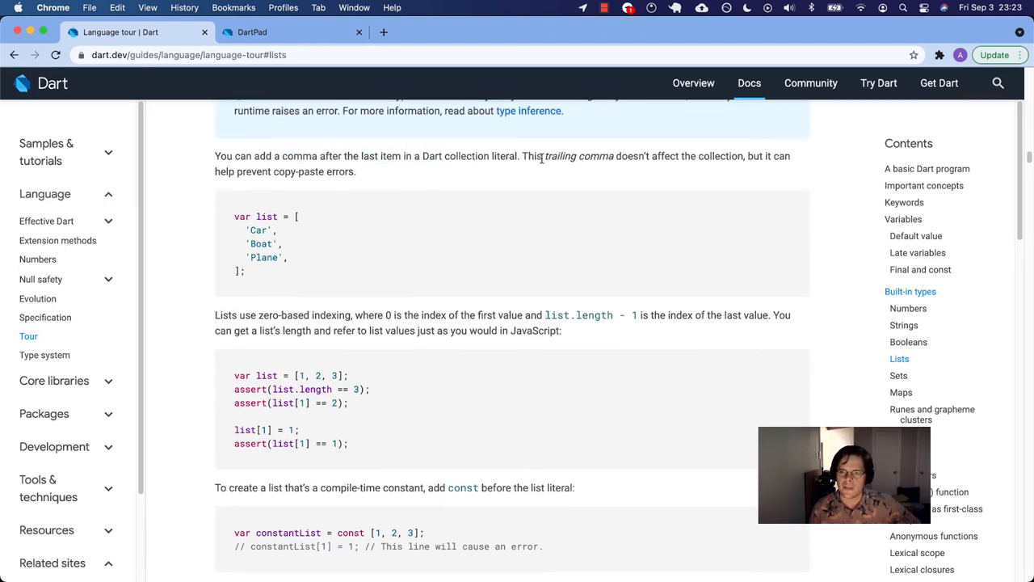
pyautogui.moveTo(408, 184)
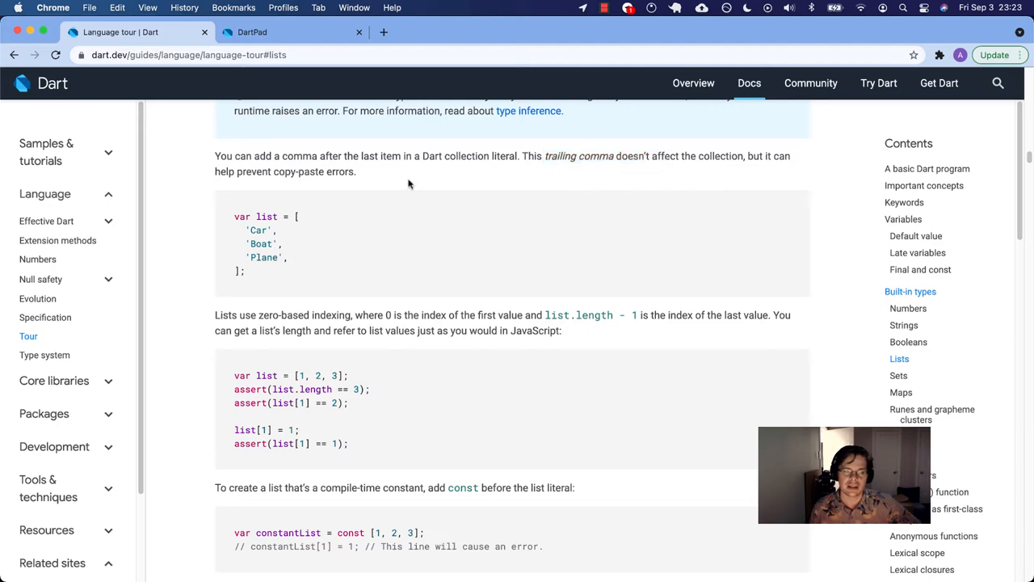
pyautogui.scroll(-3)
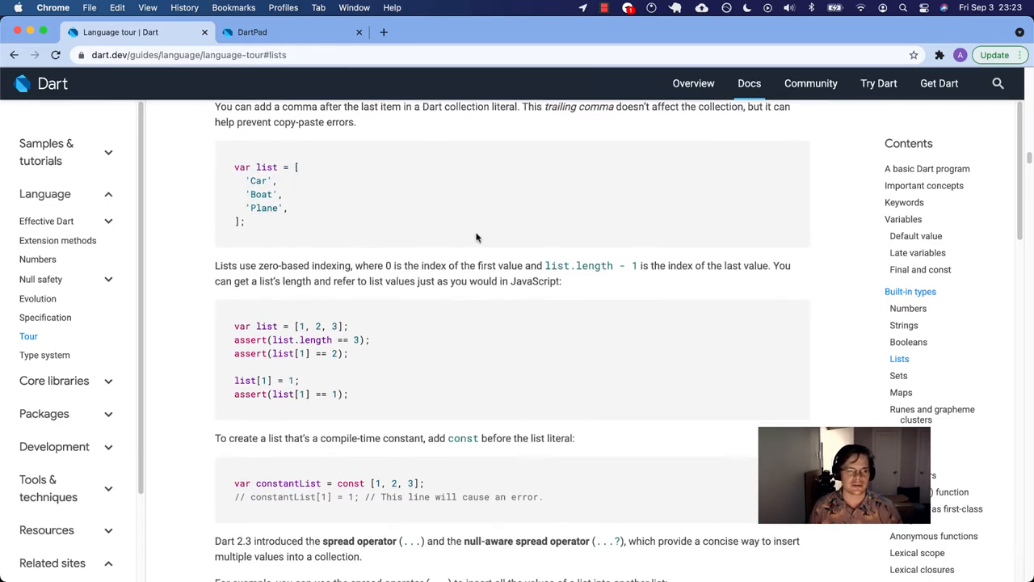
pyautogui.scroll(-3)
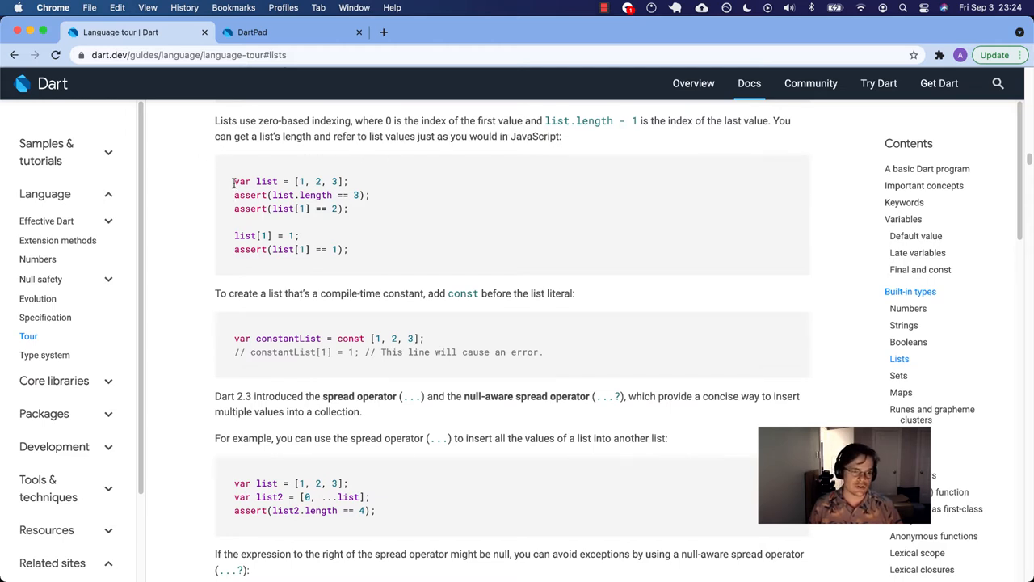
# - Copy the list-indexing sample into DartPad, format it and comment out the reassignment lines
pyautogui.moveTo(233, 181); pyautogui.dragTo(349, 249)
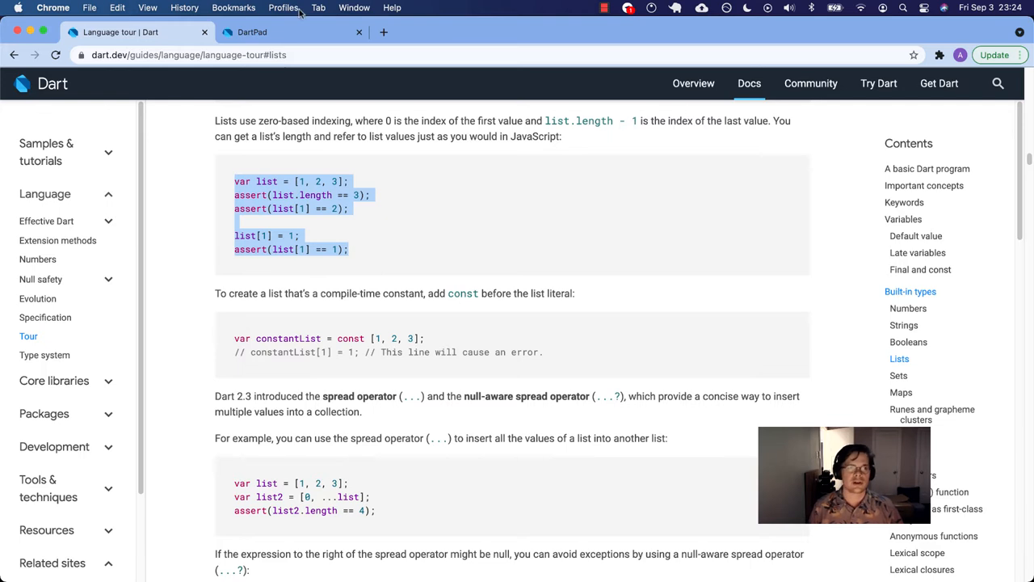
pyautogui.click(267, 33)
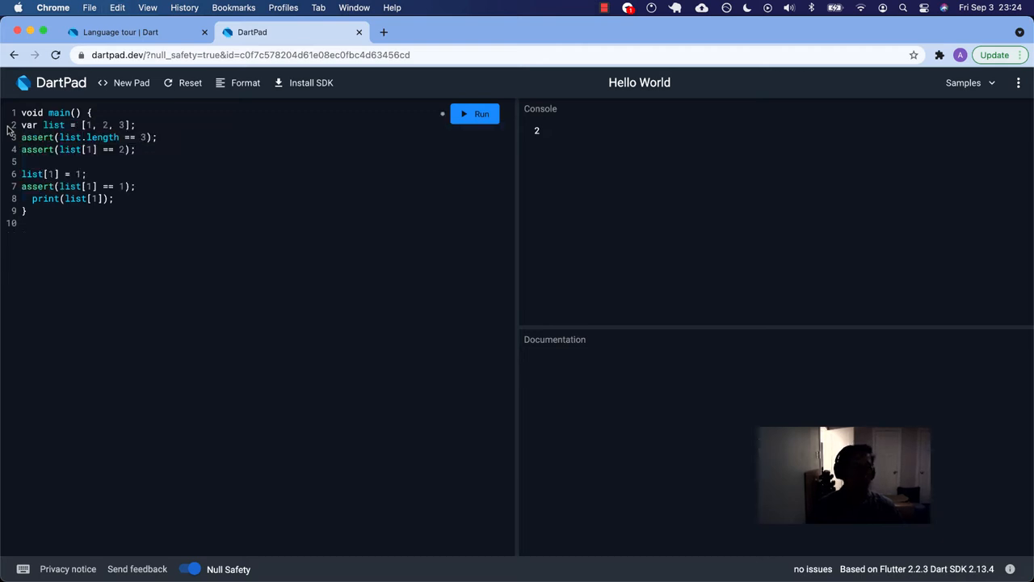
pyautogui.click(246, 83)
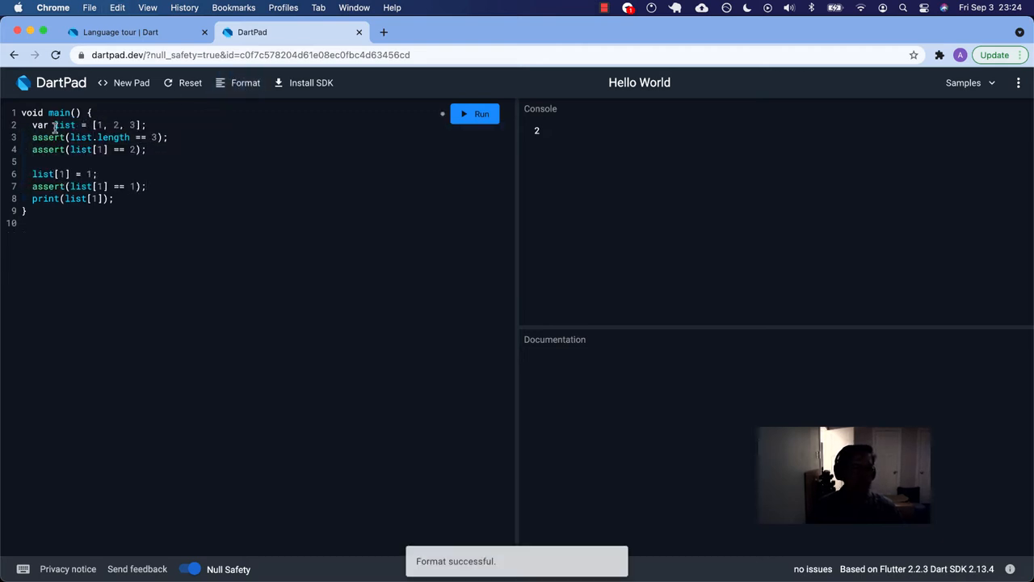
pyautogui.moveTo(64, 124)
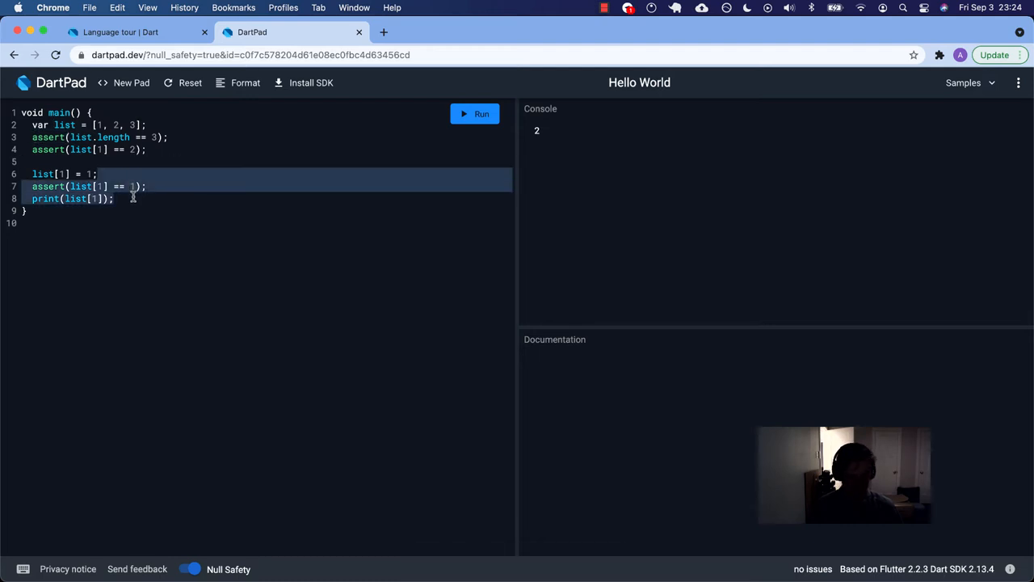
pyautogui.press('Cmd+/')
pyautogui.write('prin')
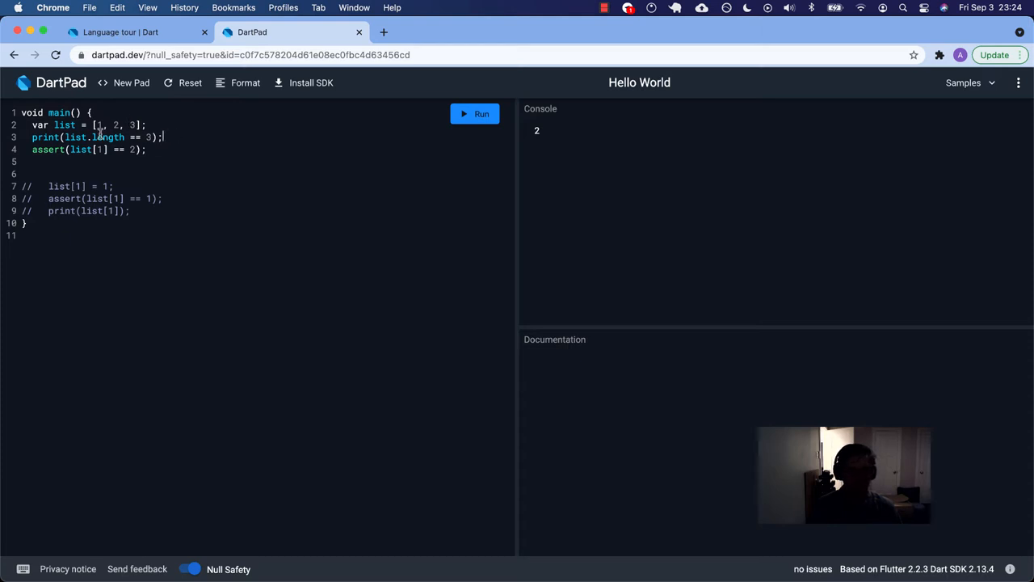
# - Change the asserts to print list.length == 3 and list[1] == 2, both outputting true
pyautogui.click(47, 135)
pyautogui.write('prin')
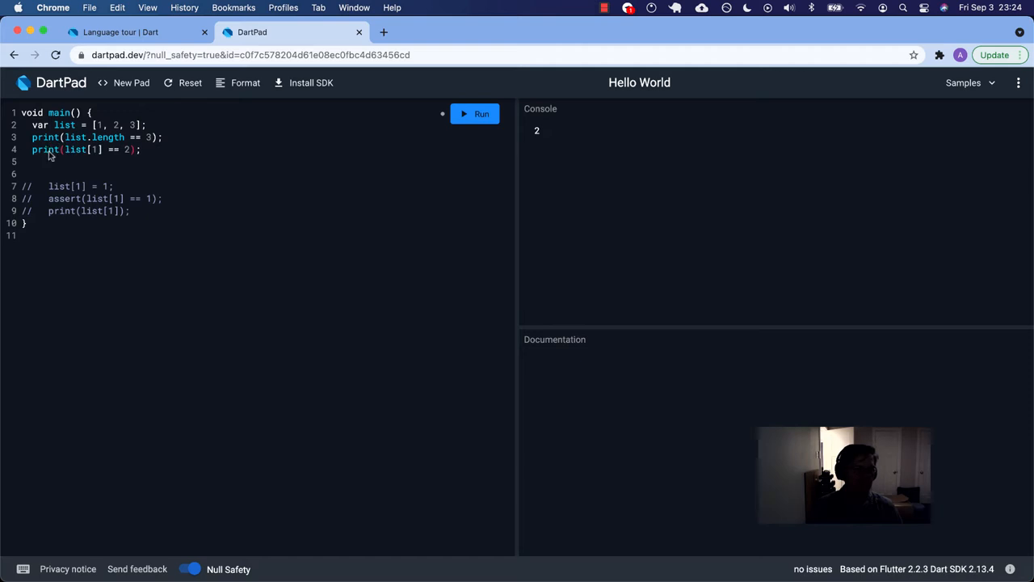
pyautogui.click(76, 151)
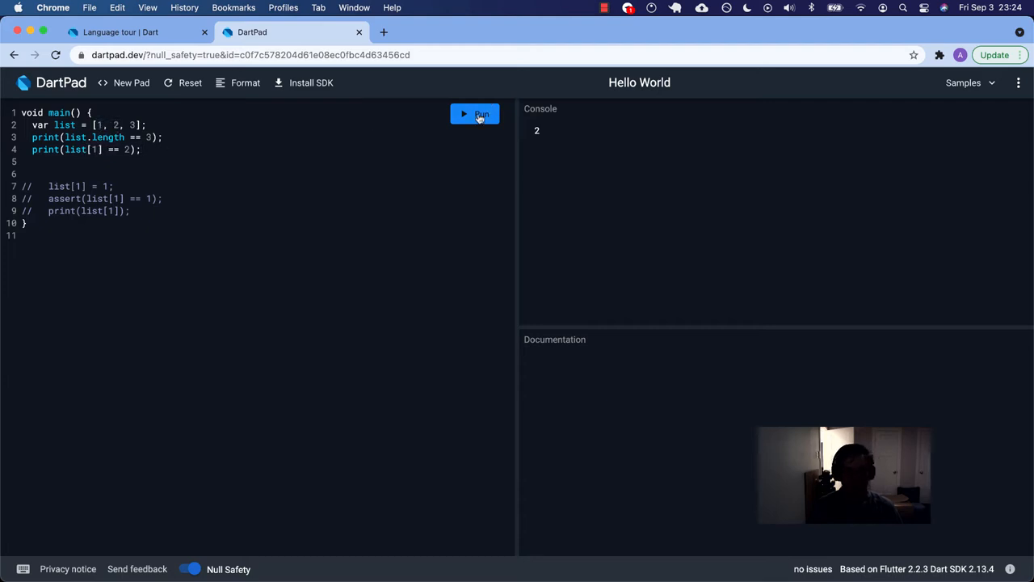
pyautogui.click(475, 113)
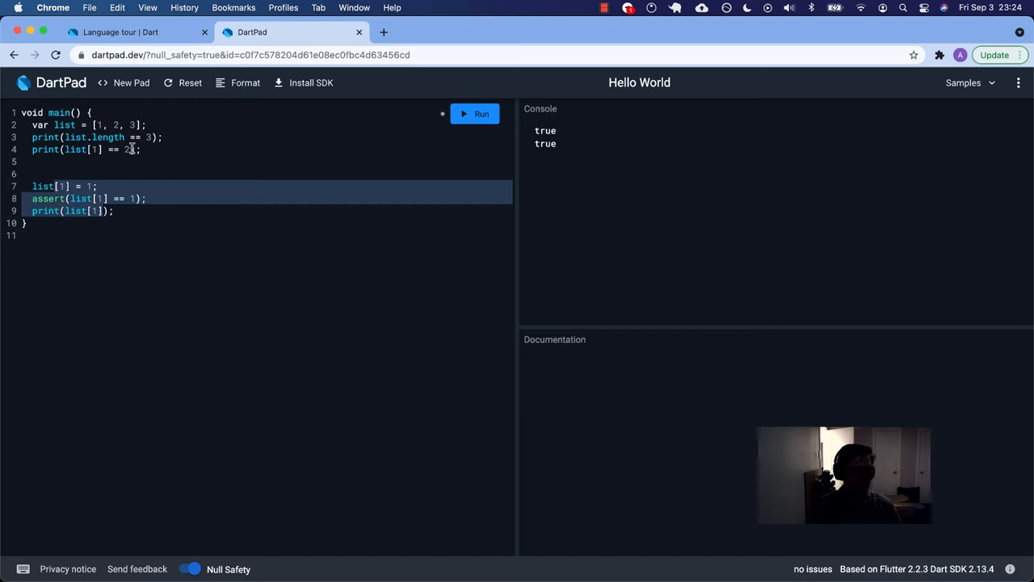
# - Reassign list[1] = 1, comment // [1, 1, 3], print list[1] == 1 as true, then return to the tour
pyautogui.press('Cmd+/')
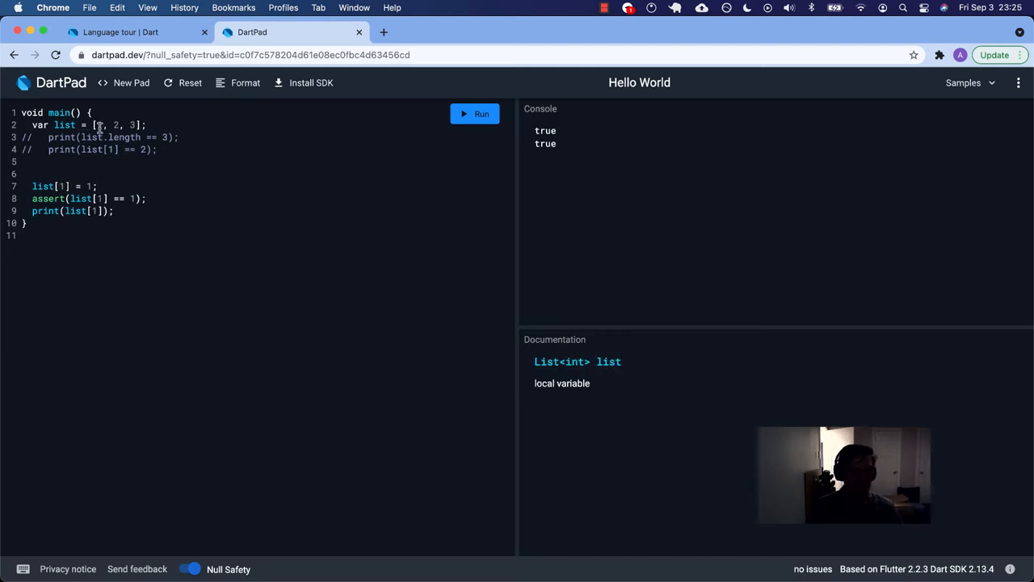
pyautogui.moveTo(93, 124); pyautogui.dragTo(139, 125)
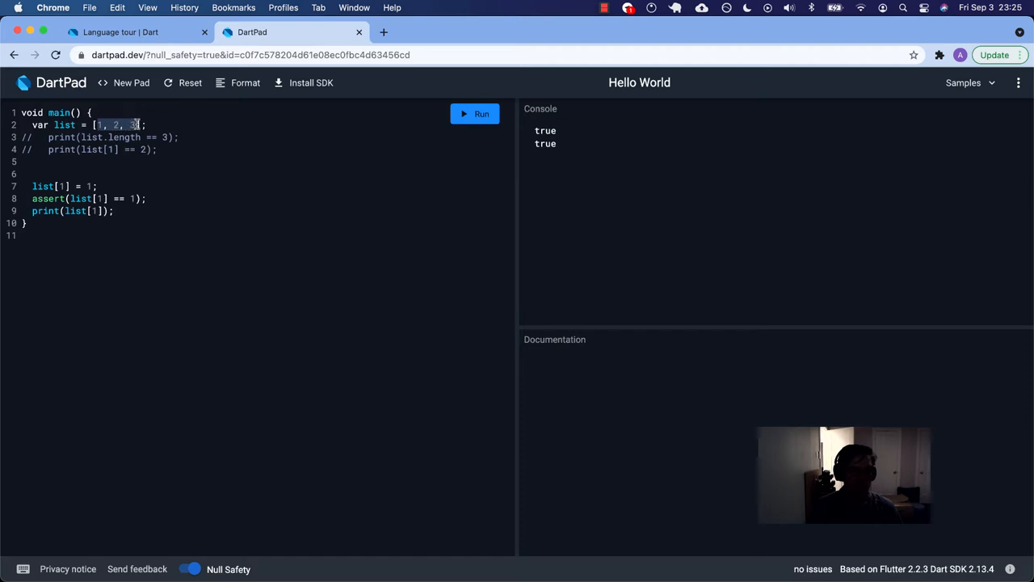
pyautogui.write('//')
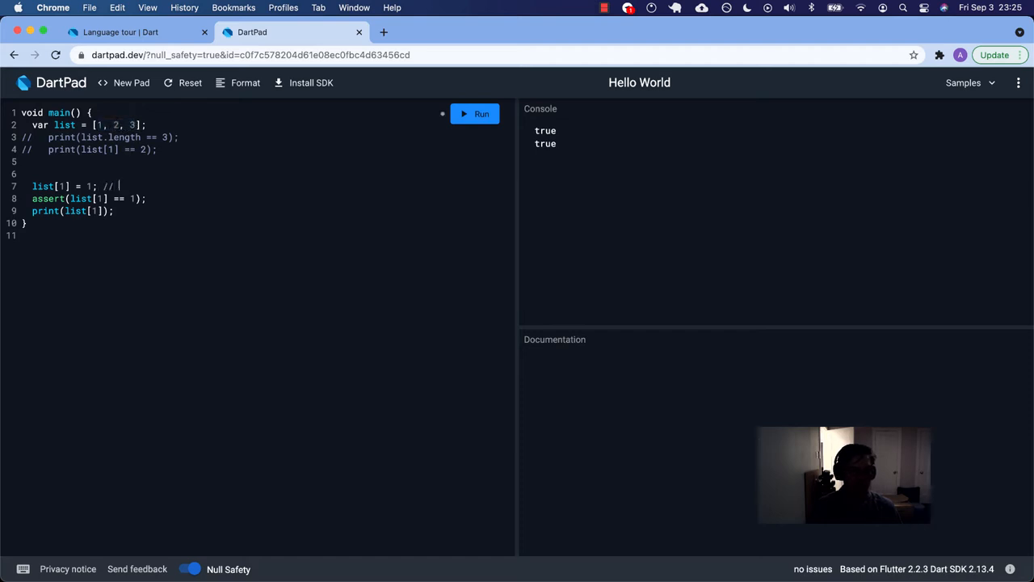
pyautogui.write('[]')
pyautogui.click(89, 197)
pyautogui.write('prin')
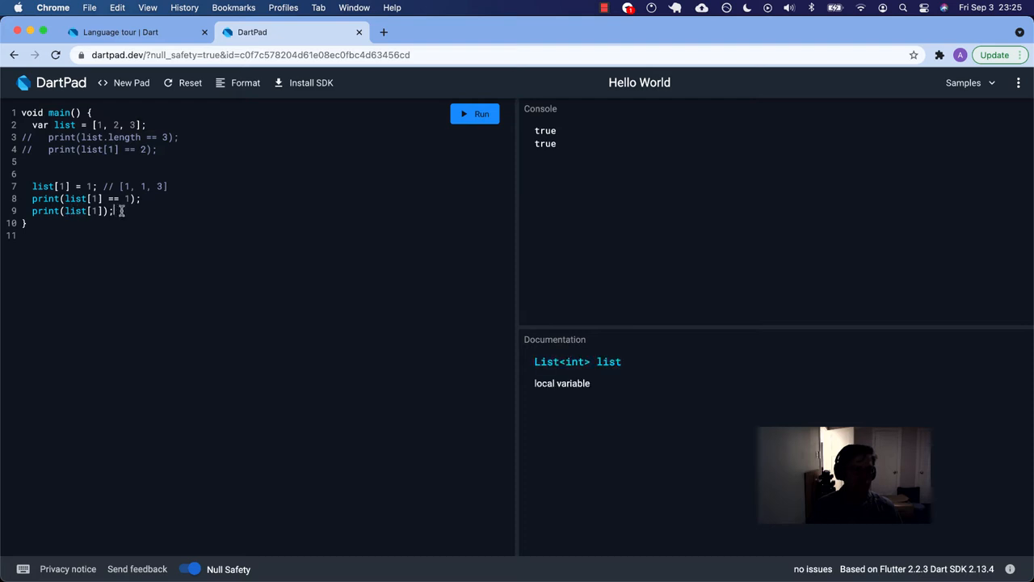
pyautogui.write('//')
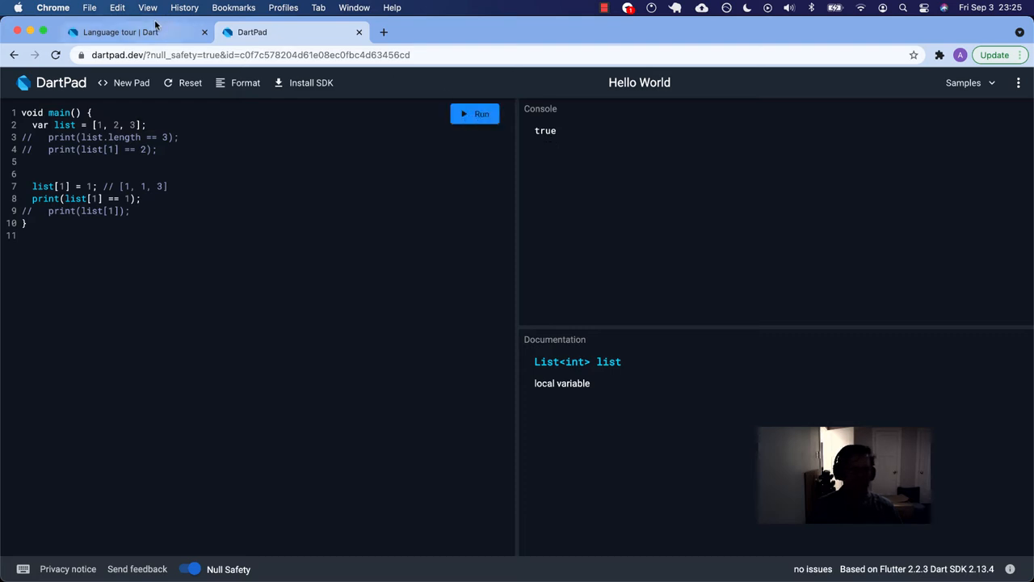
pyautogui.click(121, 32)
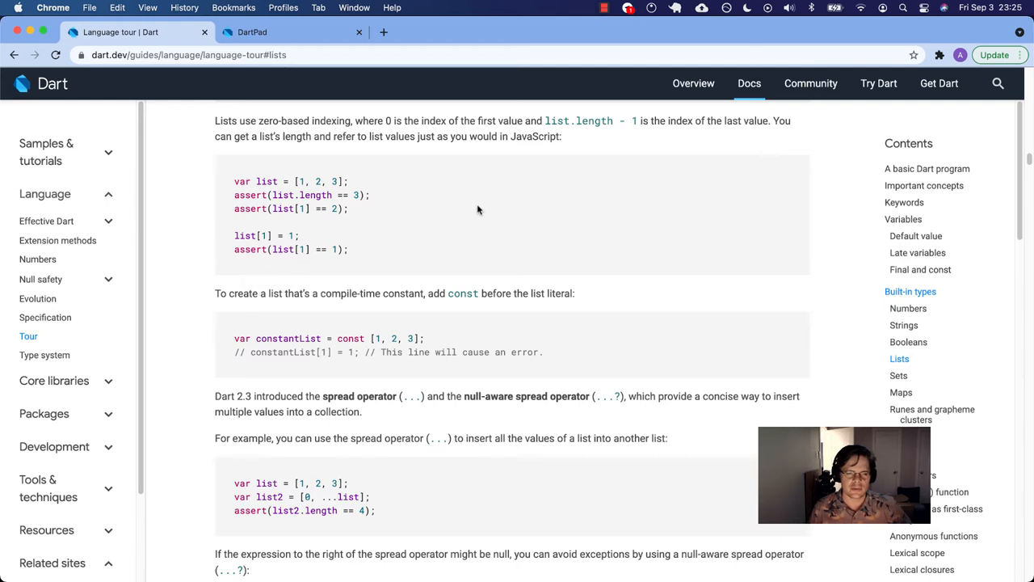
# - Select the tour's const list example (var constantList = const [1, 2, 3]) for copying
pyautogui.scroll(-3)
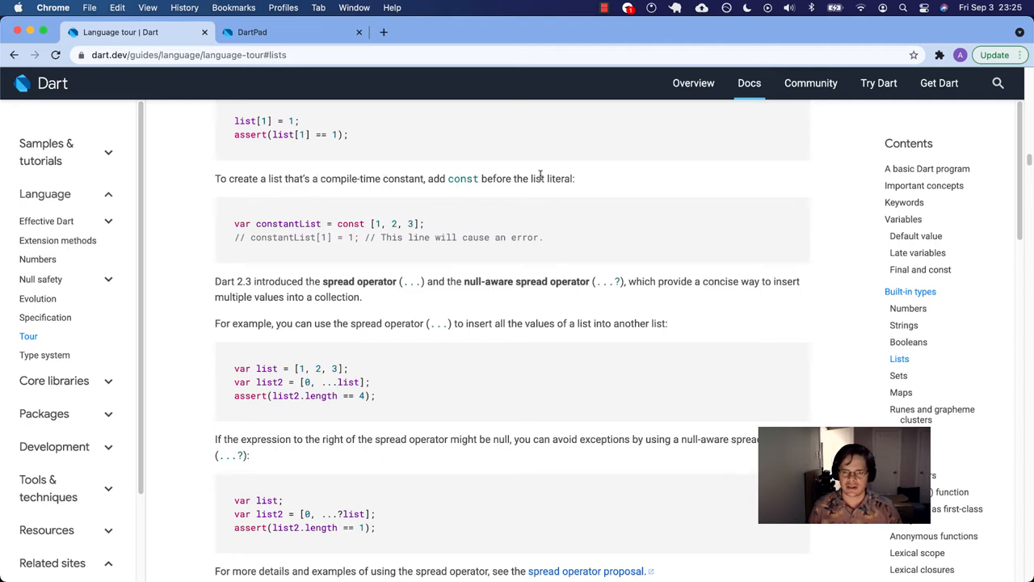
pyautogui.moveTo(233, 225)
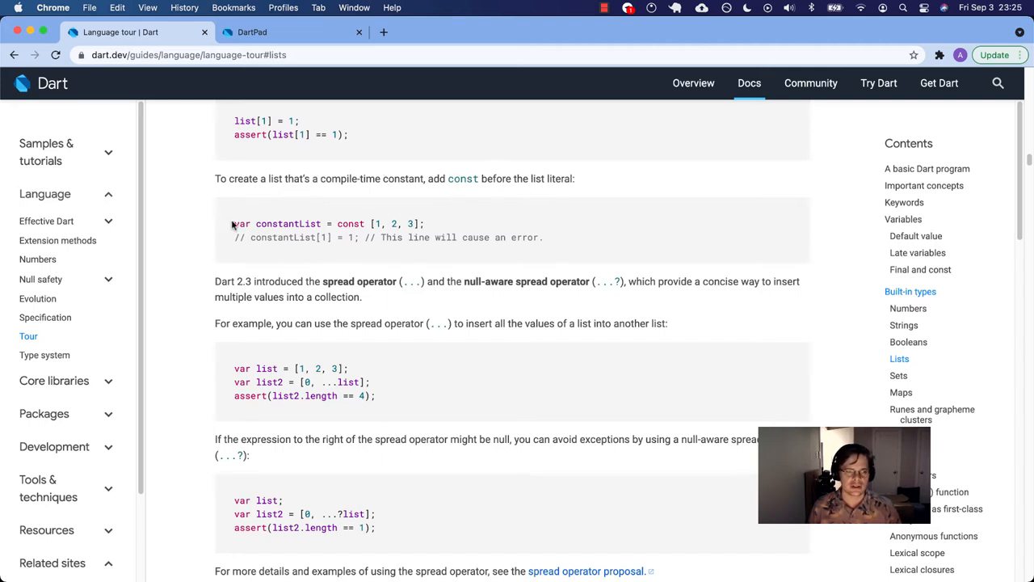
pyautogui.moveTo(233, 223); pyautogui.dragTo(543, 236)
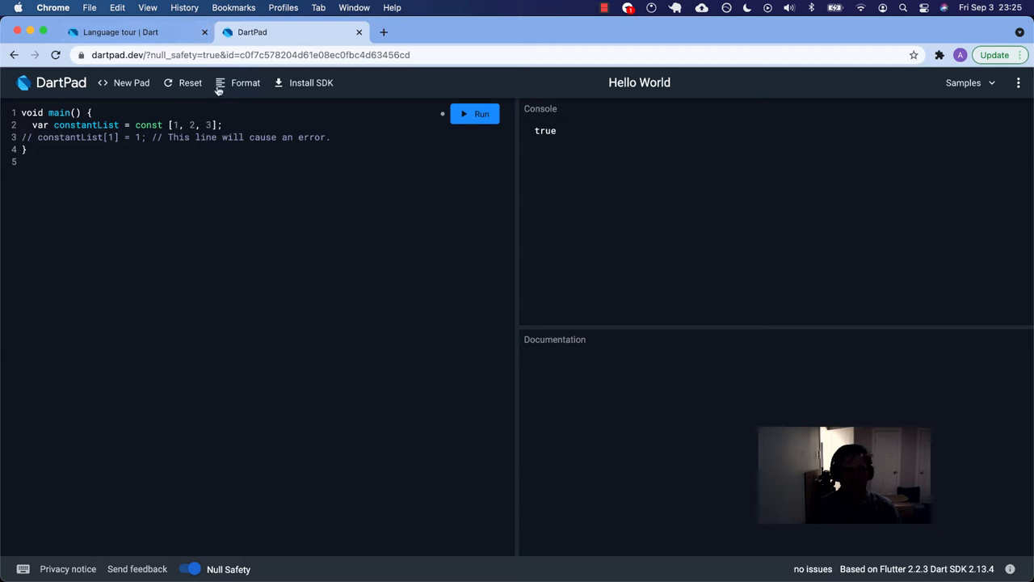
# - Format the pasted code and add print(constantList); to show [1, 2, 3]
pyautogui.click(246, 82)
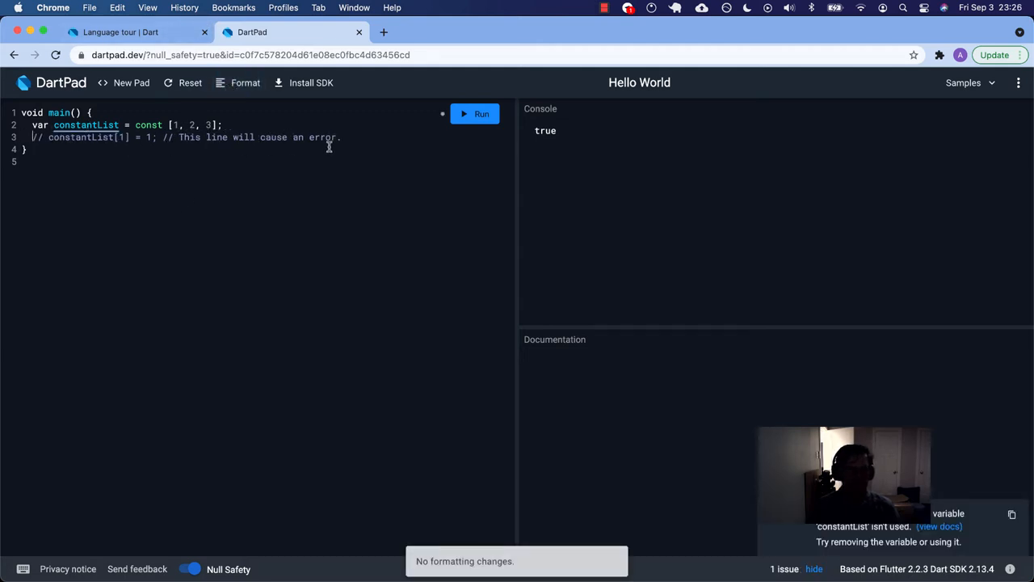
pyautogui.write('print')
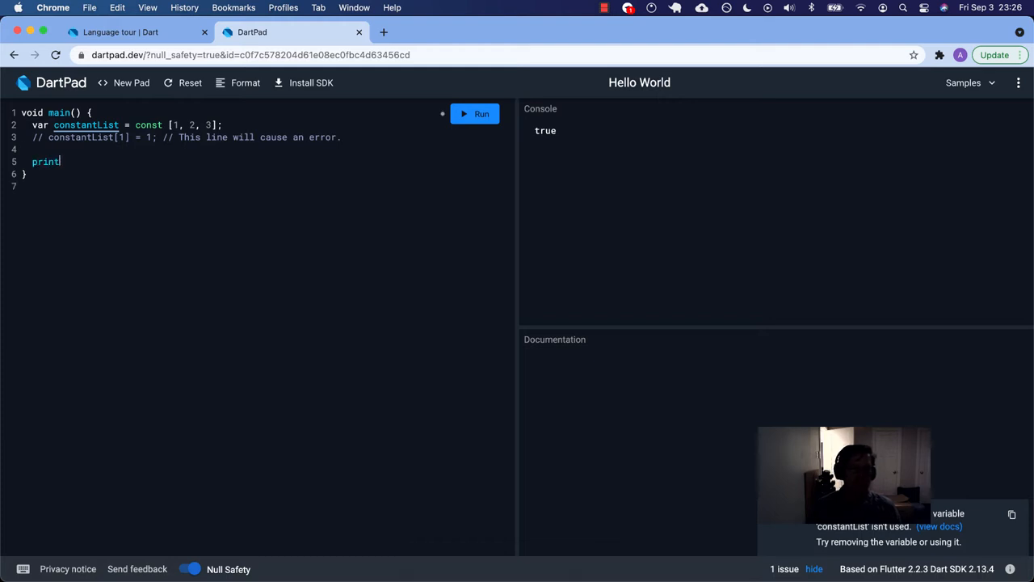
pyautogui.write('(cons')
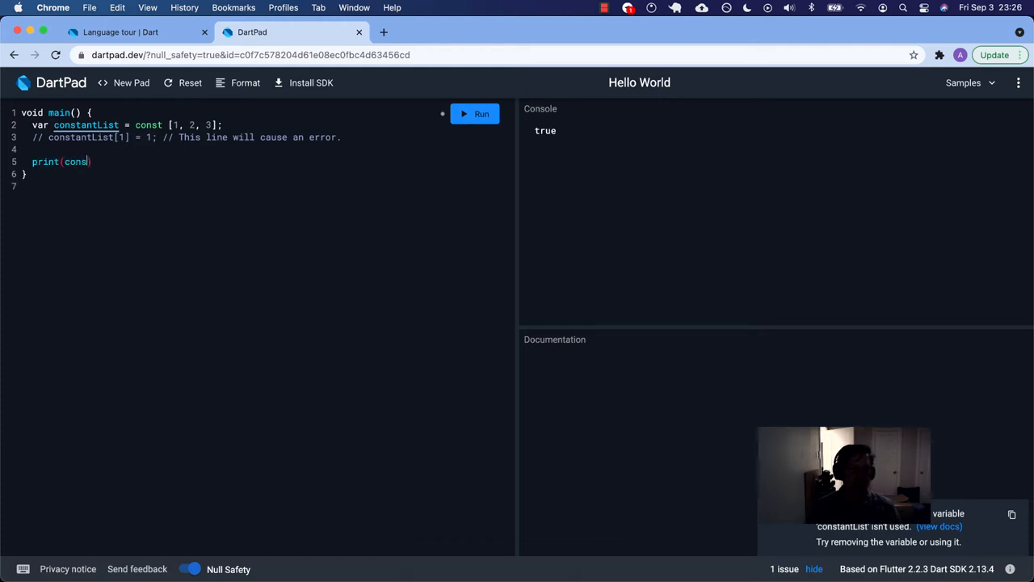
pyautogui.write('tantList)')
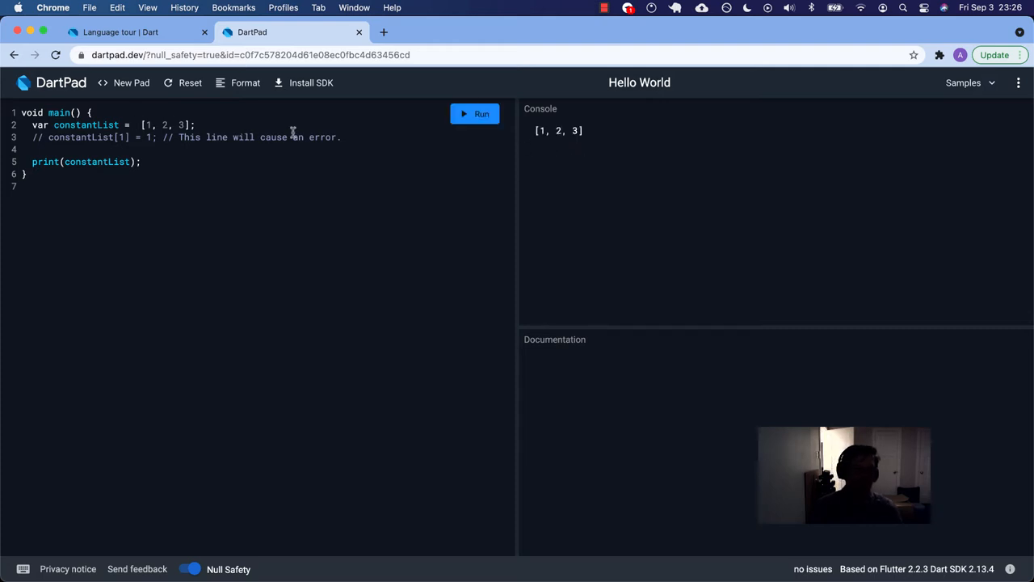
pyautogui.write('const')
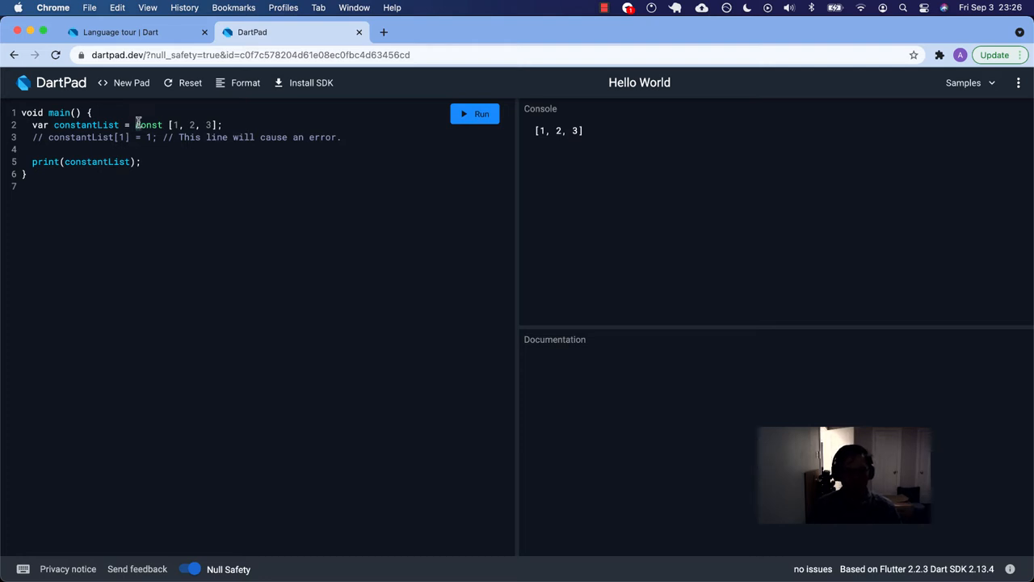
# - Inspect constantList's type and select the const keyword to remove it from the list literal
pyautogui.moveTo(136, 125); pyautogui.dragTo(217, 125)
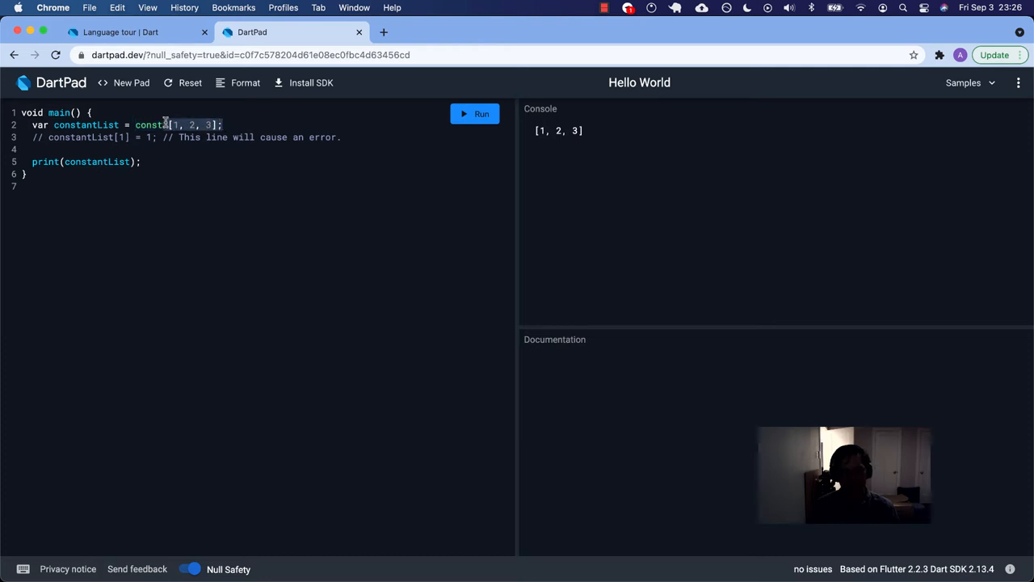
pyautogui.doubleClick(149, 124)
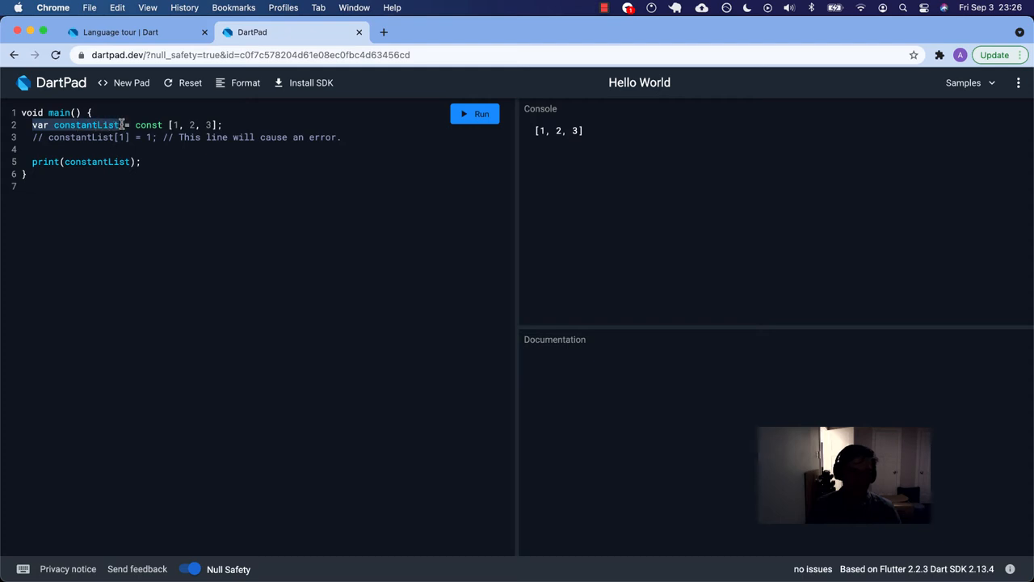
pyautogui.click(55, 126)
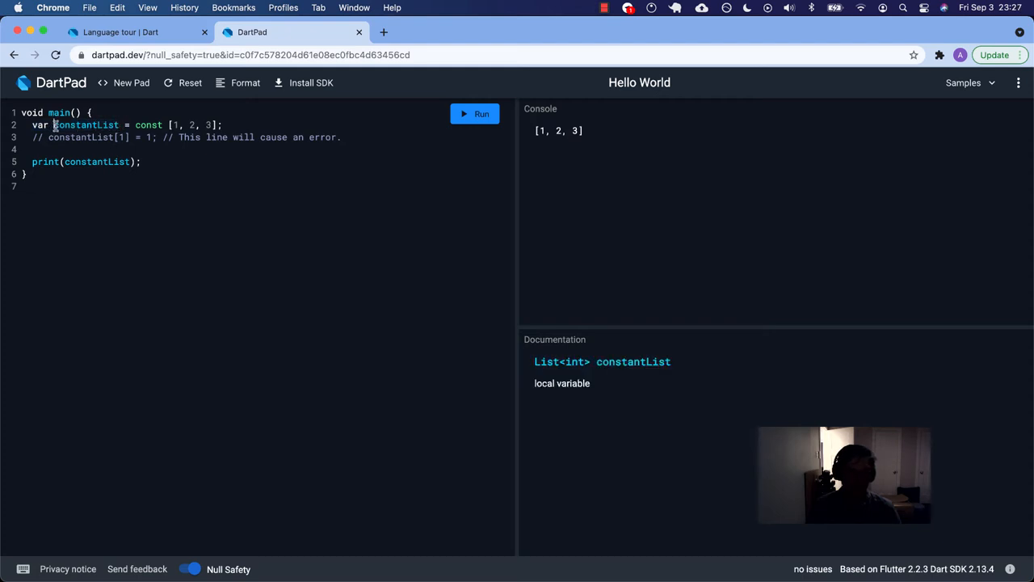
pyautogui.doubleClick(87, 126)
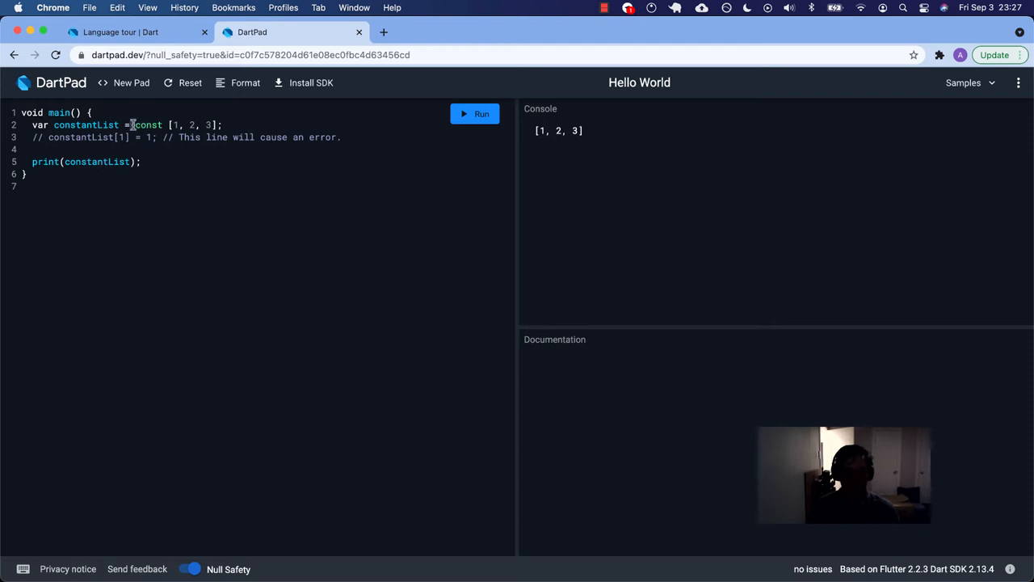
pyautogui.doubleClick(149, 125)
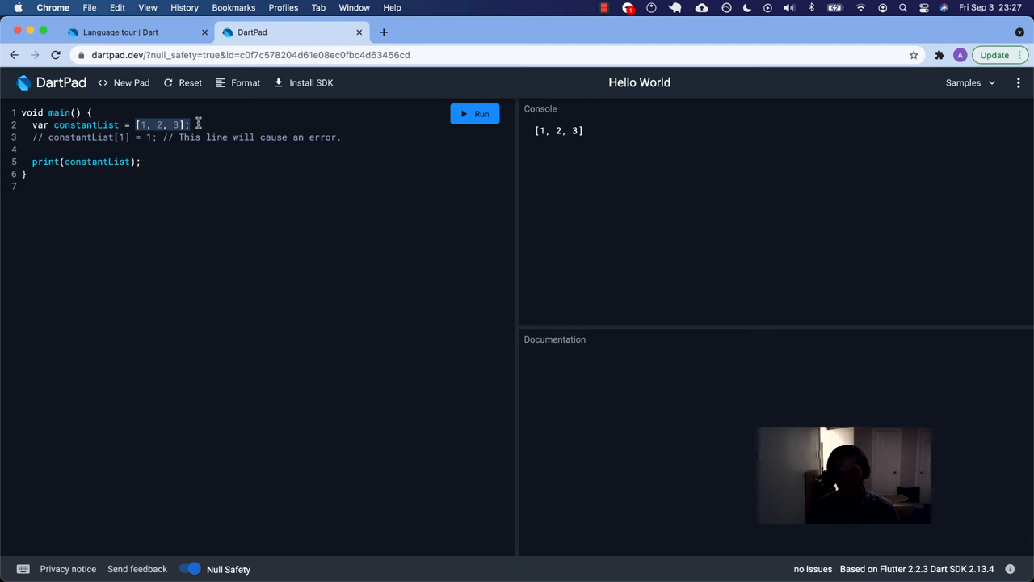
pyautogui.moveTo(194, 124)
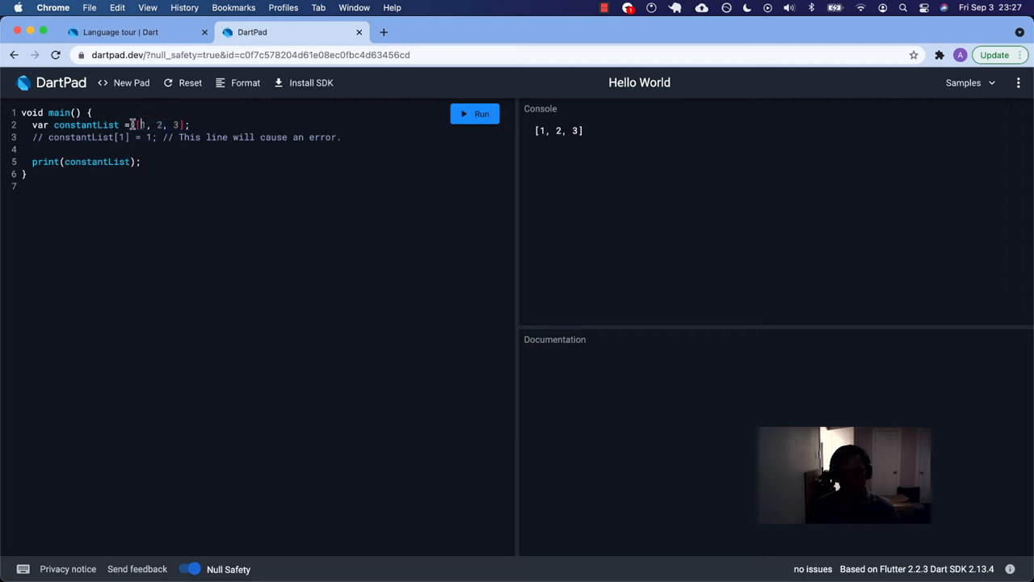
pyautogui.moveTo(135, 125); pyautogui.dragTo(186, 124)
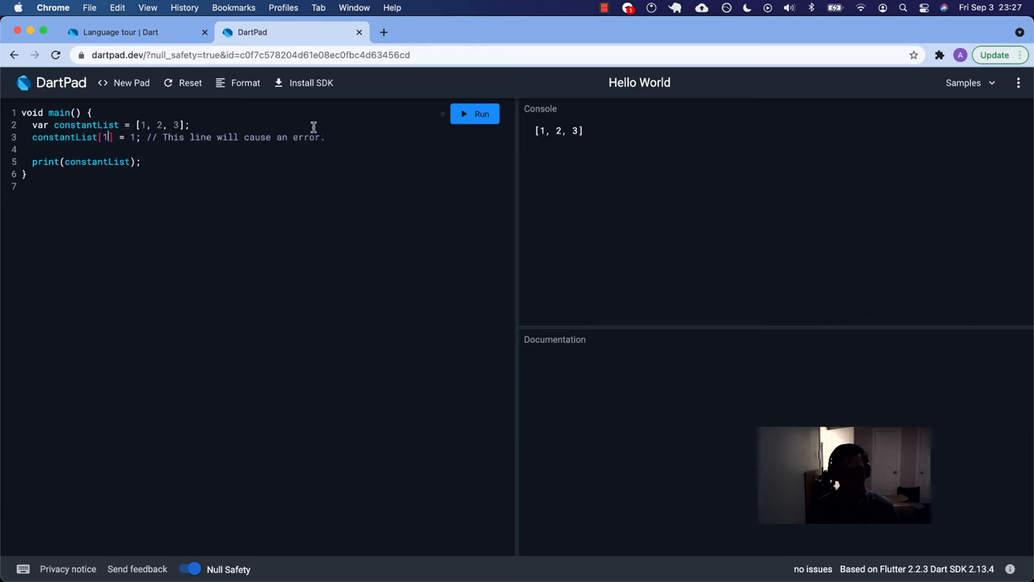
# - Restore const before the list literal and run, getting 'Unsupported operation: indexed set'
pyautogui.moveTo(162, 136); pyautogui.dragTo(326, 136)
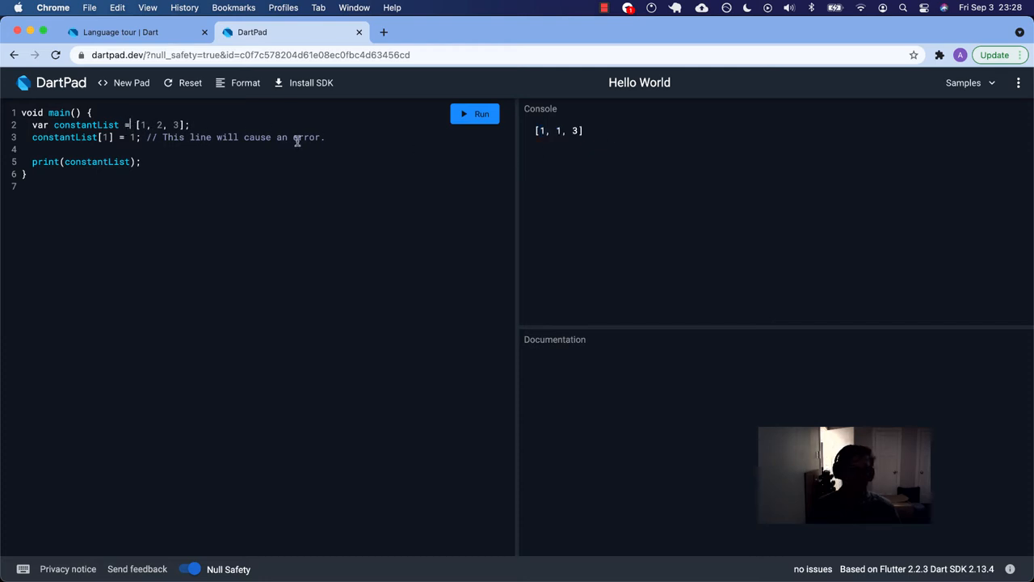
pyautogui.write('const')
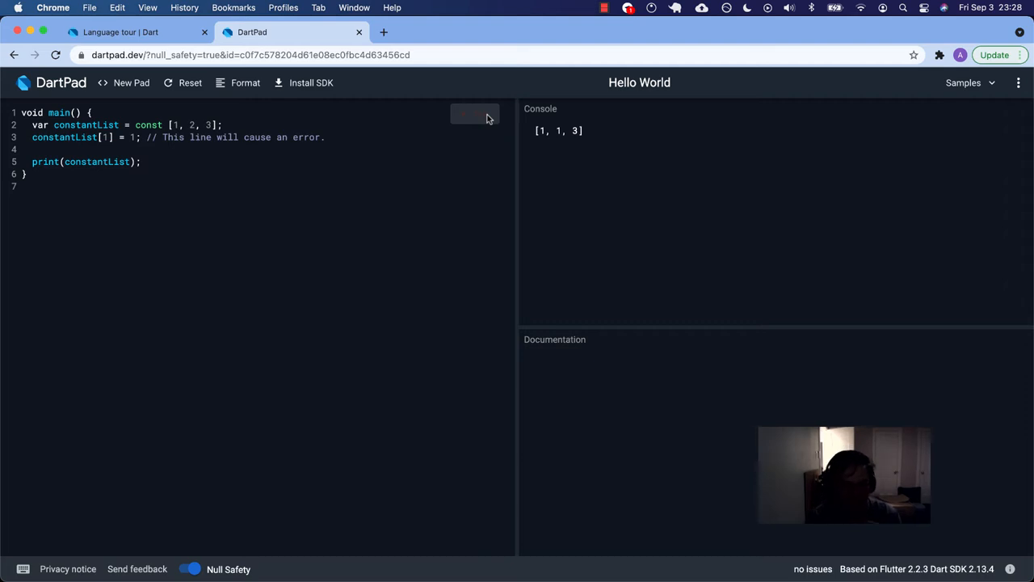
pyautogui.click(474, 113)
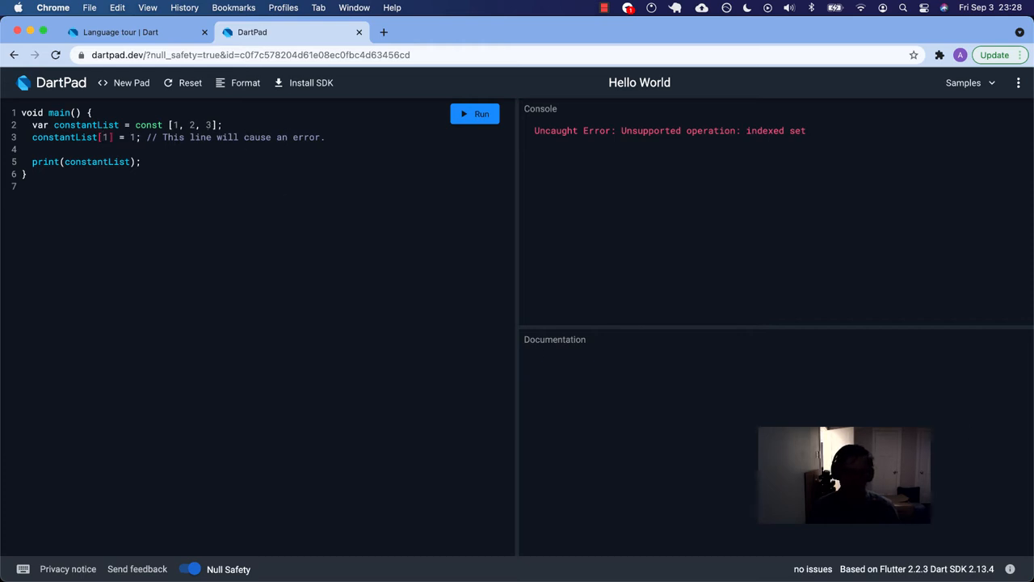
pyautogui.moveTo(868, 404)
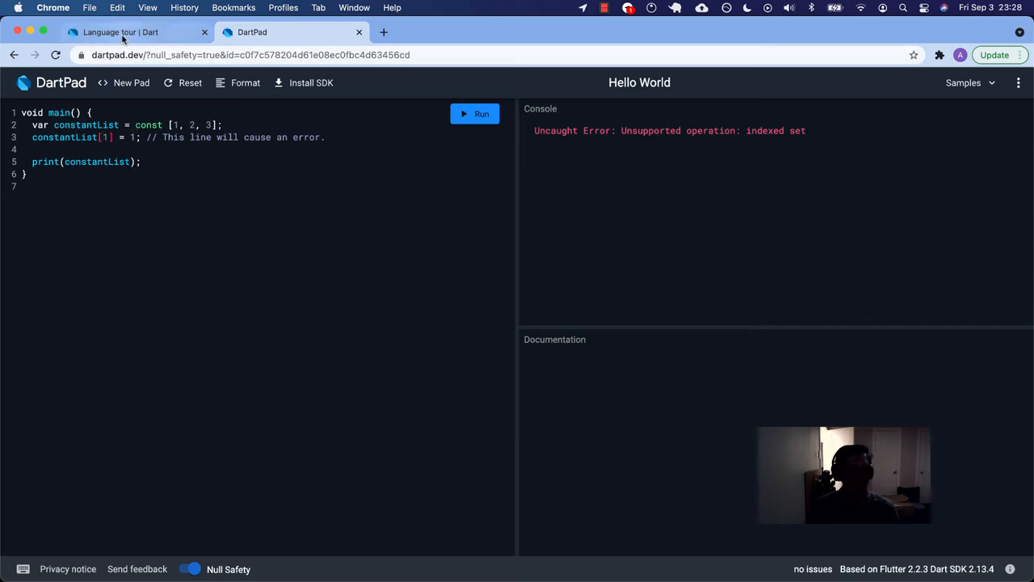
# - Copy the spread operator example list2 = [0, ...list] from the tour and return to DartPad
pyautogui.click(129, 32)
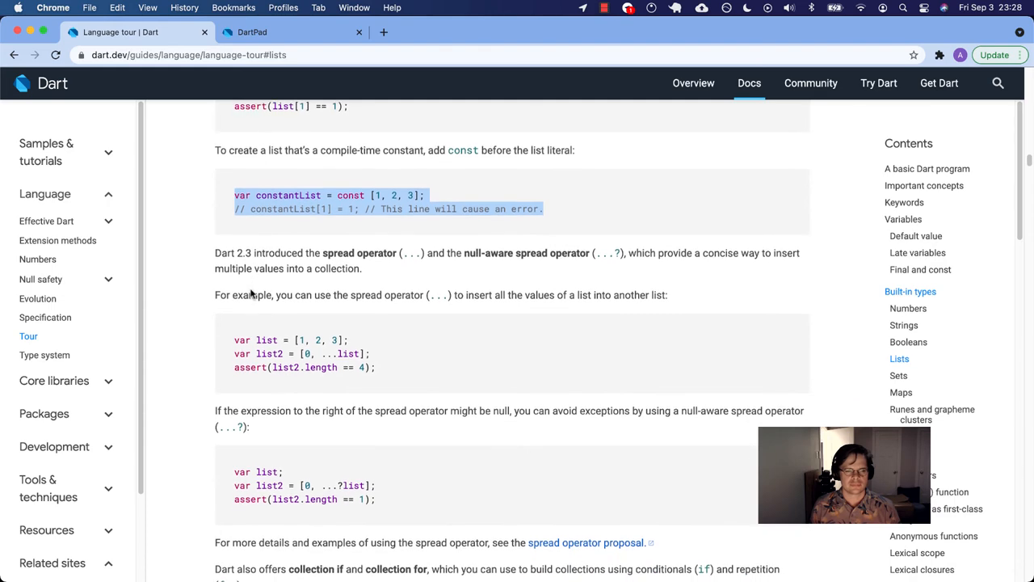
pyautogui.scroll(-3)
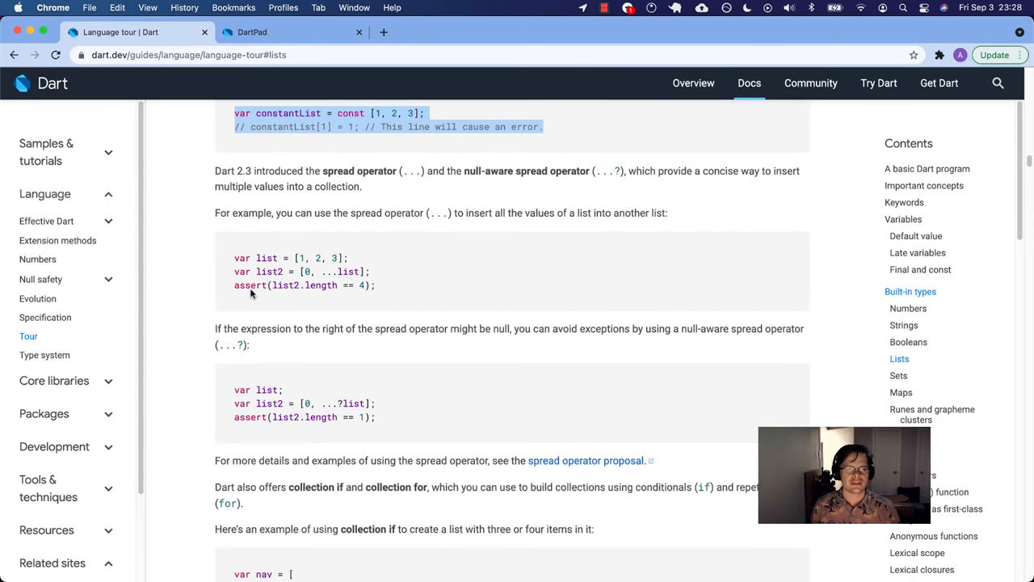
pyautogui.scroll(-3)
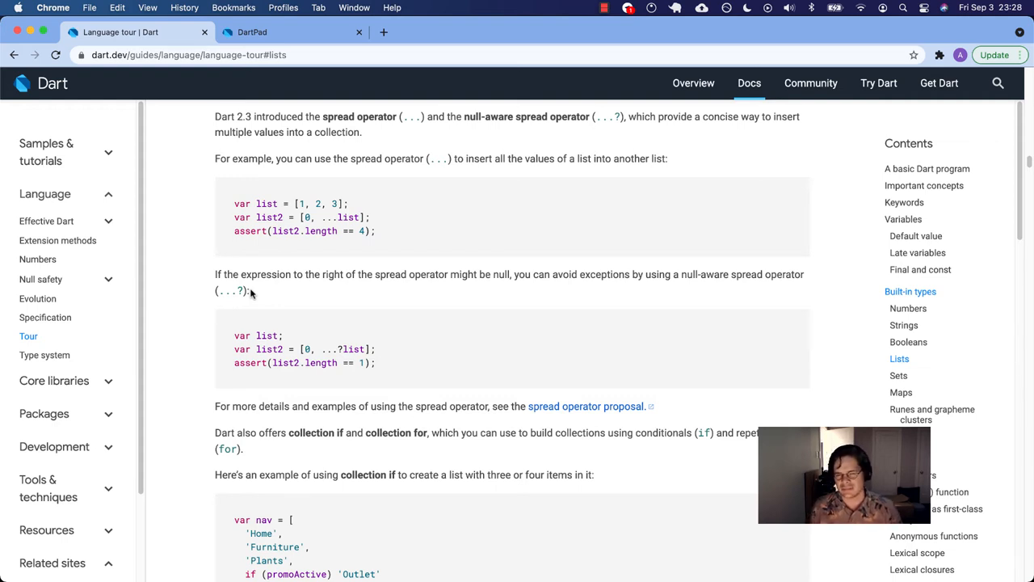
pyautogui.moveTo(268, 103)
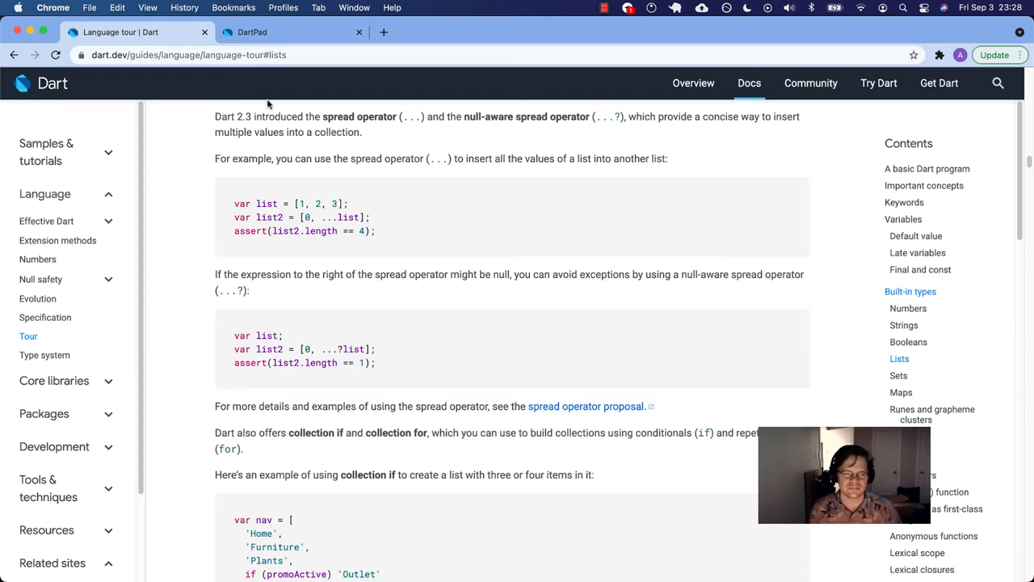
pyautogui.moveTo(312, 176)
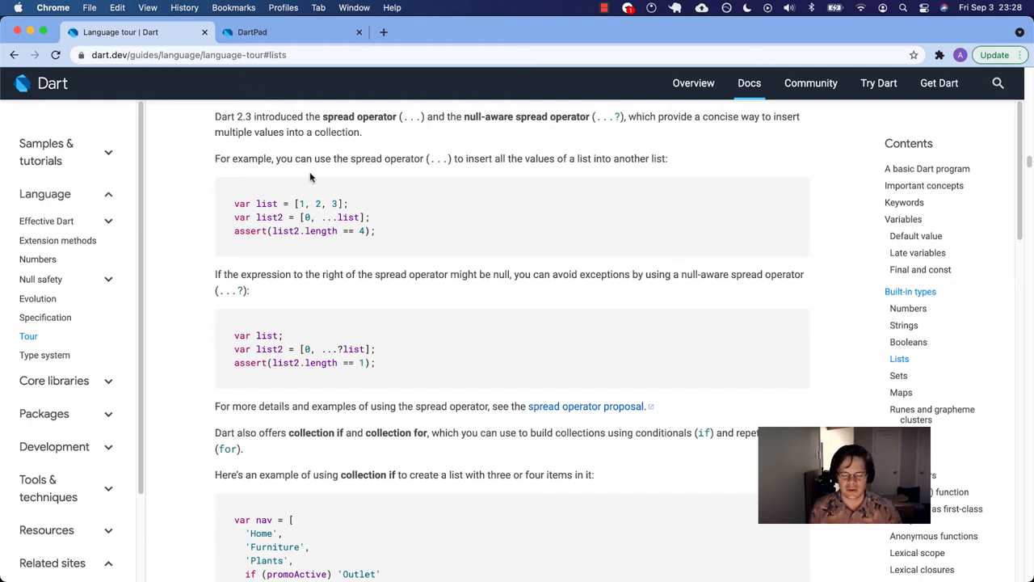
pyautogui.moveTo(484, 262)
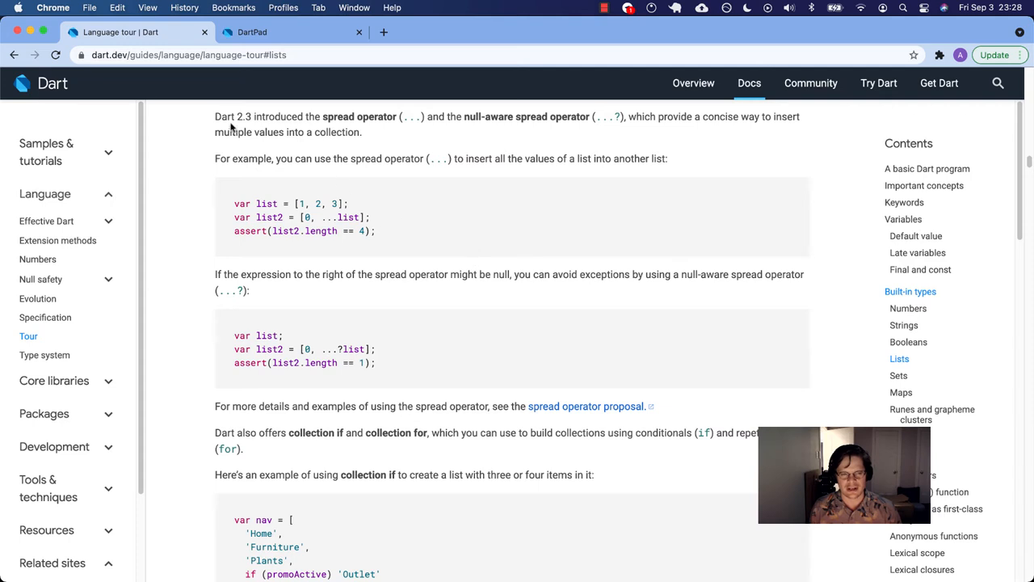
pyautogui.moveTo(323, 119)
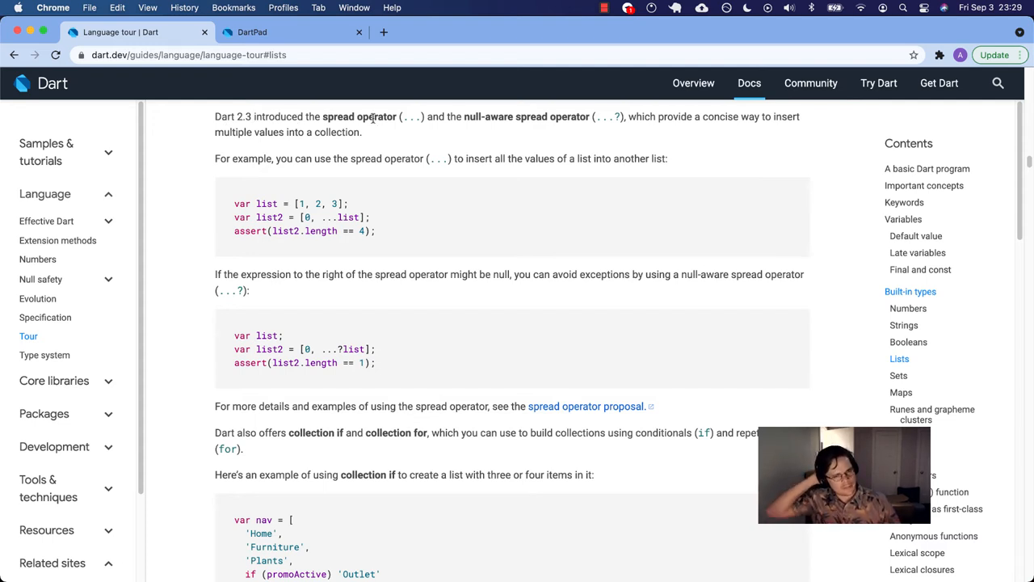
pyautogui.moveTo(460, 117); pyautogui.dragTo(614, 117)
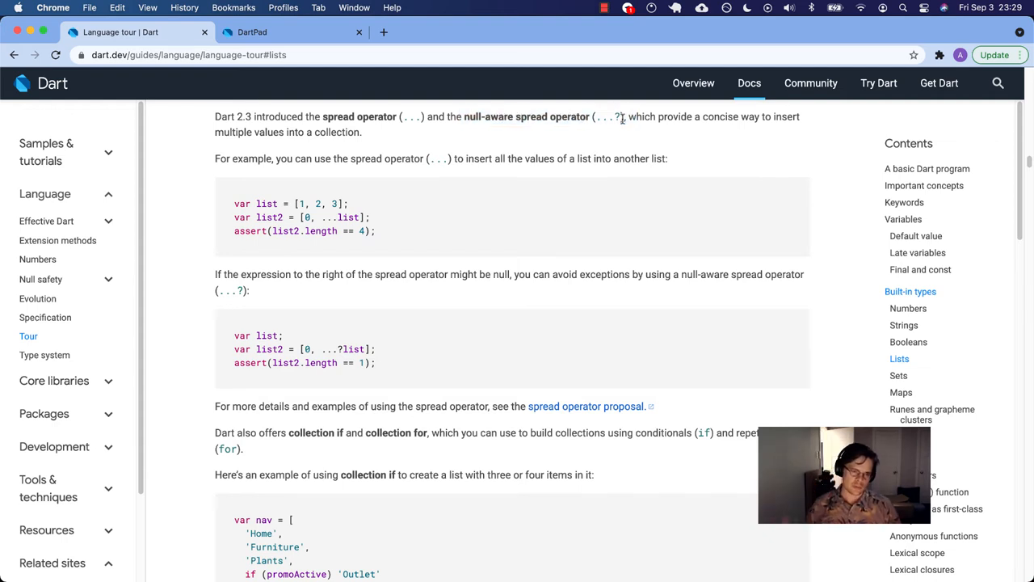
pyautogui.moveTo(270, 203)
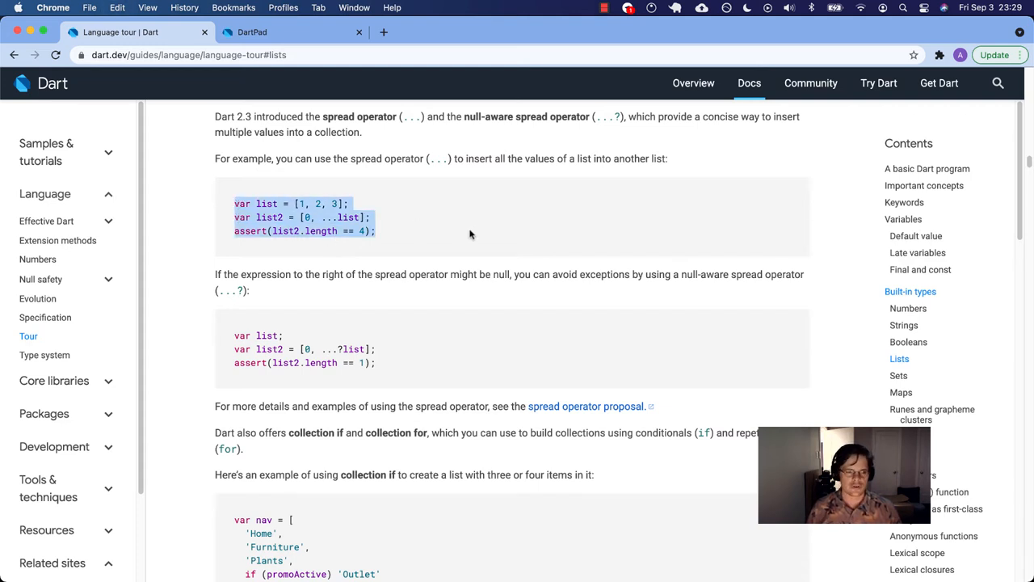
pyautogui.click(268, 32)
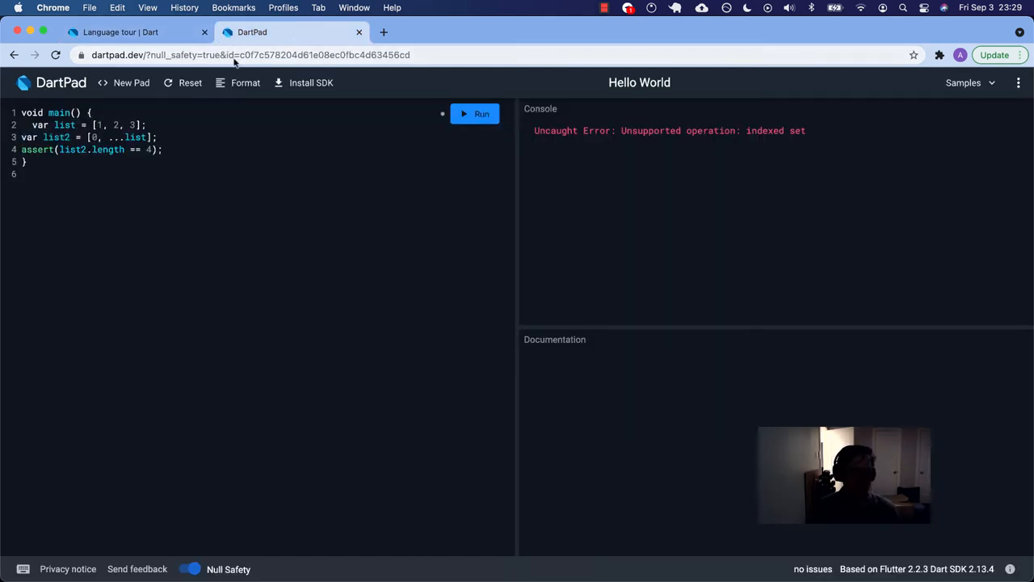
# - Format the pasted spread example, edit the list2 definition, and run the length check
pyautogui.click(244, 83)
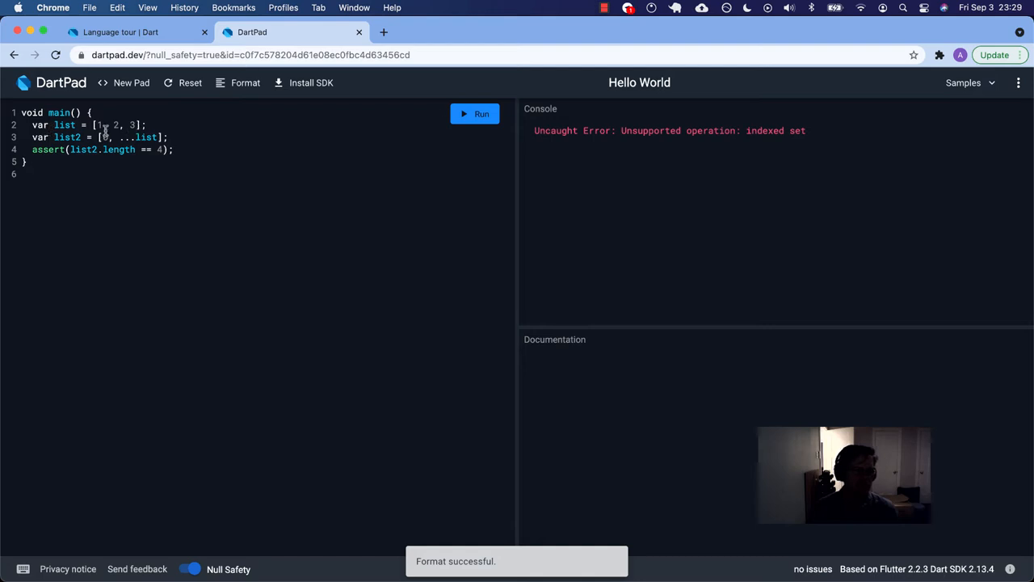
pyautogui.click(152, 136)
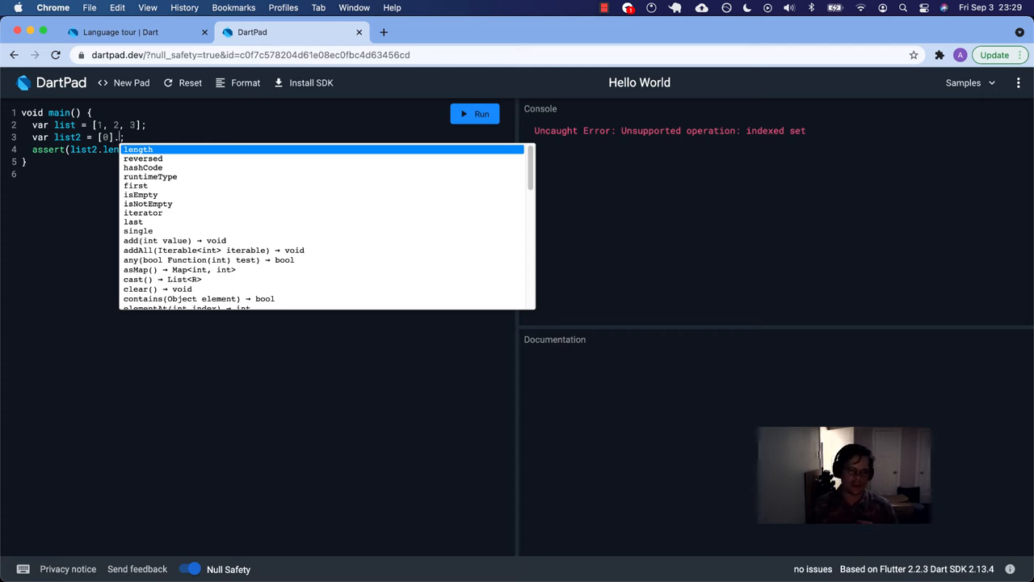
pyautogui.write('+')
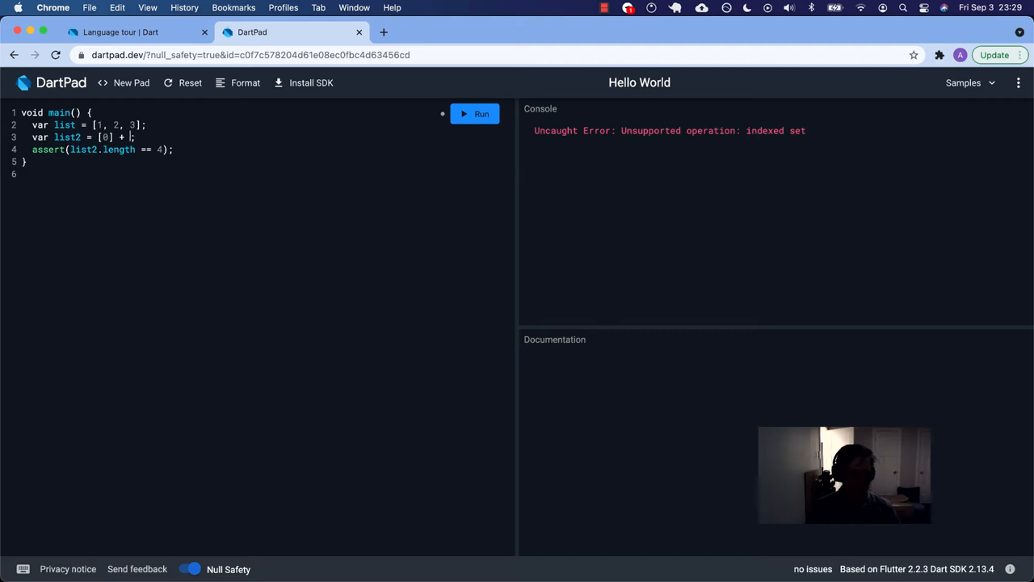
pyautogui.write('list')
pyautogui.click(102, 148)
pyautogui.write('prin')
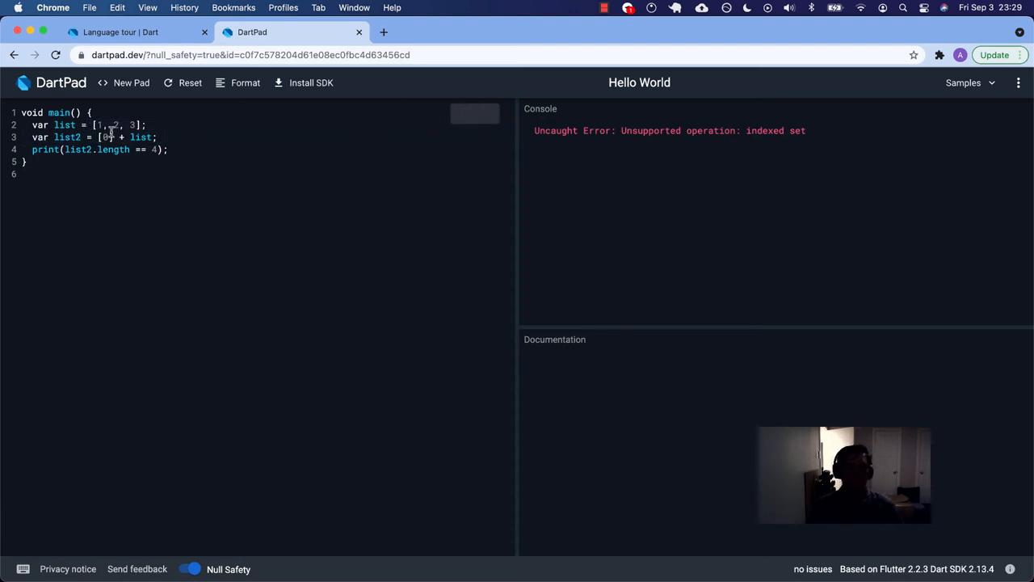
pyautogui.click(475, 113)
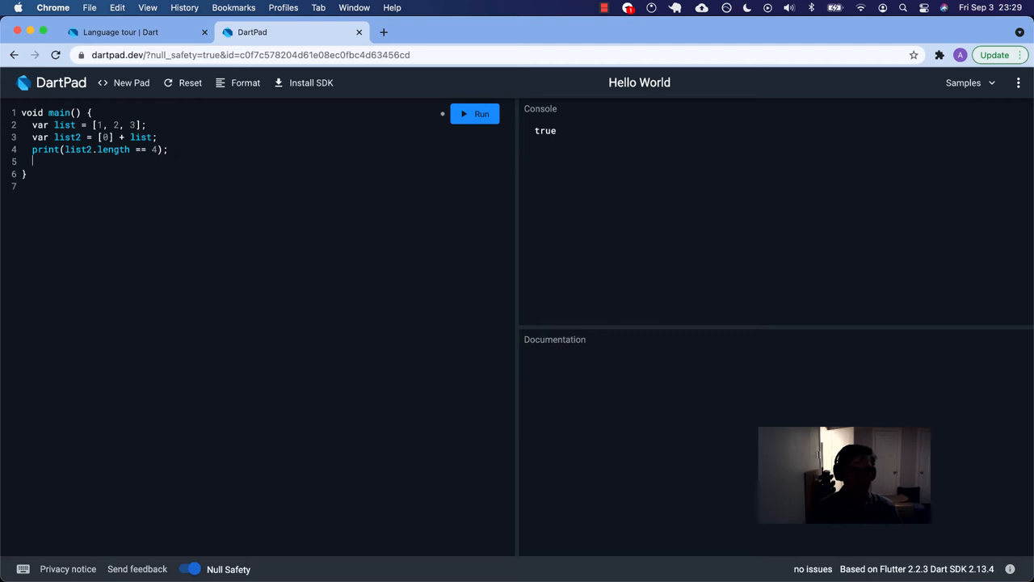
# - Add print(list2) and run again to show [0, 1, 2, 3]
pyautogui.write('print(list2);')
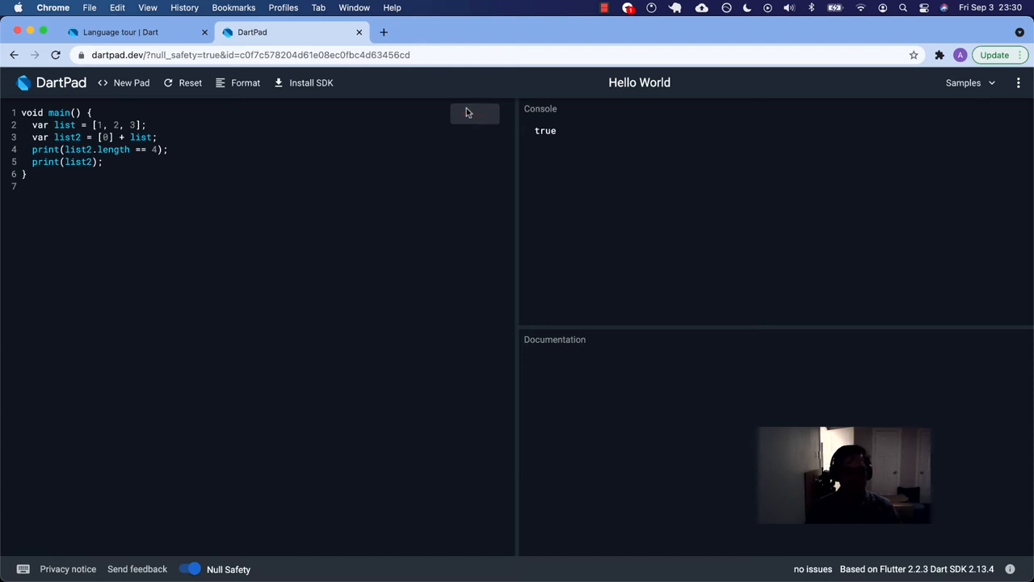
pyautogui.click(475, 114)
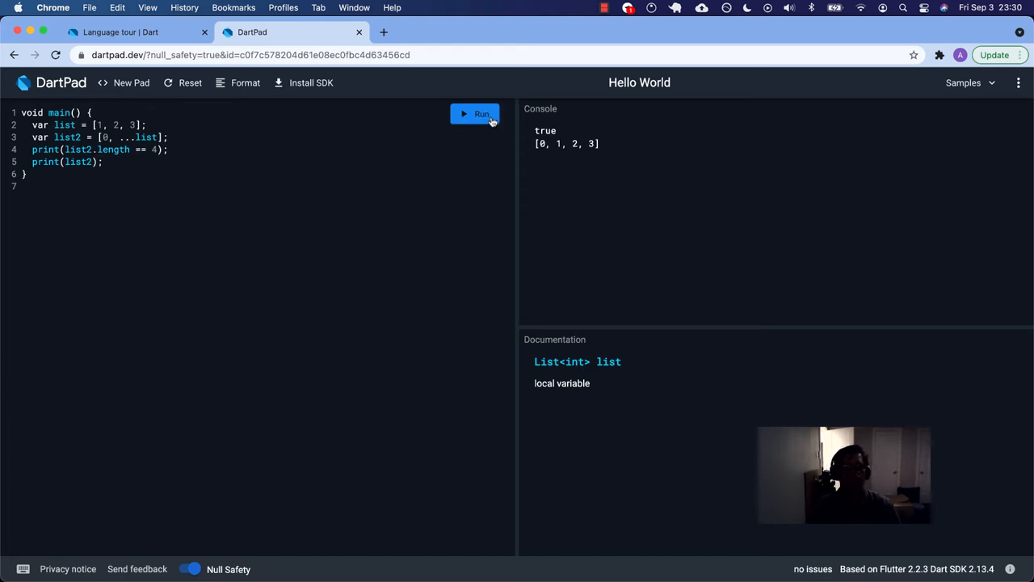
pyautogui.moveTo(136, 135)
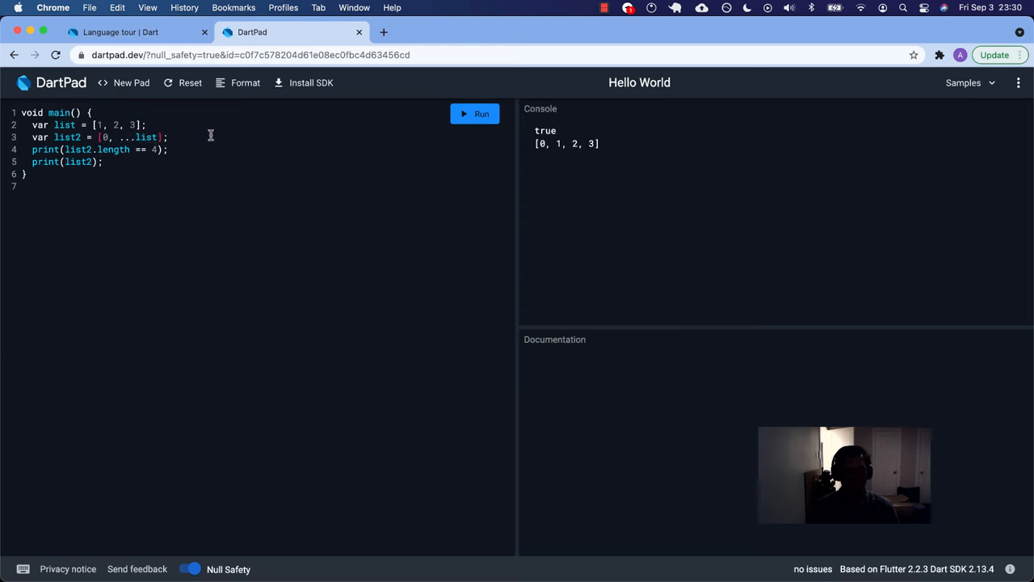
# - Rewrite list2 as [0].addAll(list) via autocomplete and run, hitting void-value errors, then return to the tour
pyautogui.write('.')
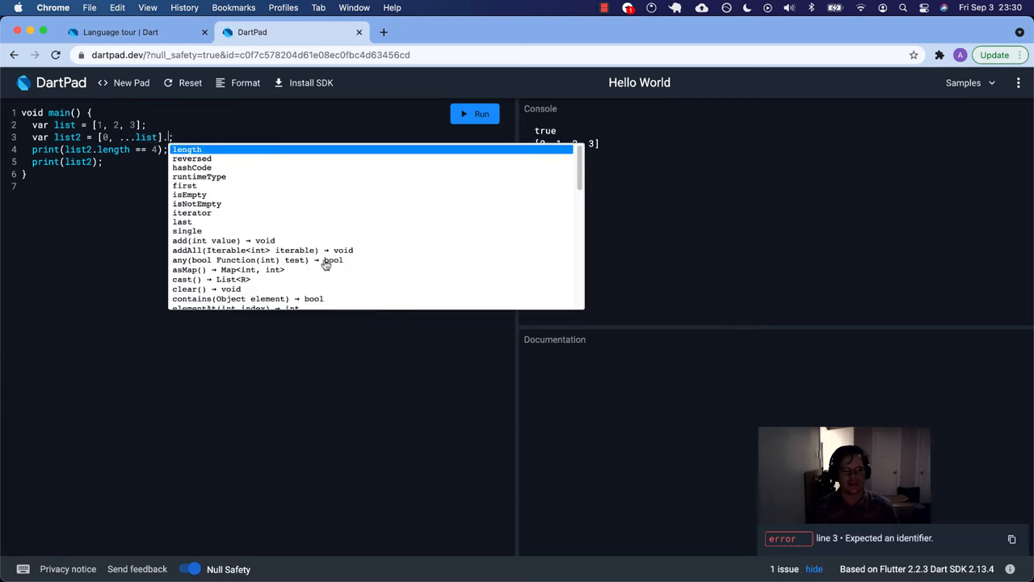
pyautogui.moveTo(262, 239)
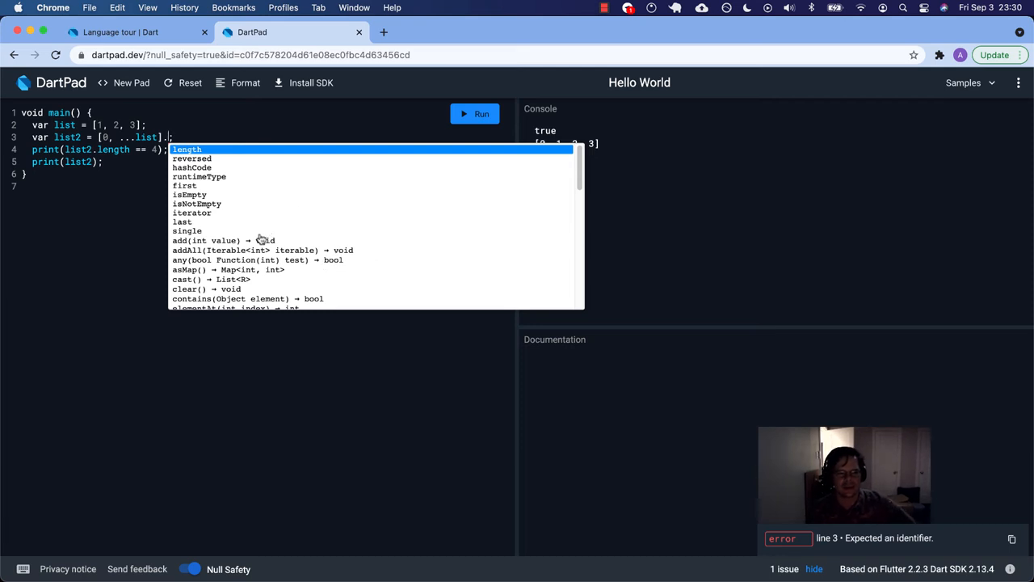
pyautogui.moveTo(214, 239)
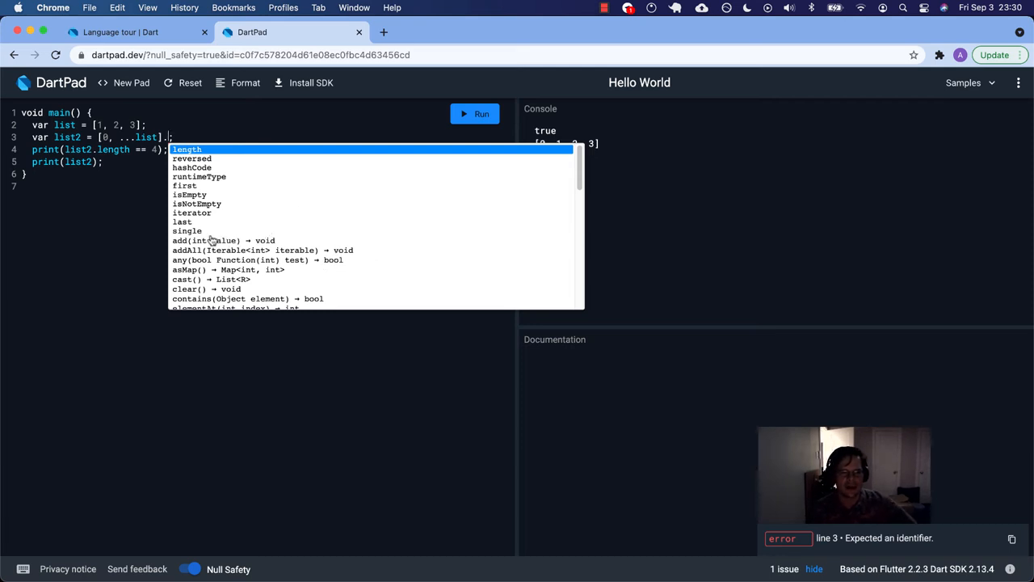
pyautogui.moveTo(201, 242)
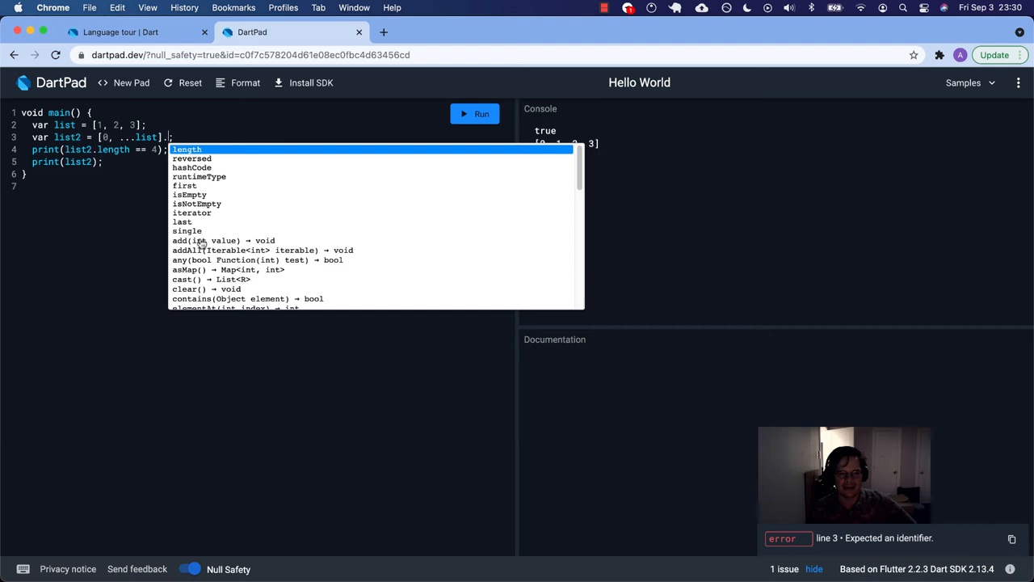
pyautogui.moveTo(214, 239)
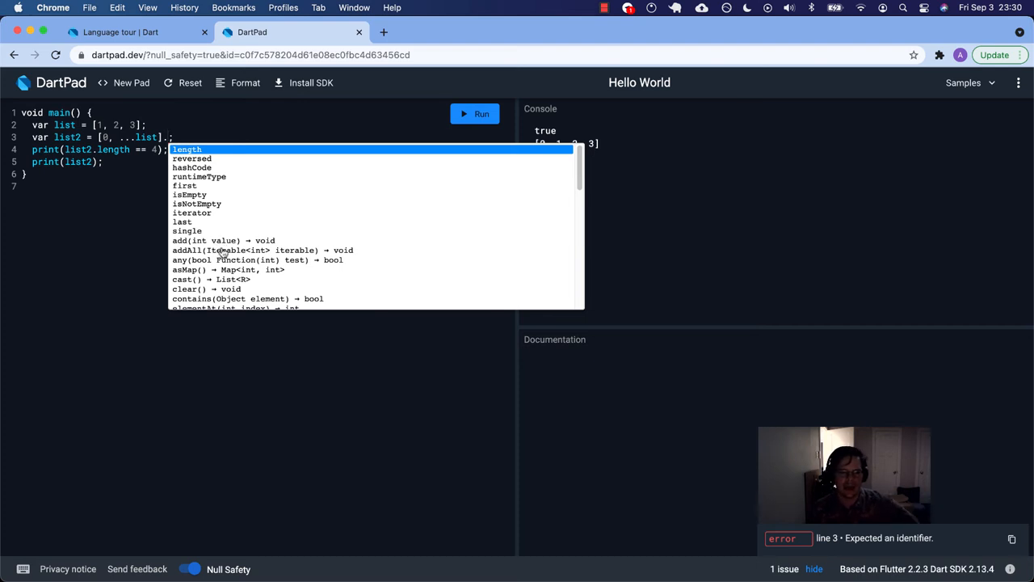
pyautogui.scroll(-3)
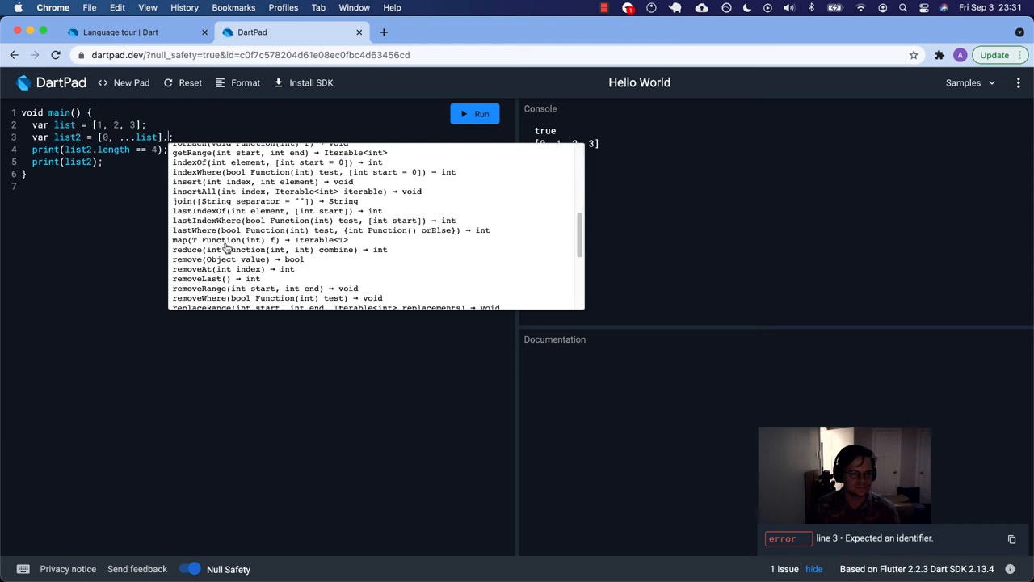
pyautogui.scroll(-3)
pyautogui.write('addAll(')
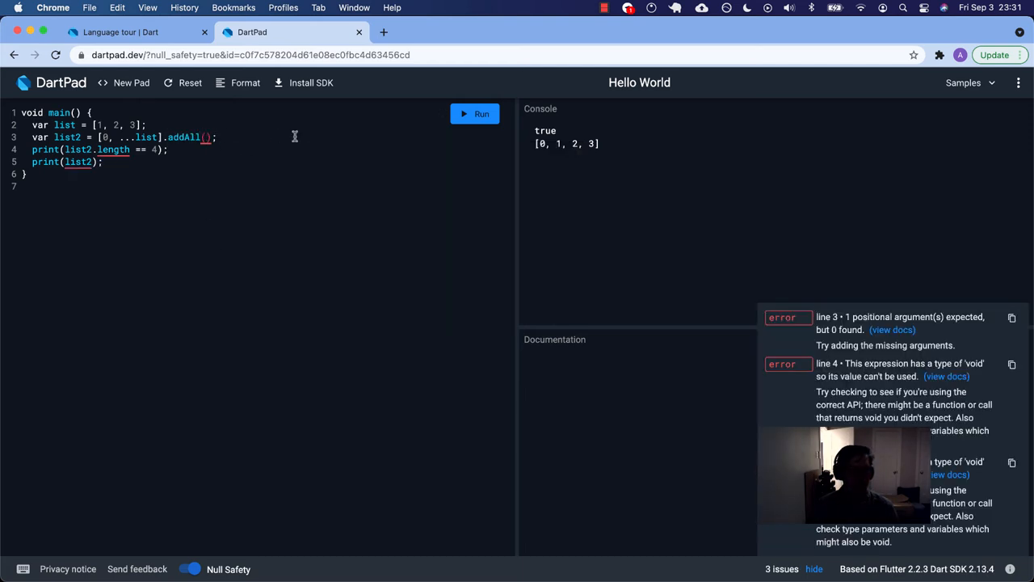
pyautogui.write('list')
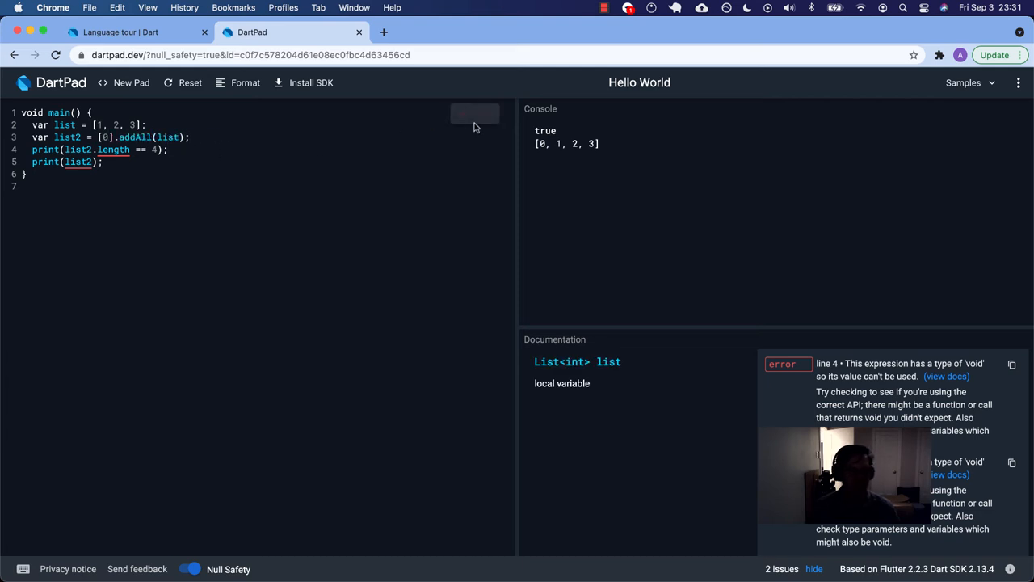
pyautogui.click(475, 113)
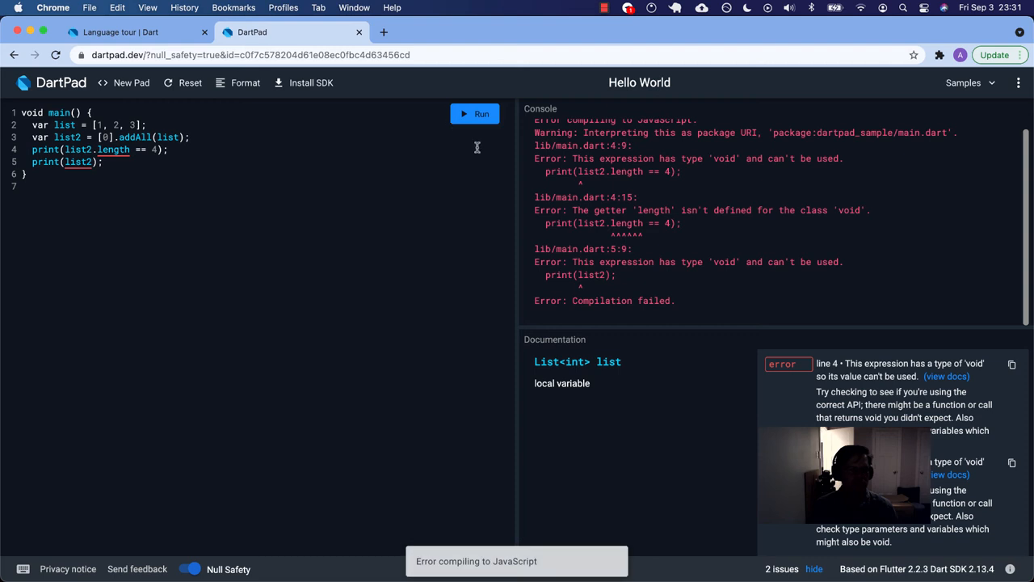
pyautogui.moveTo(687, 168)
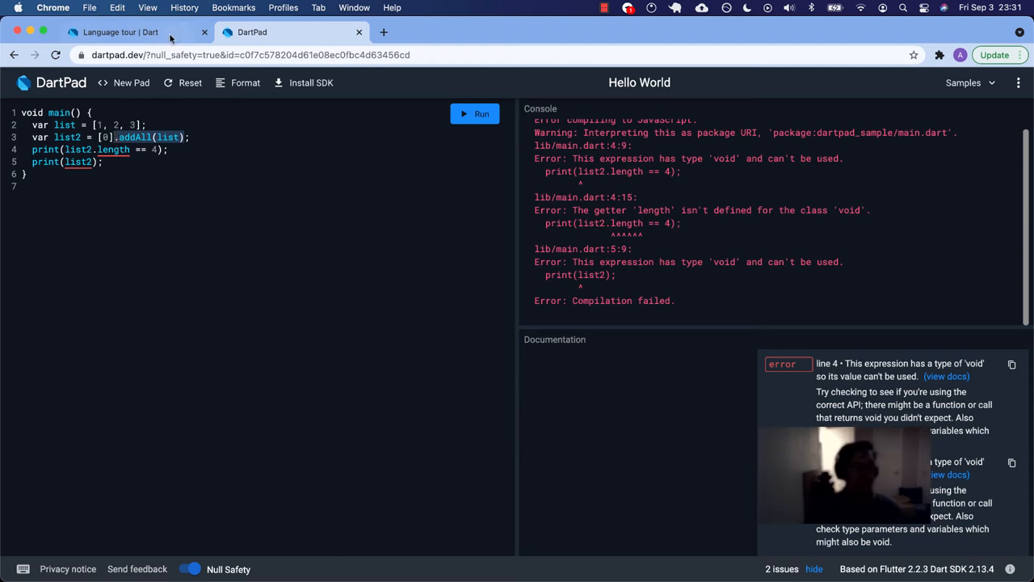
pyautogui.click(121, 32)
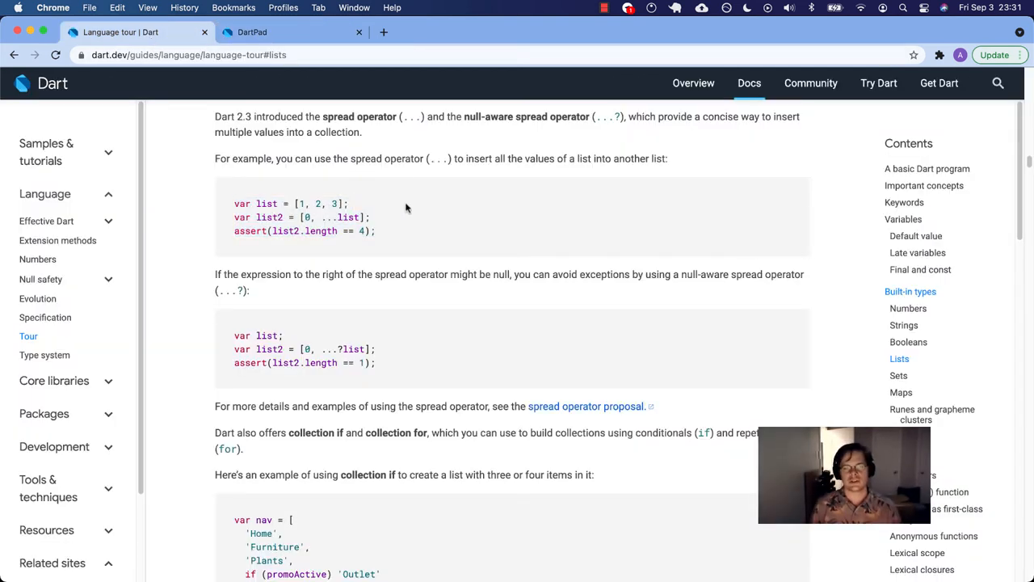
pyautogui.moveTo(399, 203)
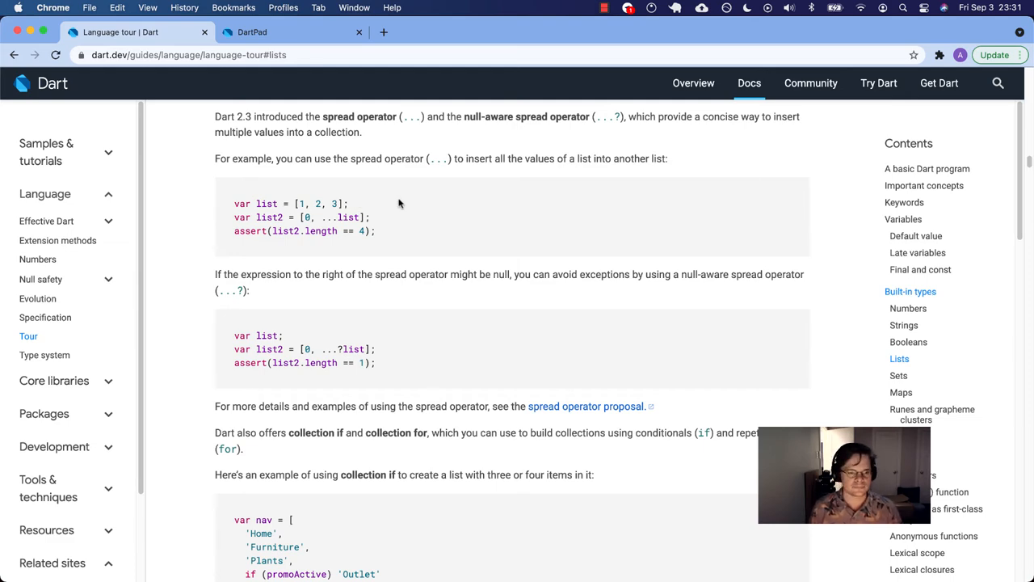
# - Select the null-aware spread example list2 = [0, ...?list] and bring it into DartPad
pyautogui.scroll(-3)
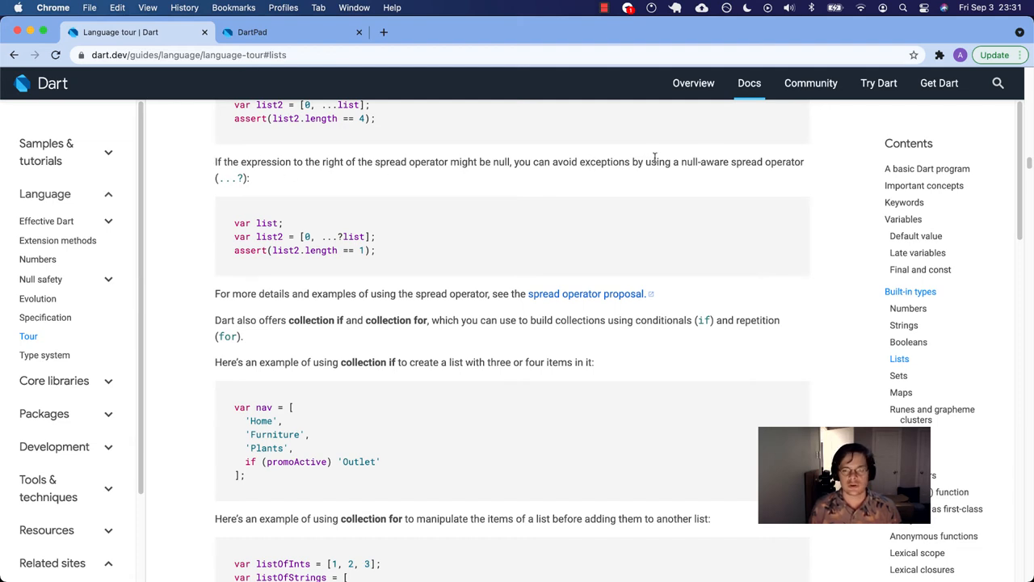
pyautogui.doubleClick(243, 223)
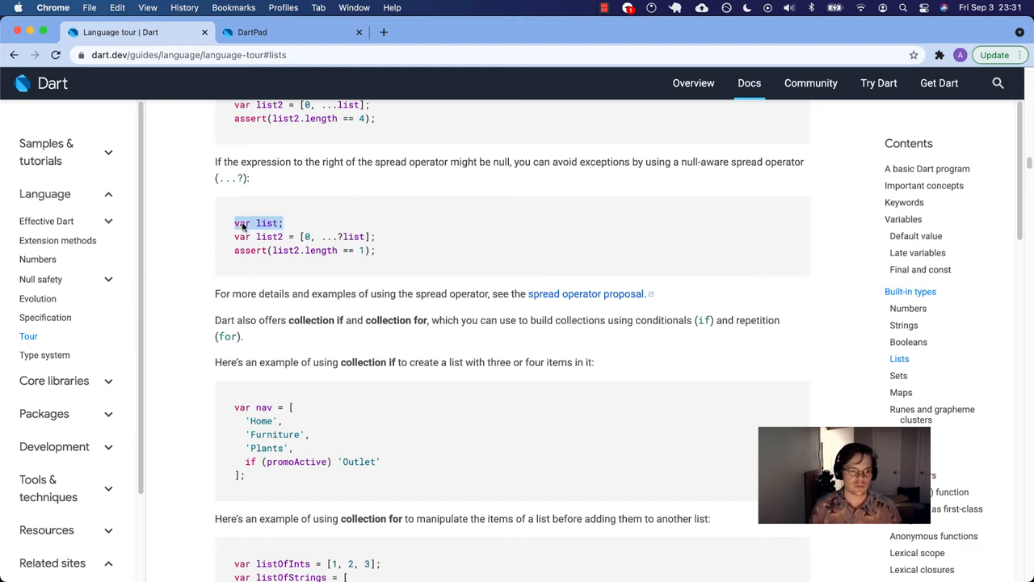
pyautogui.moveTo(232, 223); pyautogui.dragTo(375, 251)
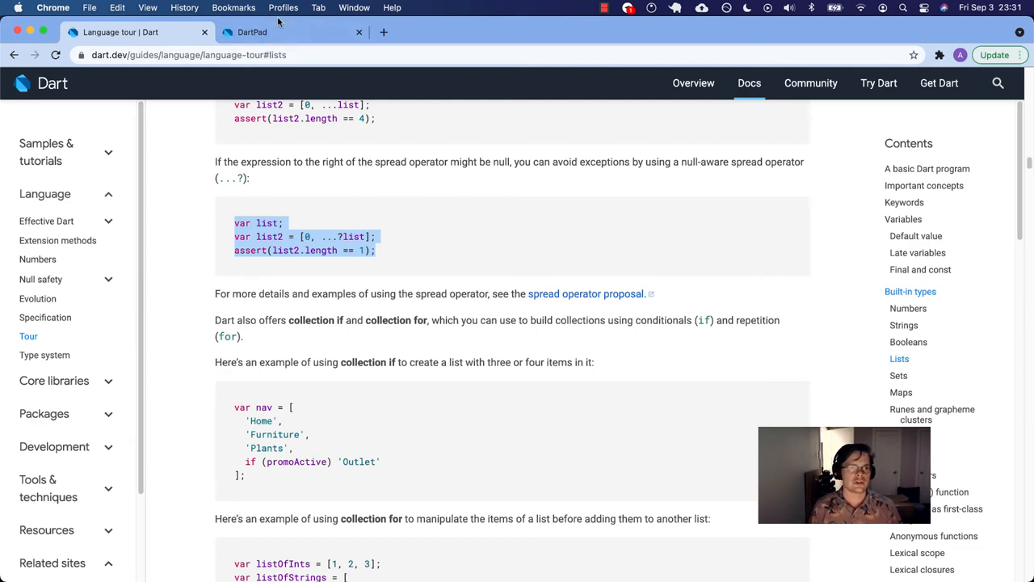
pyautogui.click(257, 33)
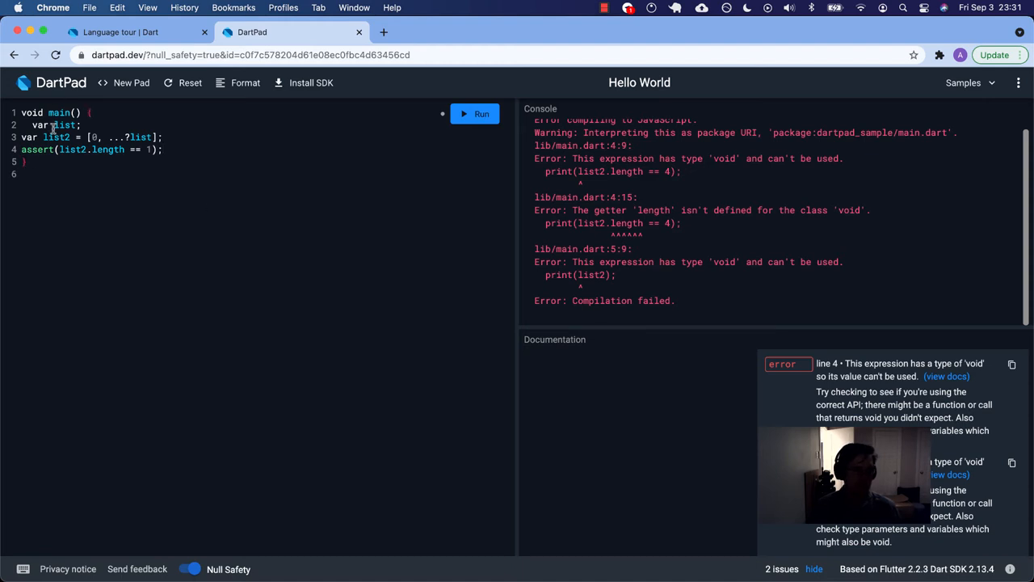
# - Change assert to print, rewrite list2 as [0] + list with list null, and run into a TypeError
pyautogui.click(245, 82)
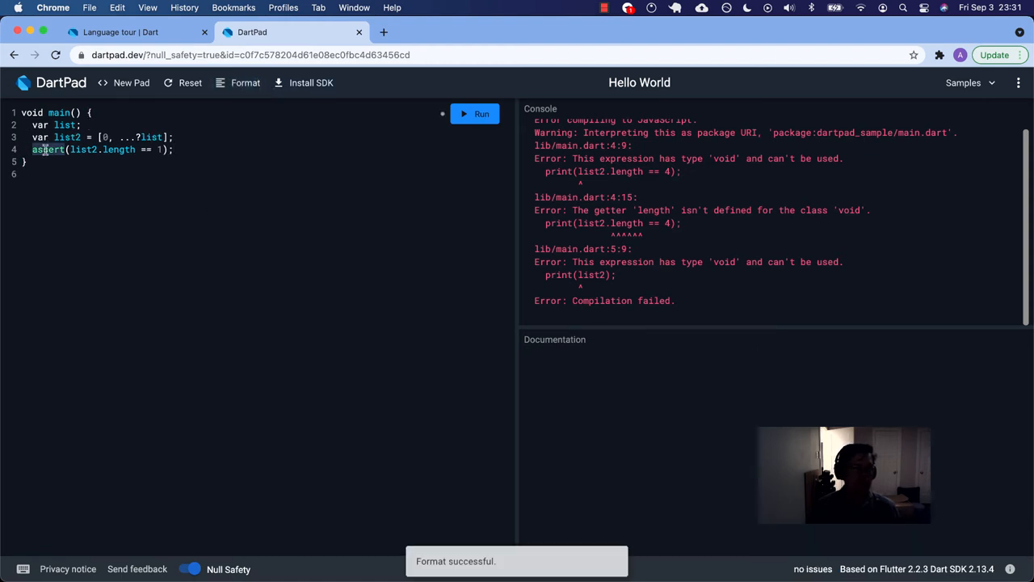
pyautogui.write('print')
pyautogui.click(265, 136)
pyautogui.write('] ')
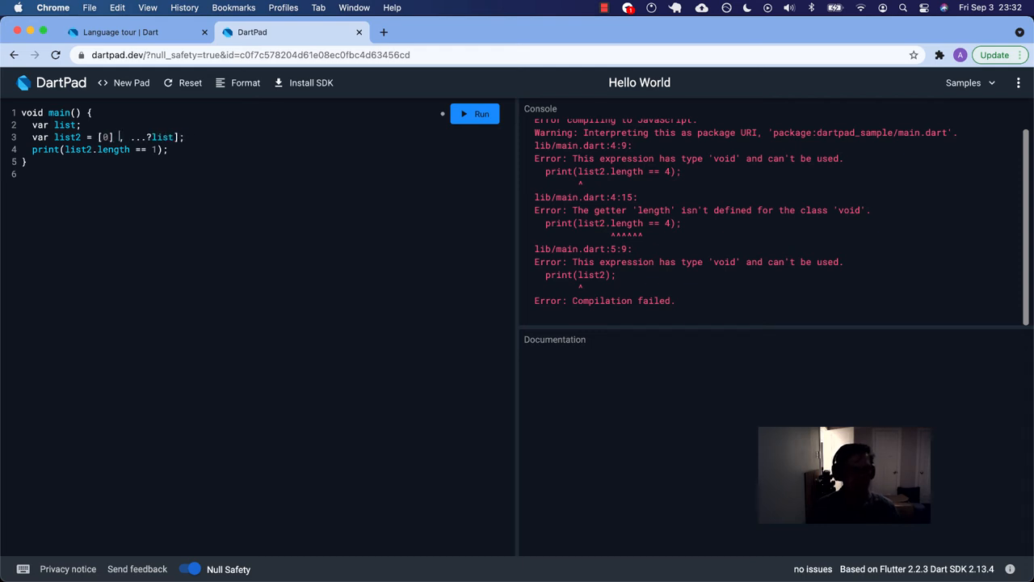
pyautogui.write('+ list;')
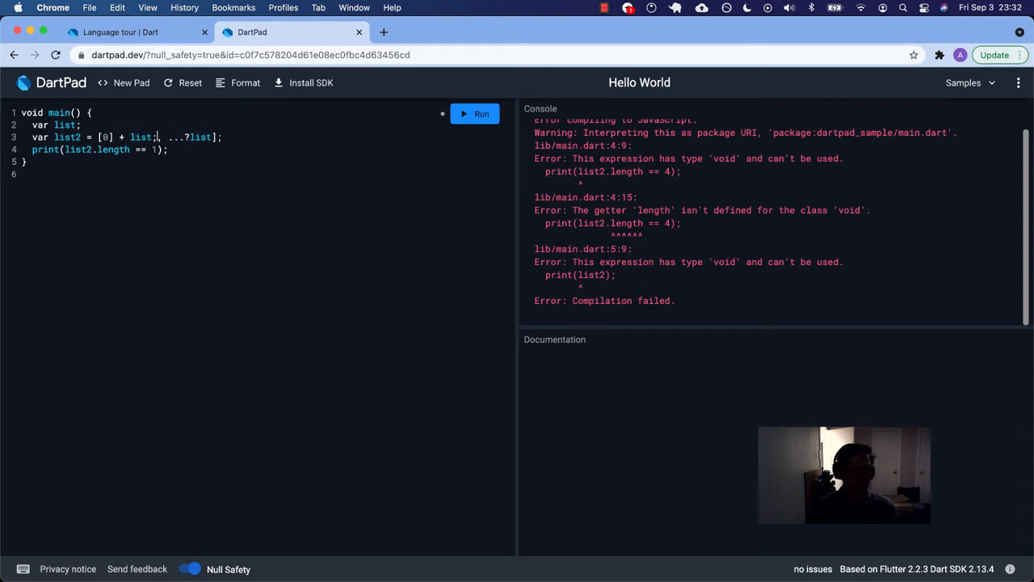
pyautogui.write('//')
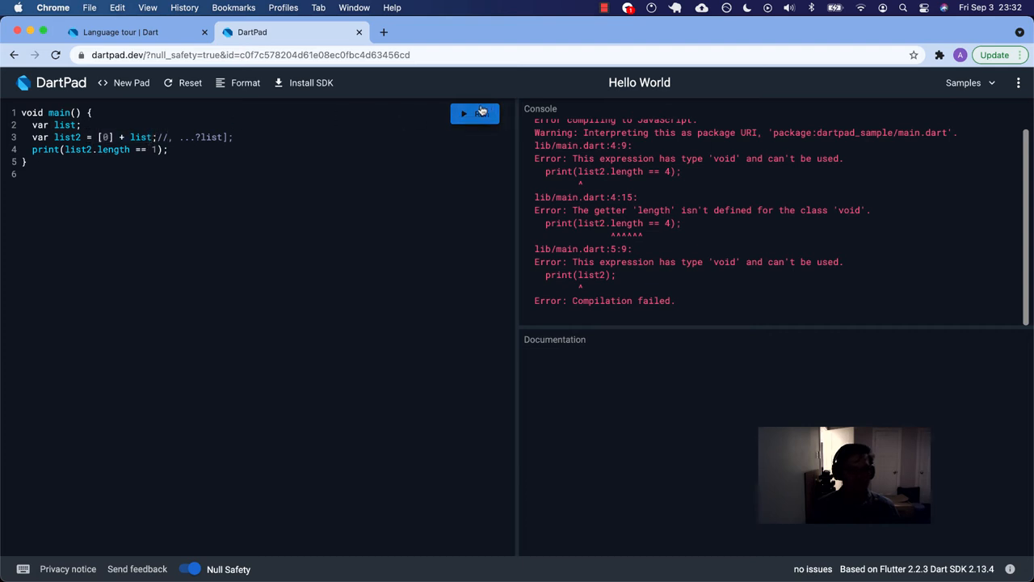
pyautogui.click(475, 113)
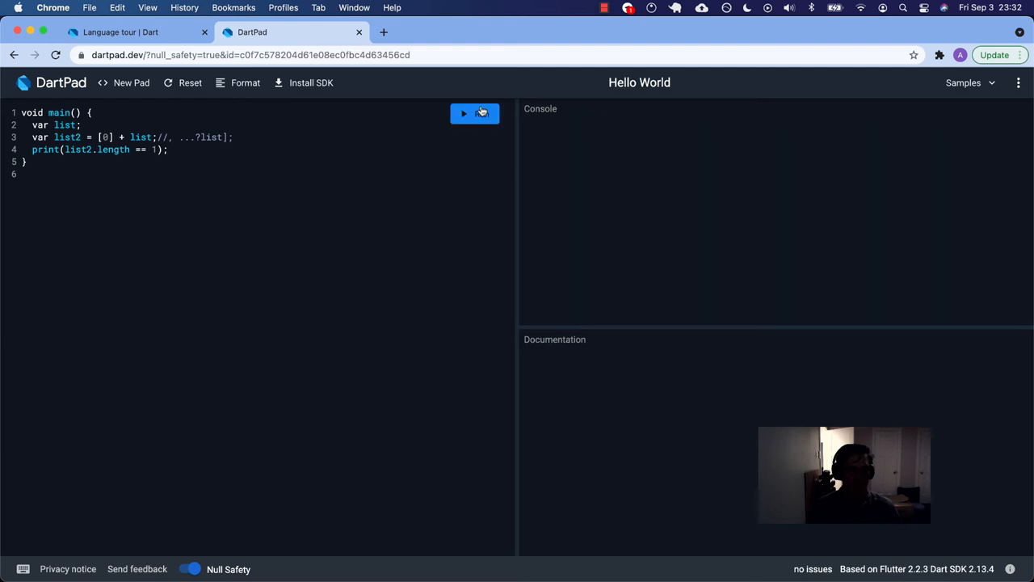
pyautogui.click(475, 113)
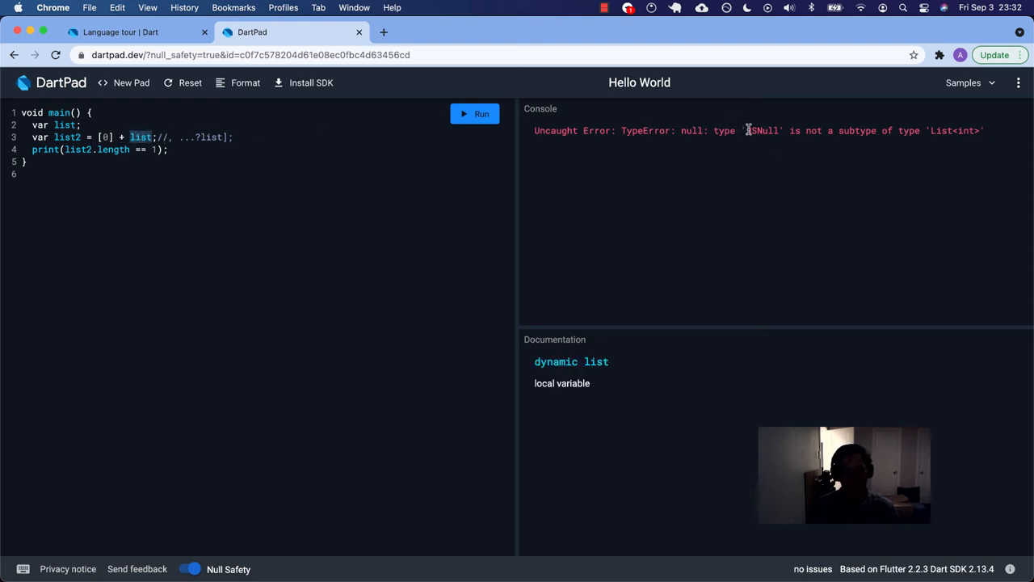
pyautogui.moveTo(566, 132)
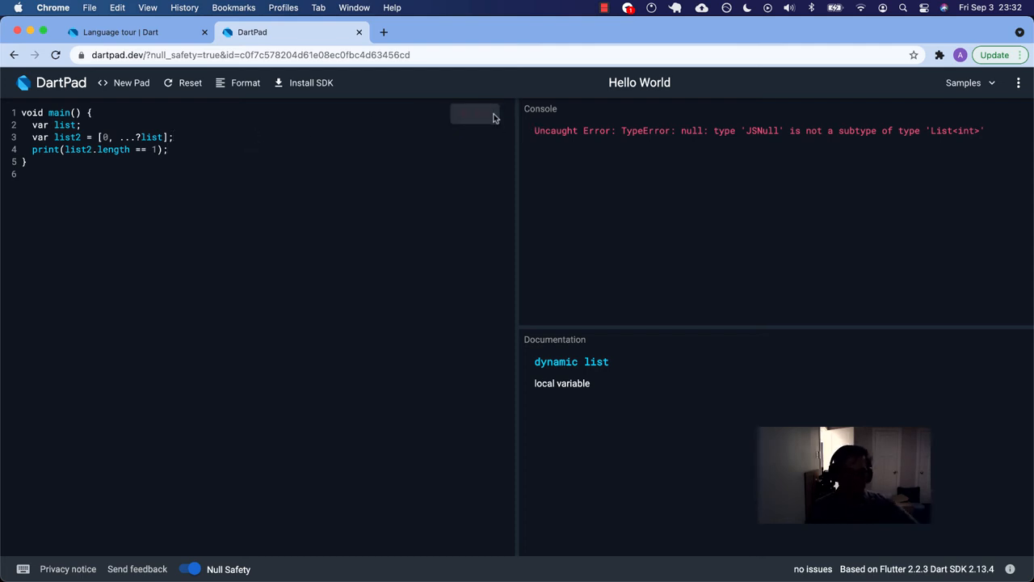
# - Add print(list2); and run so the console shows true and [0], then return to the tour
pyautogui.click(475, 113)
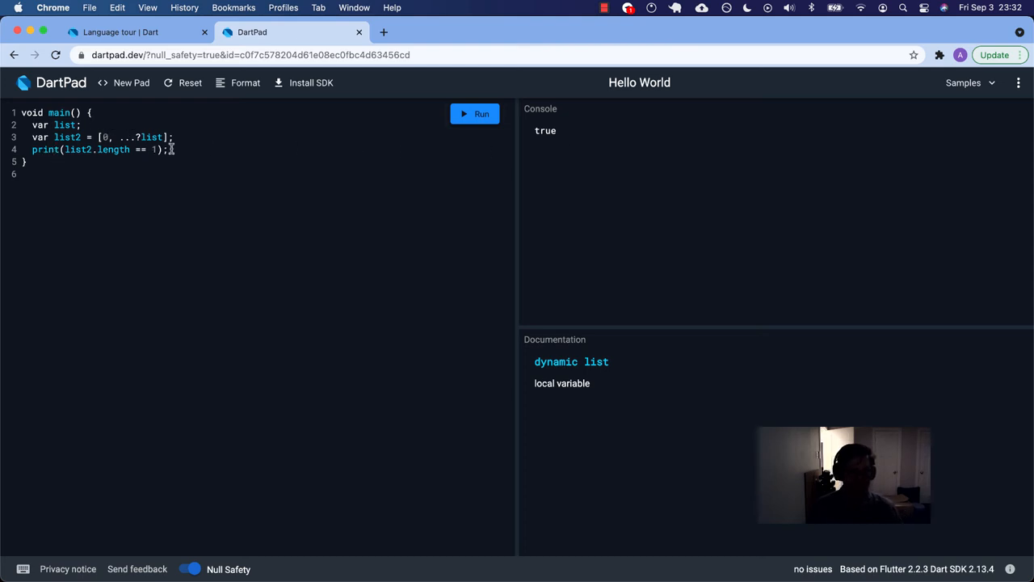
pyautogui.write('print(list2);')
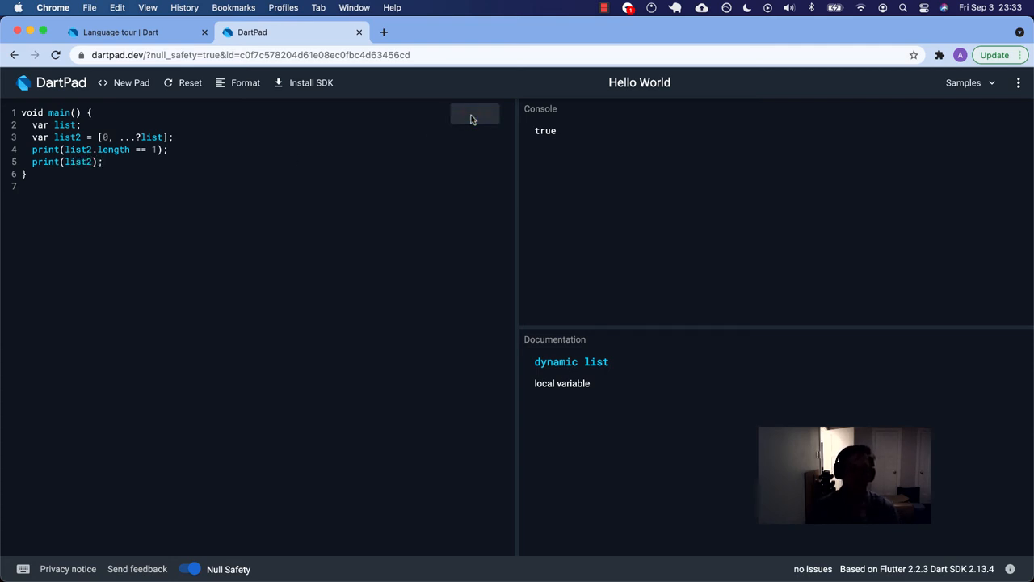
pyautogui.click(475, 114)
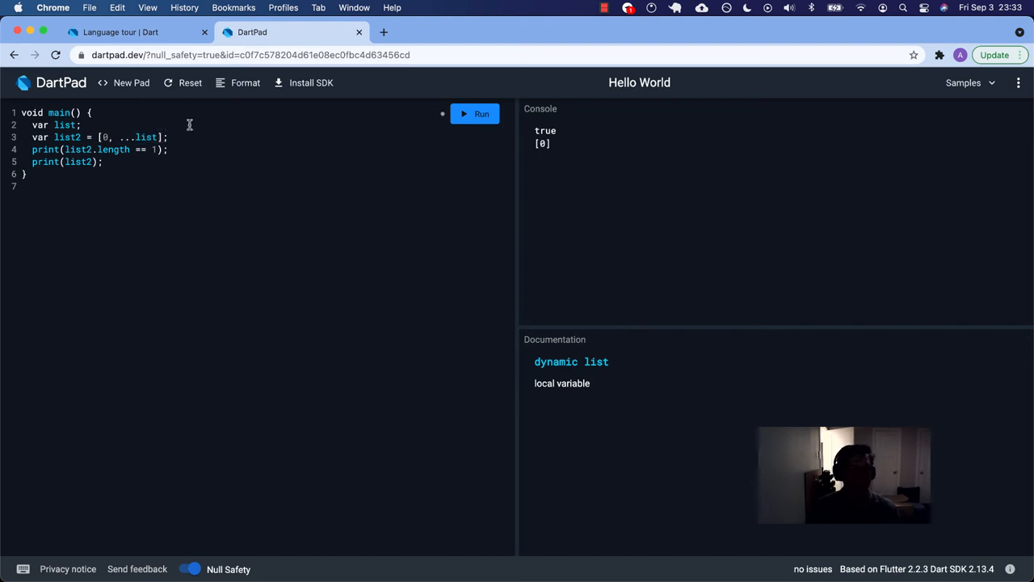
pyautogui.moveTo(165, 136)
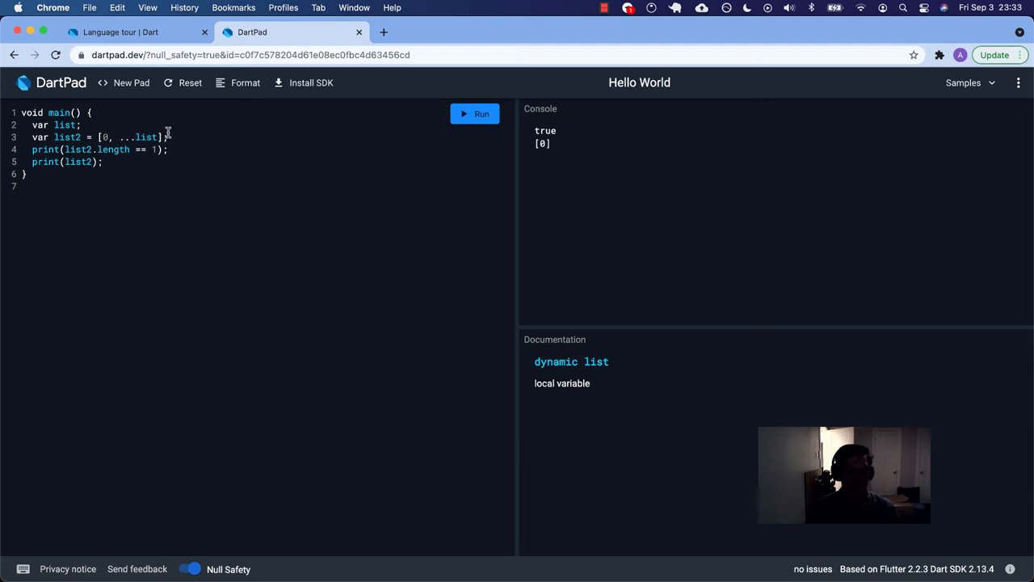
pyautogui.click(129, 33)
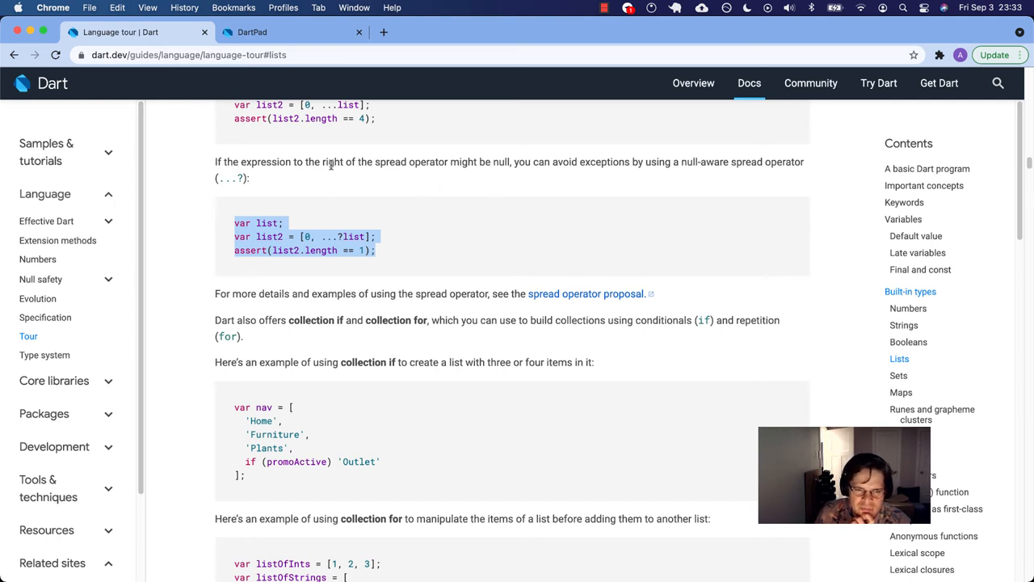
pyautogui.moveTo(688, 162)
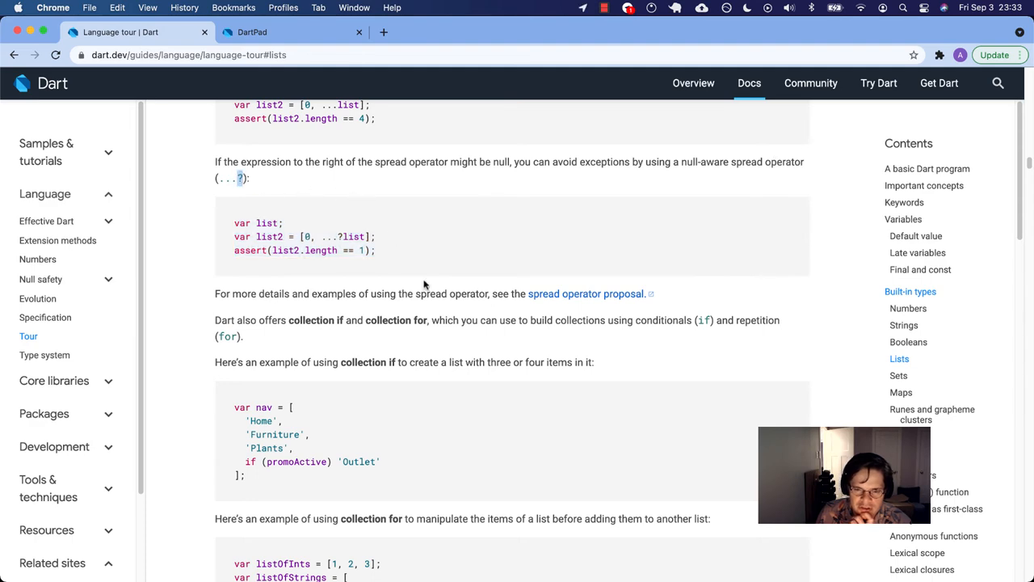
# - Scroll back up to the spread and null-aware spread examples, then switch to DartPad
pyautogui.scroll(3)
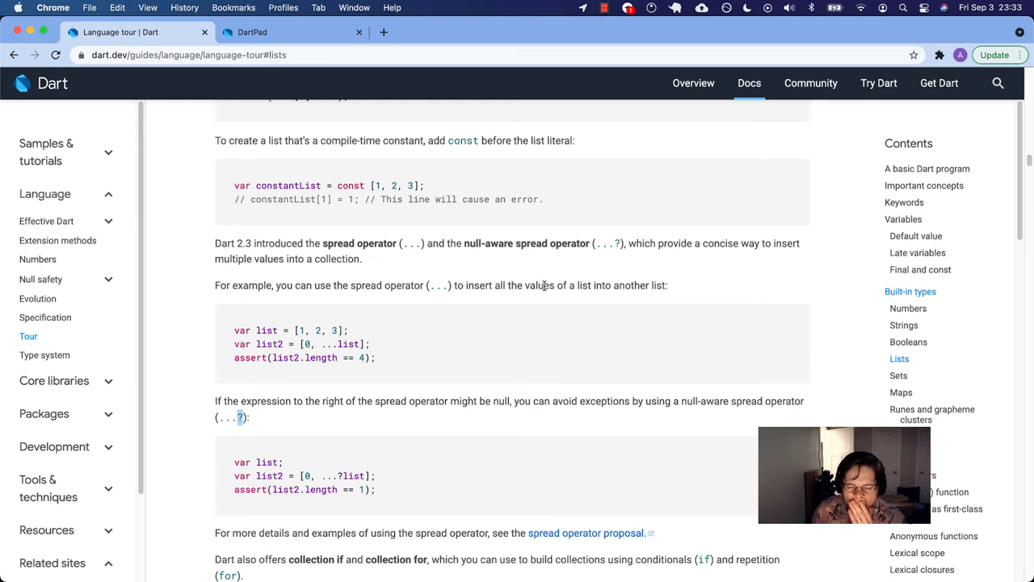
pyautogui.click(268, 32)
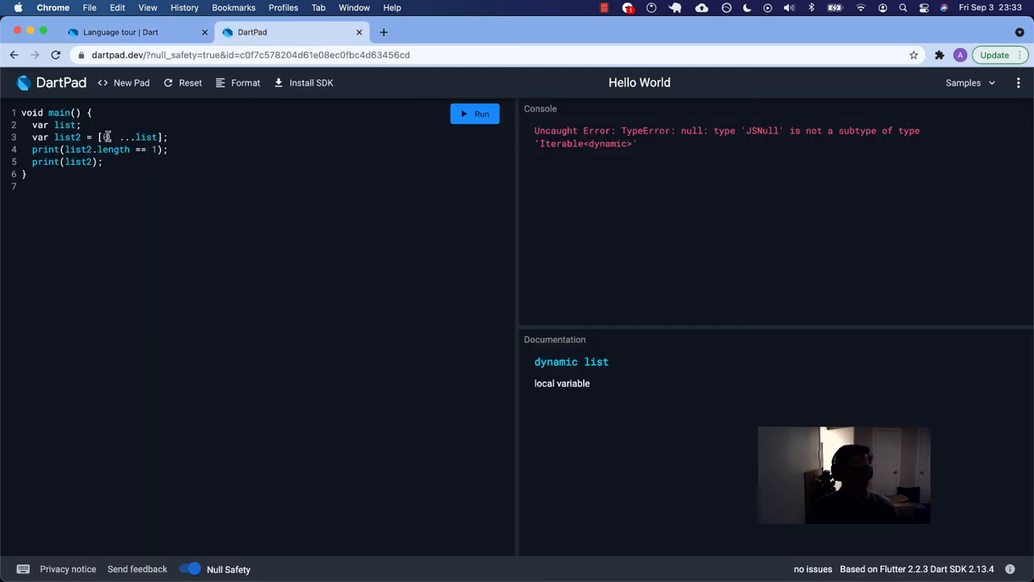
# - Make list null and spread it as ...?list so the run prints true and [0], then return to the tour
pyautogui.write('0,')
pyautogui.write(' = null')
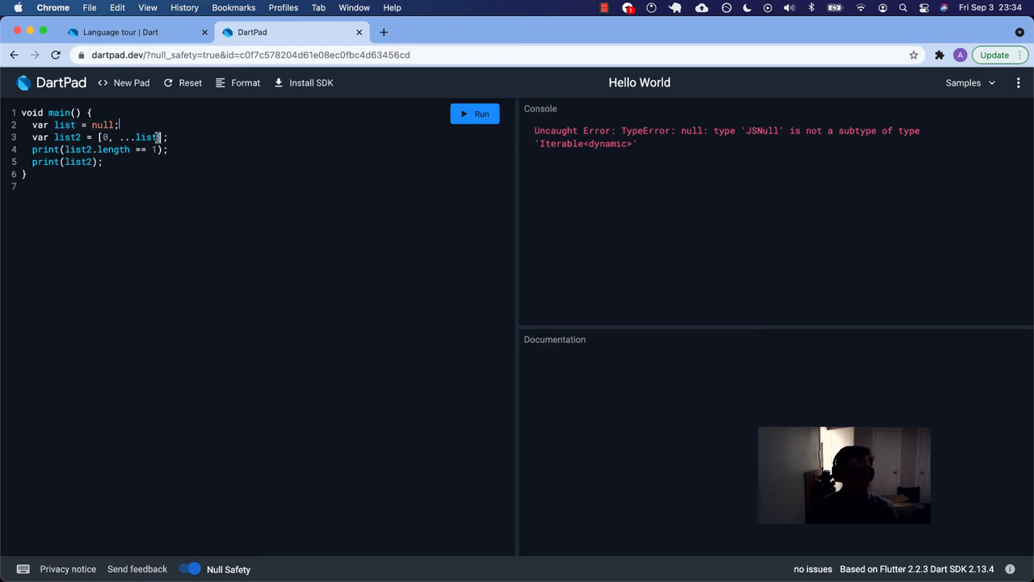
pyautogui.write('?')
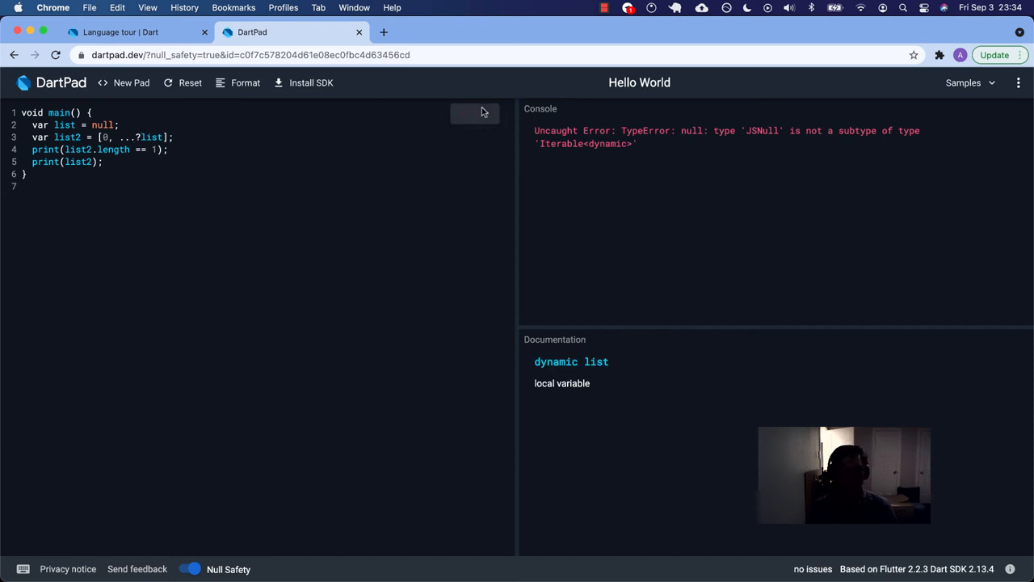
pyautogui.click(475, 113)
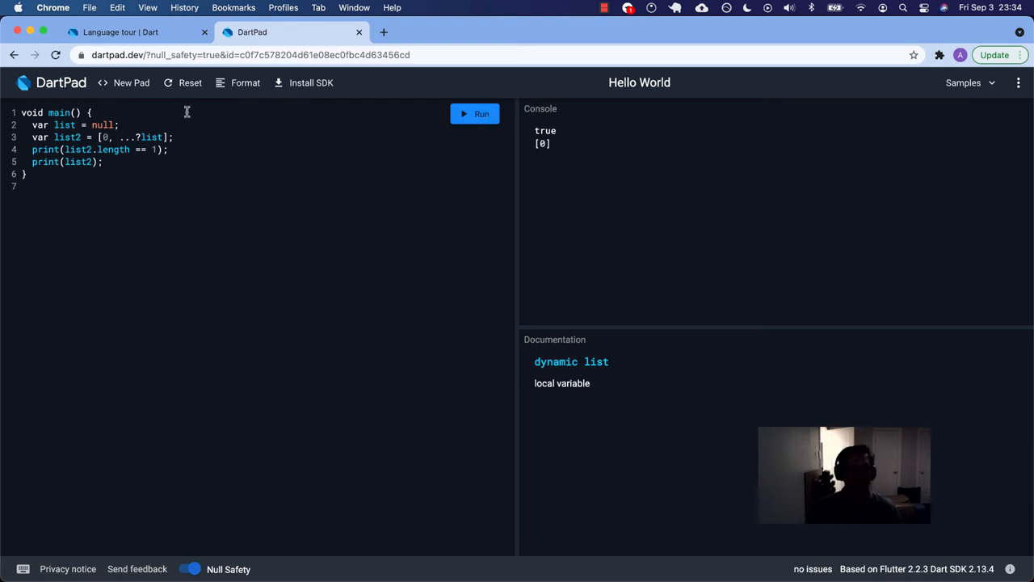
pyautogui.click(126, 32)
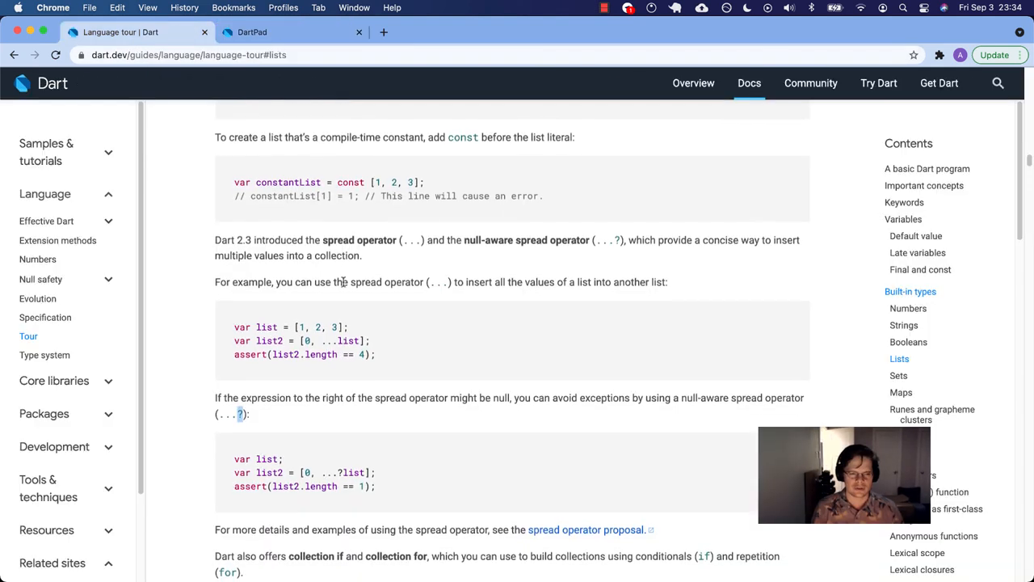
# - Select the tour's collection if nav example (Home, Furniture, Plants, Outlet if promoActive) to copy into main
pyautogui.scroll(-3)
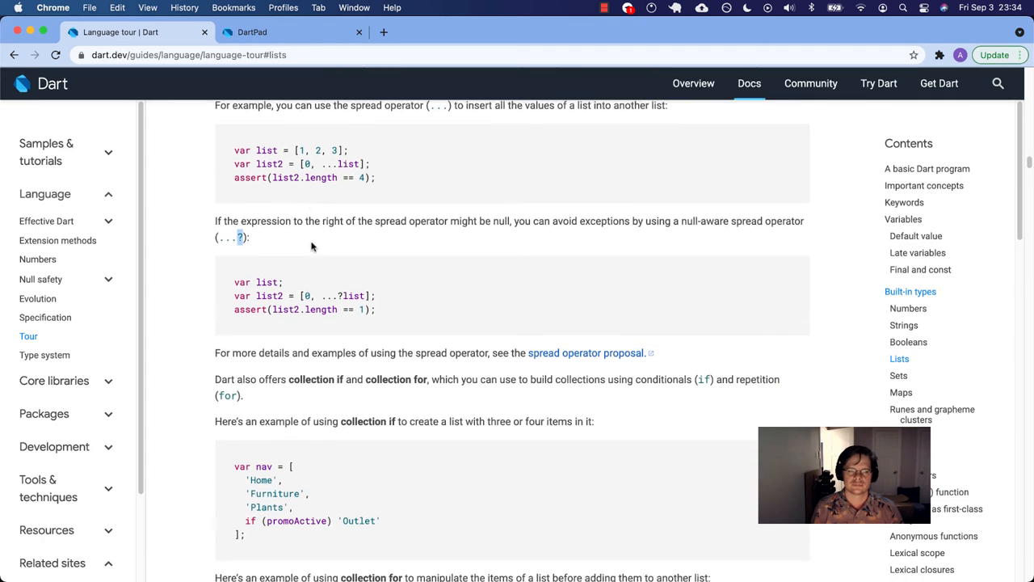
pyautogui.scroll(-3)
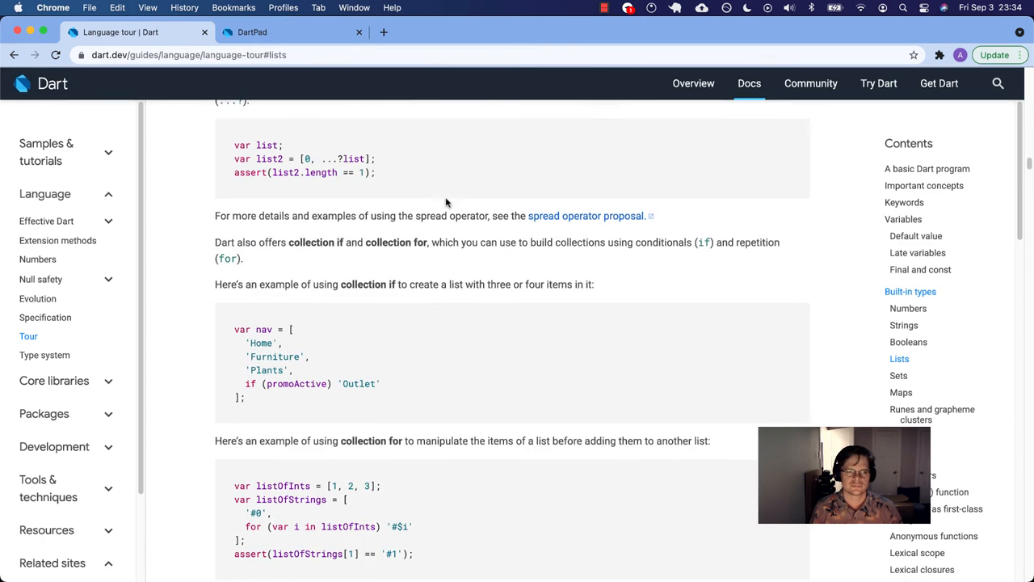
pyautogui.scroll(-3)
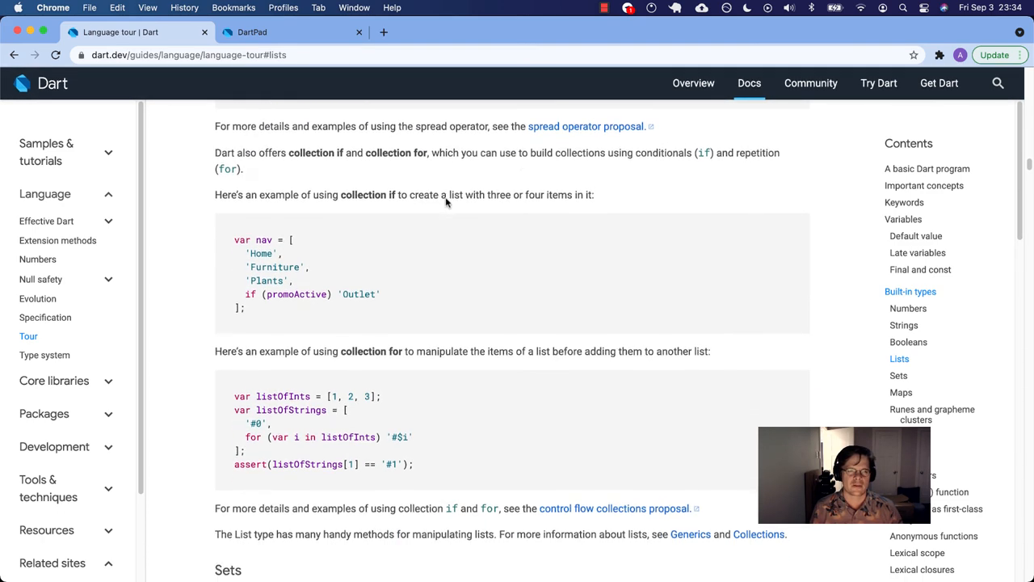
pyautogui.scroll(-3)
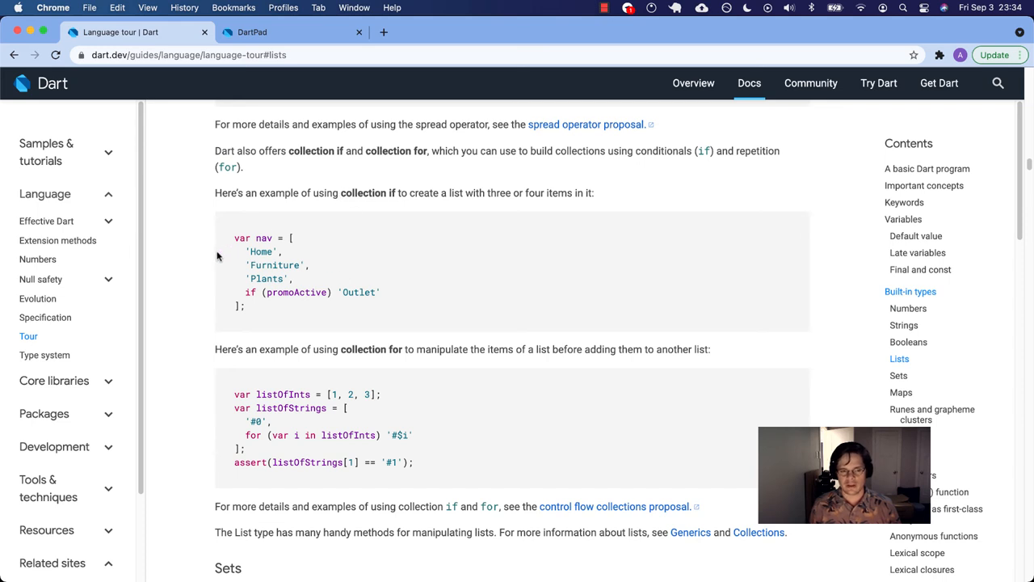
pyautogui.moveTo(233, 238); pyautogui.dragTo(275, 290)
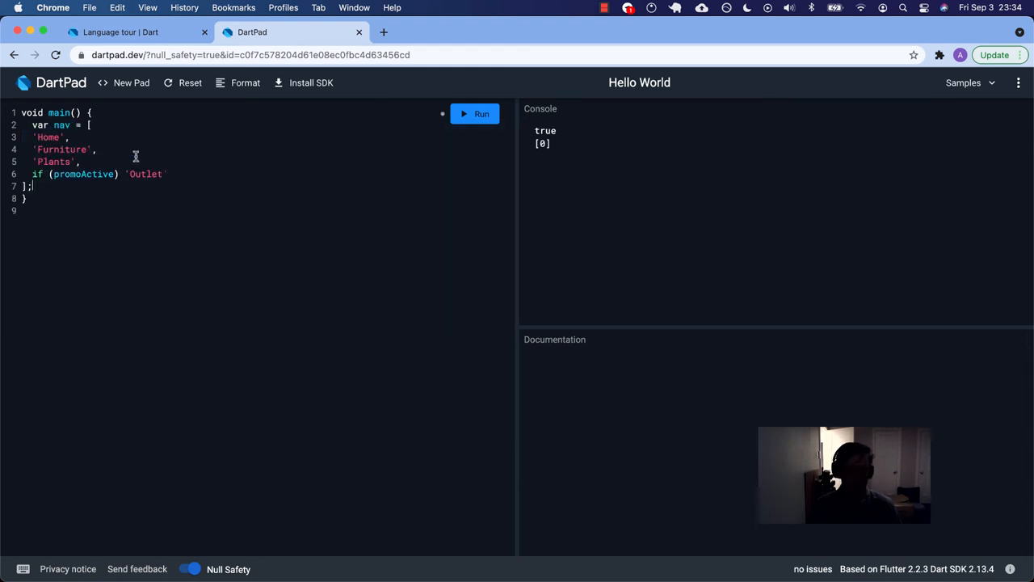
# - Run the pasted nav list and hit the undefined promoActive error, checking the tour example
pyautogui.click(246, 82)
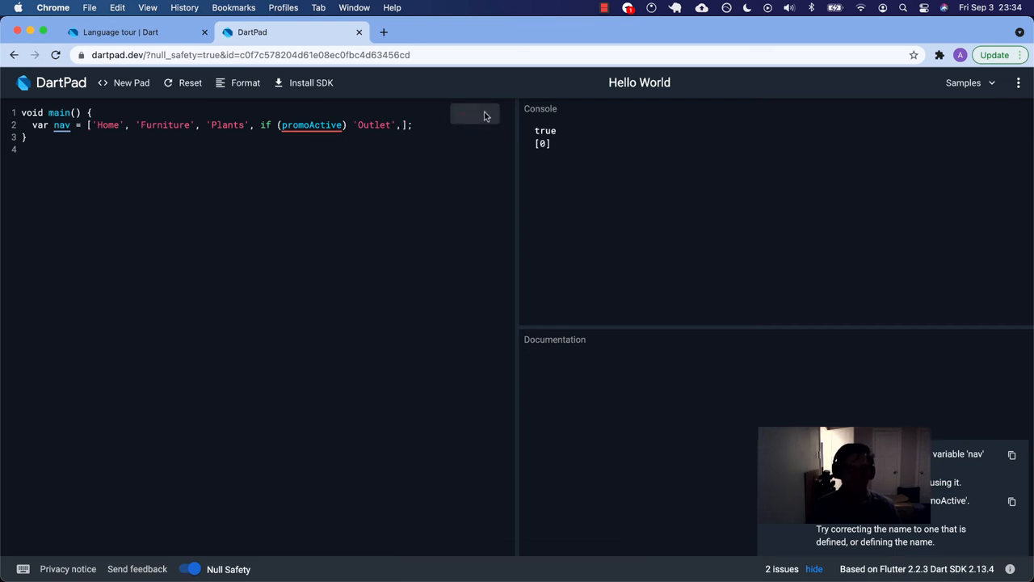
pyautogui.click(475, 113)
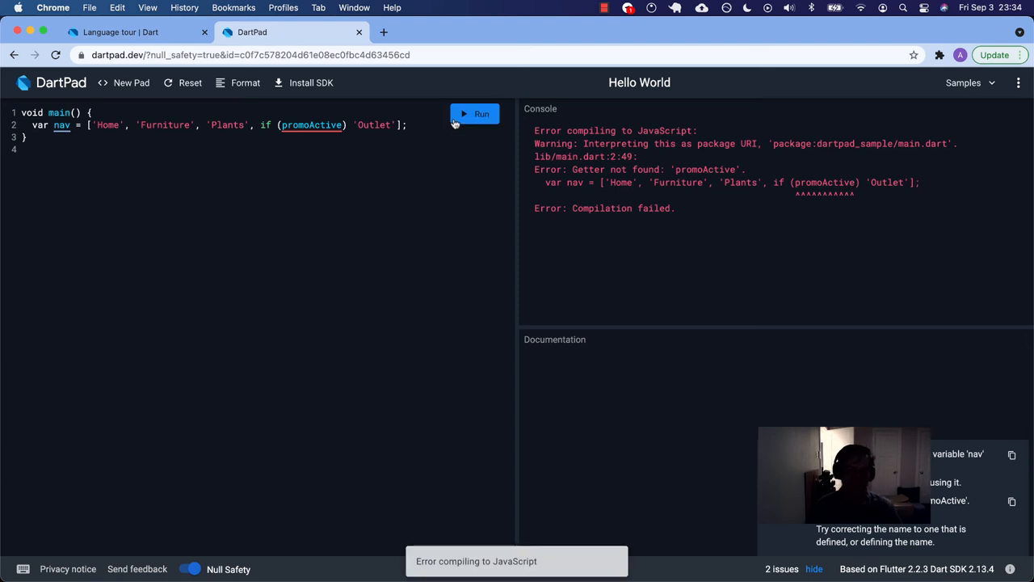
pyautogui.click(126, 35)
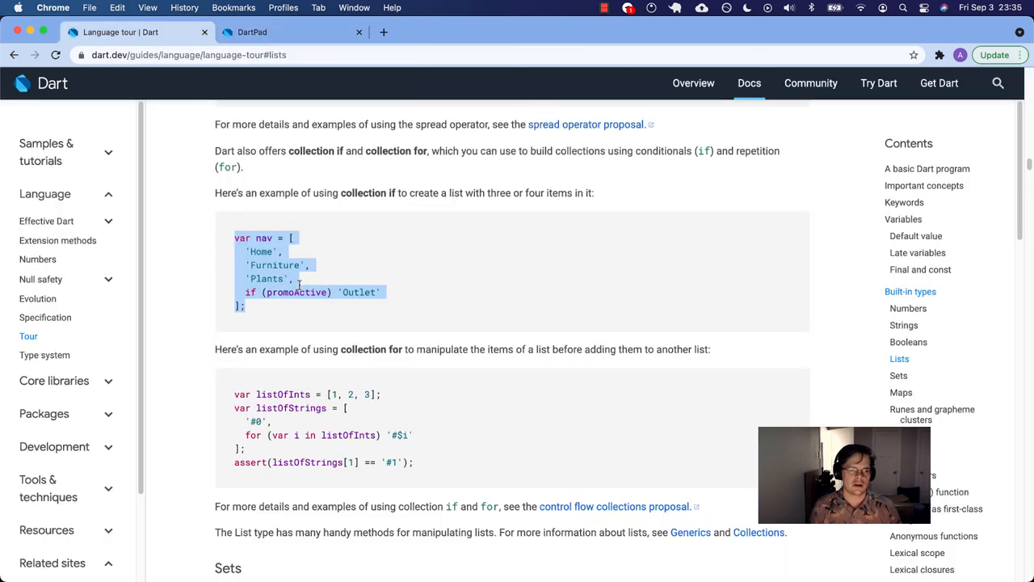
pyautogui.click(267, 32)
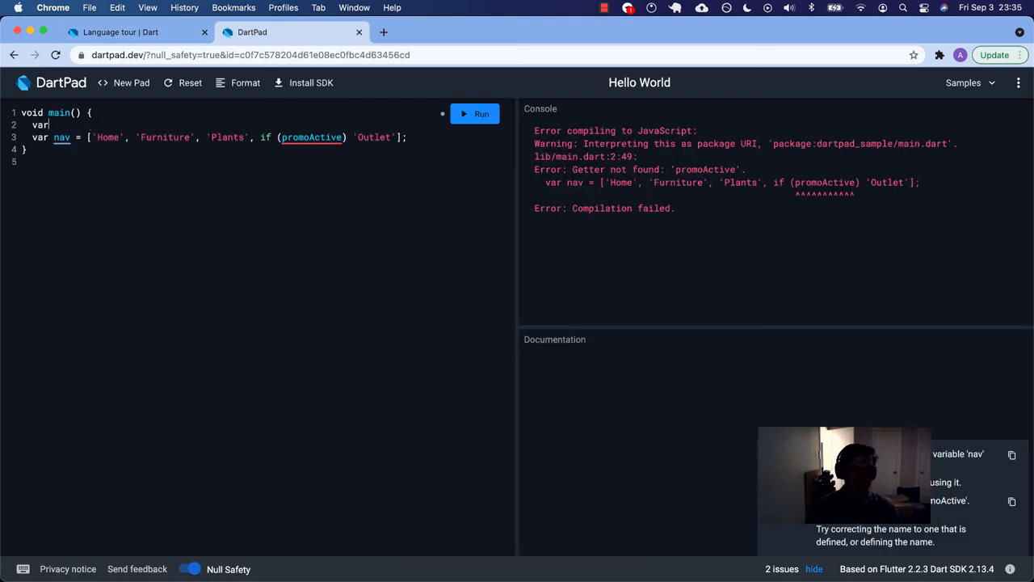
# - Declare bool promoActive = true above nav and add print(nav) below it
pyautogui.write('bool')
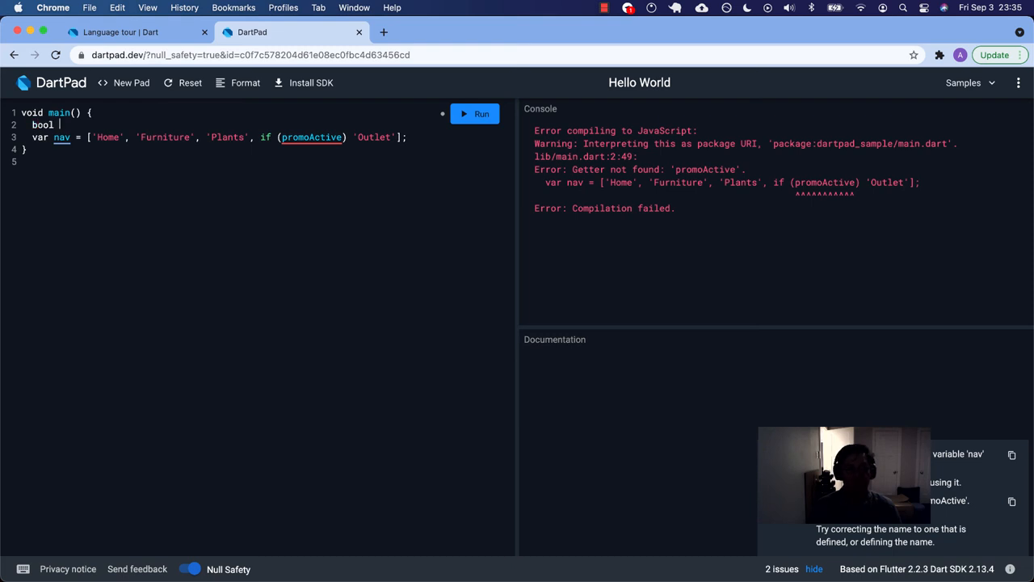
pyautogui.write('promo')
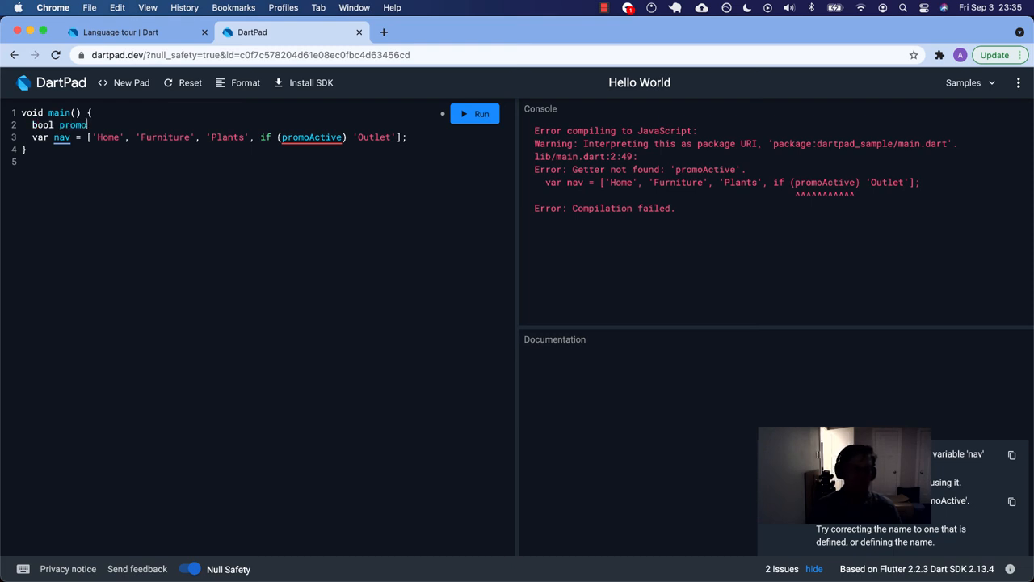
pyautogui.write('Active = tr')
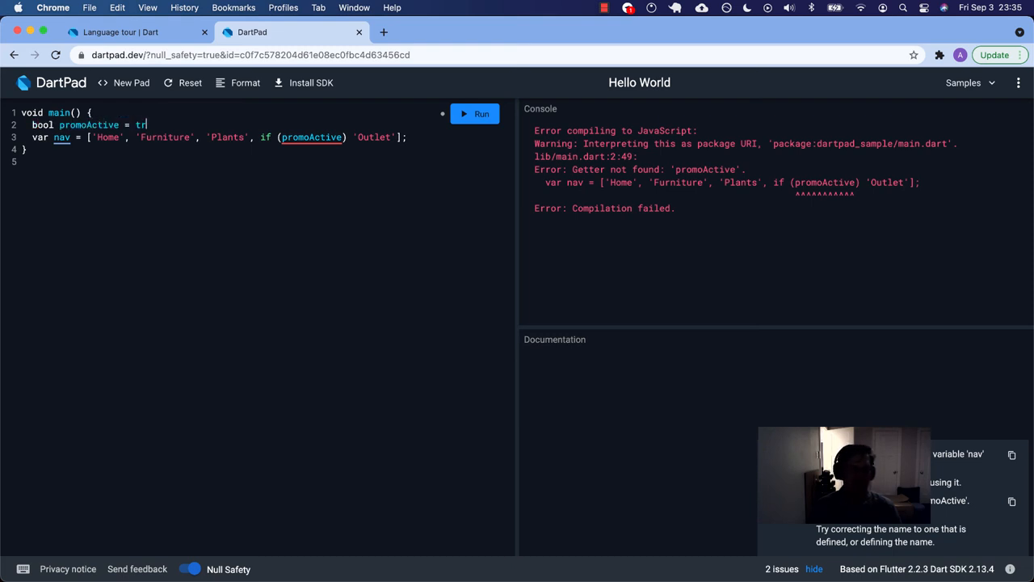
pyautogui.write('ue;')
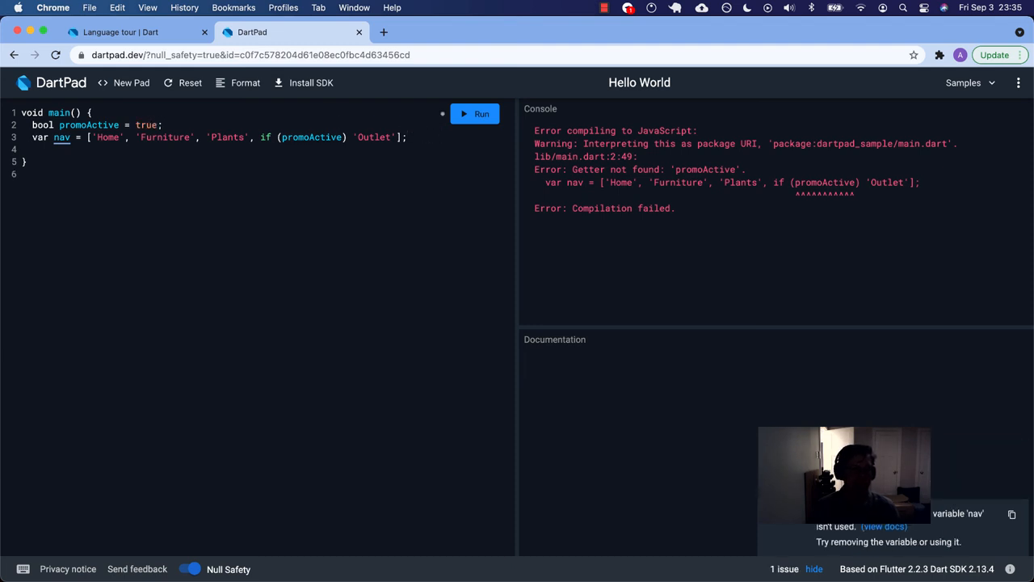
pyautogui.write('print(nv);')
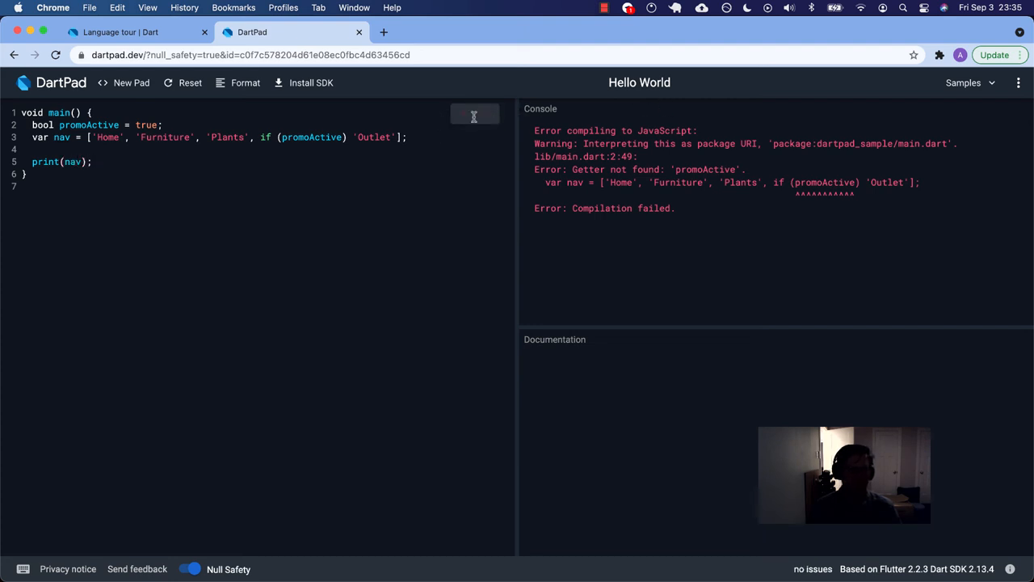
# - Run to print nav, flip promoActive to false, and declare it as final bool
pyautogui.click(475, 113)
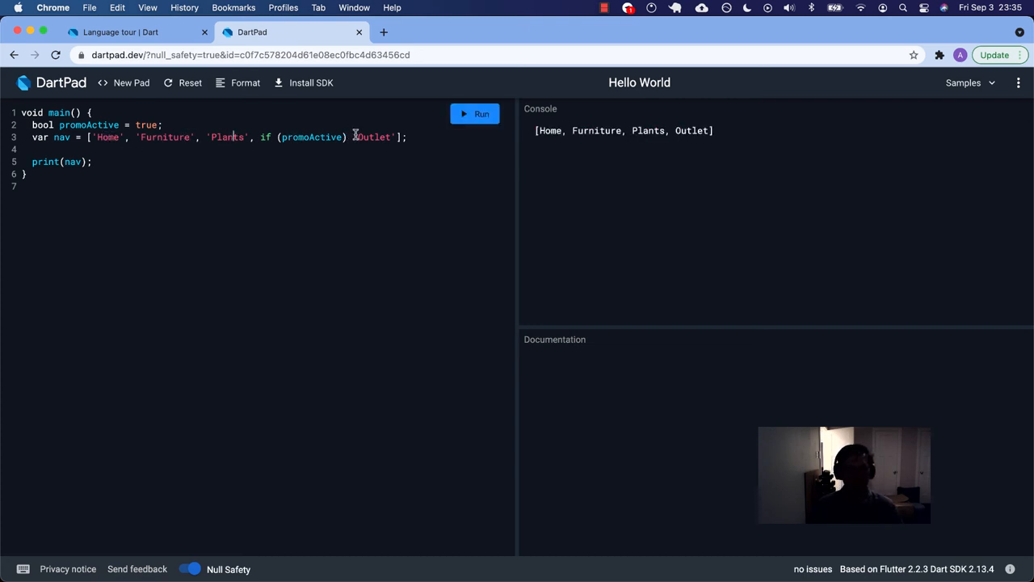
pyautogui.doubleClick(375, 136)
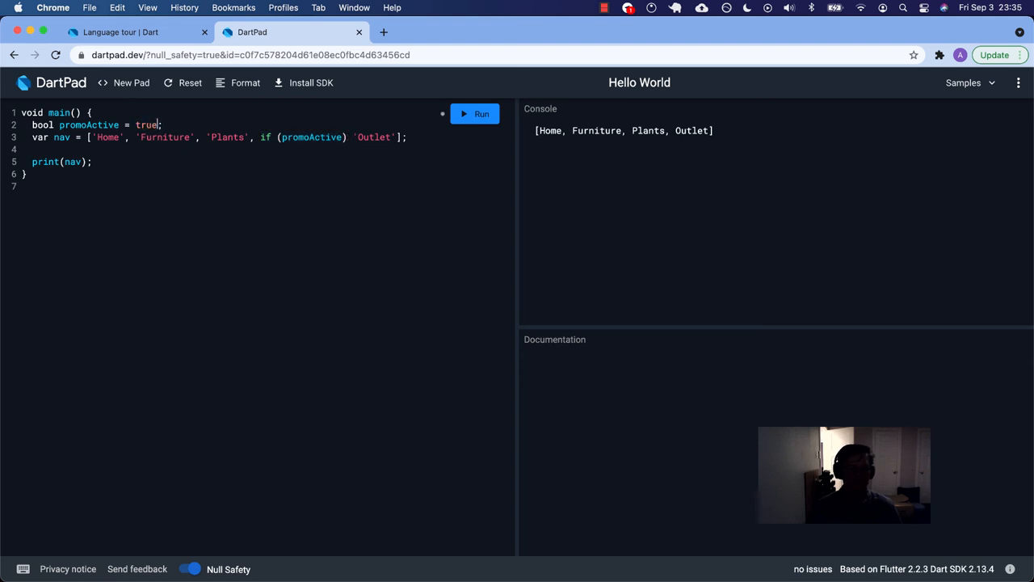
pyautogui.write('false')
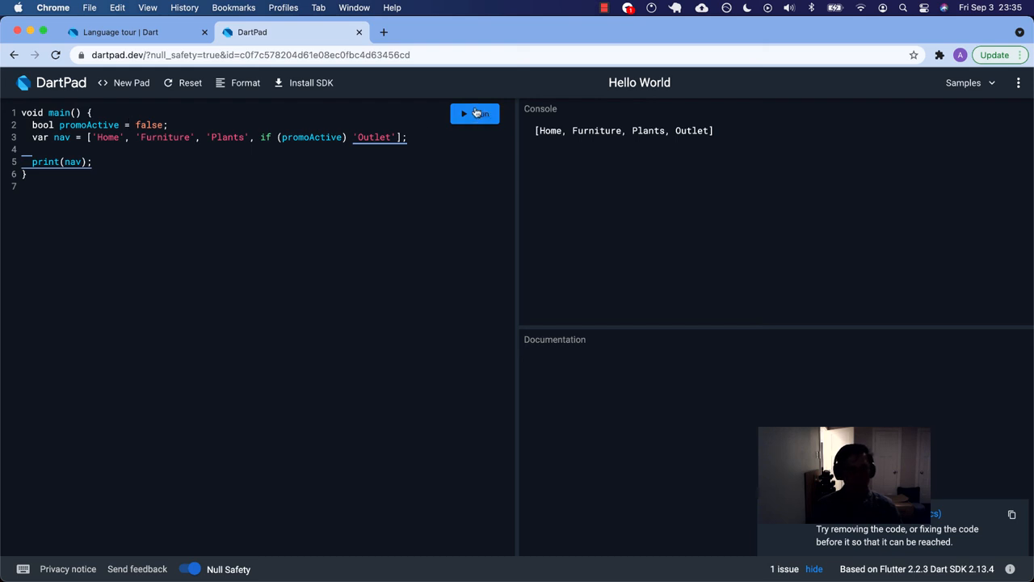
pyautogui.moveTo(475, 113)
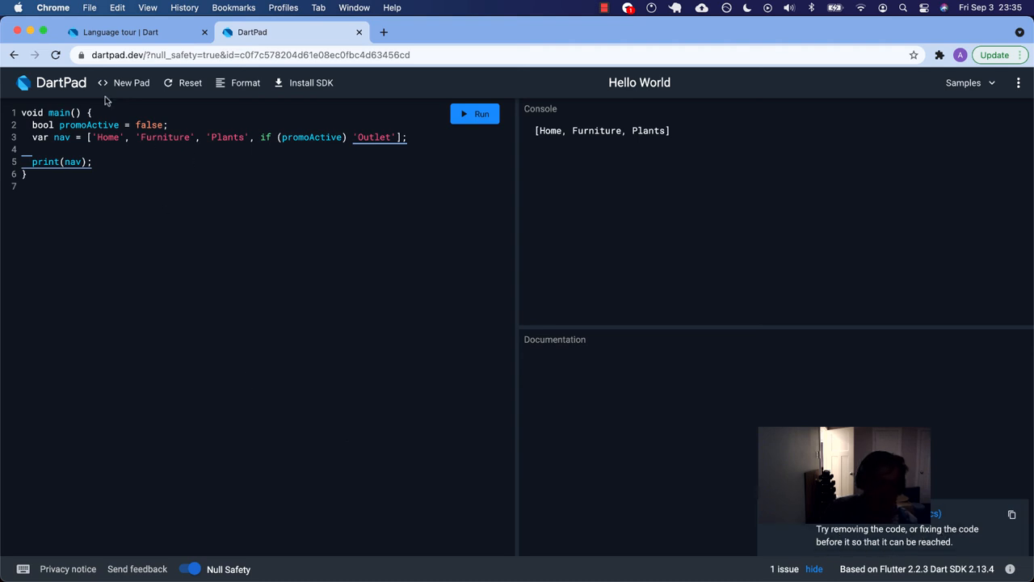
pyautogui.click(310, 136)
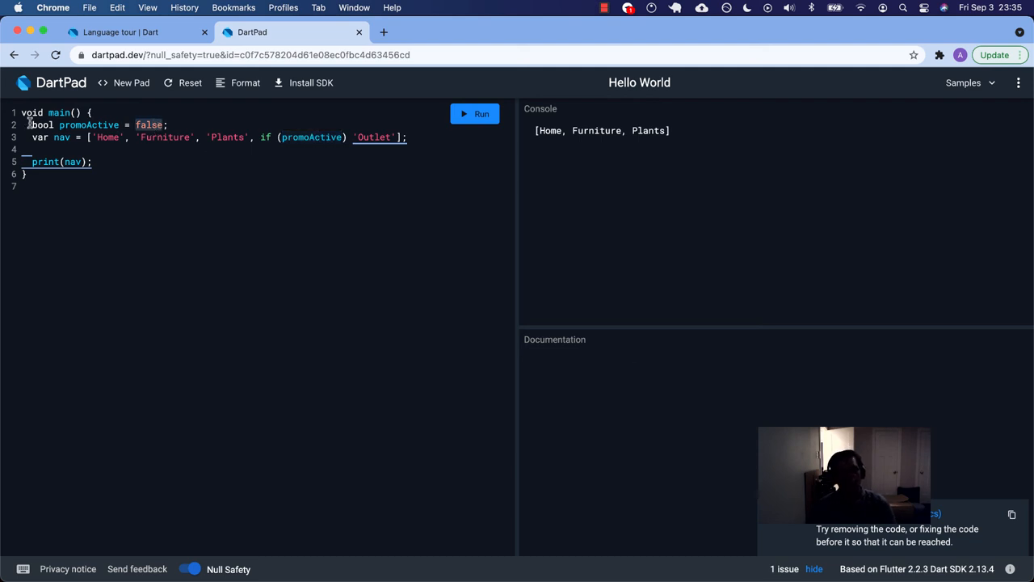
pyautogui.write('final')
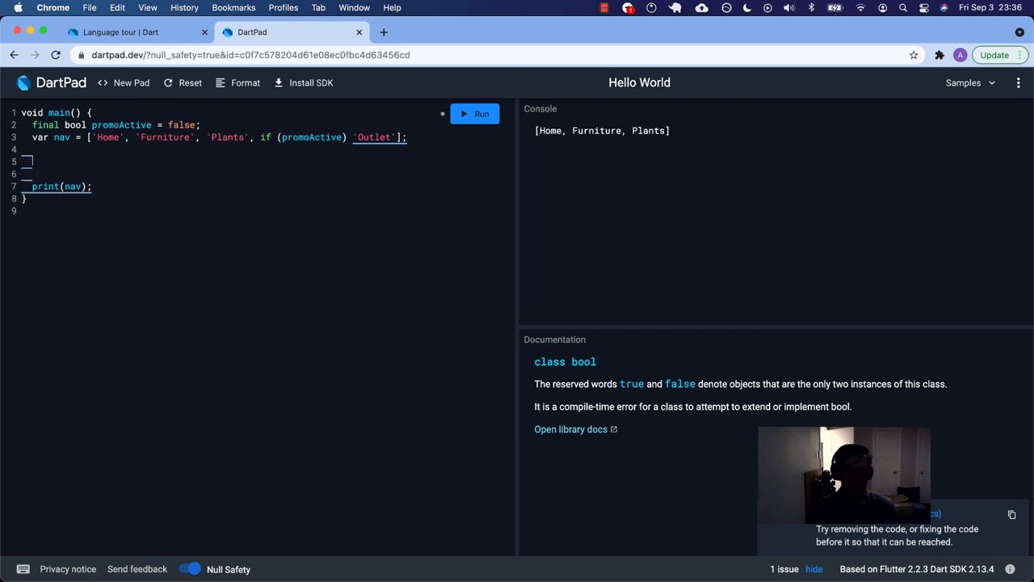
# - Add an if (promoActive) block that adds 'Outlet' to nav and comment out the collection if, then return to the tour
pyautogui.write('if (')
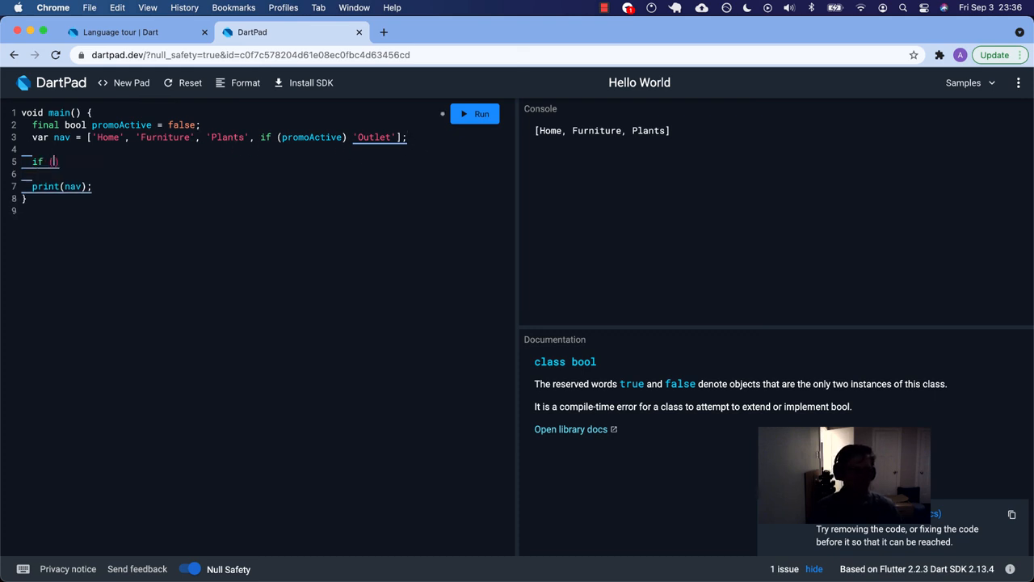
pyautogui.write('promoActive')
pyautogui.click(217, 135)
pyautogui.write(']')
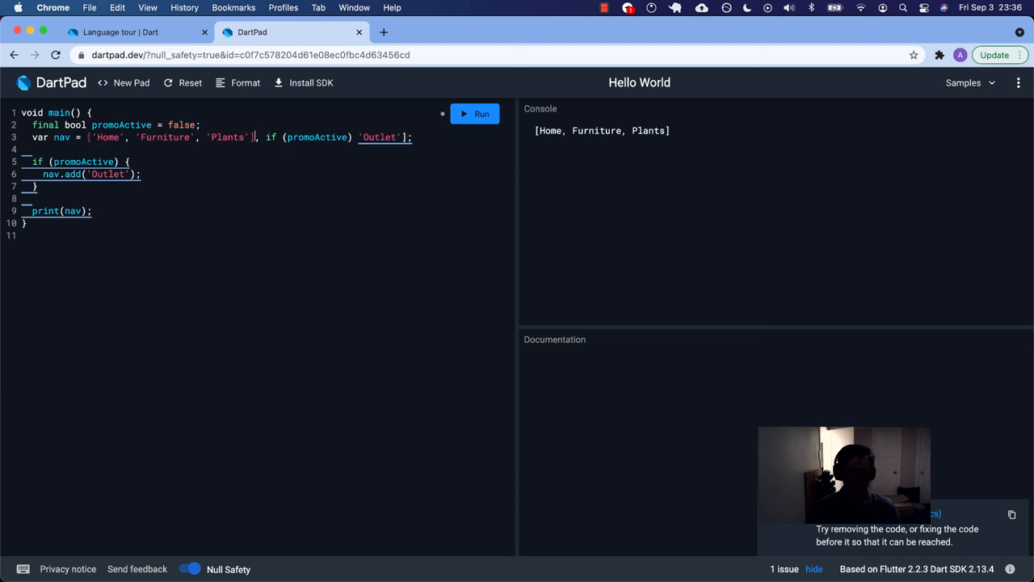
pyautogui.write('//')
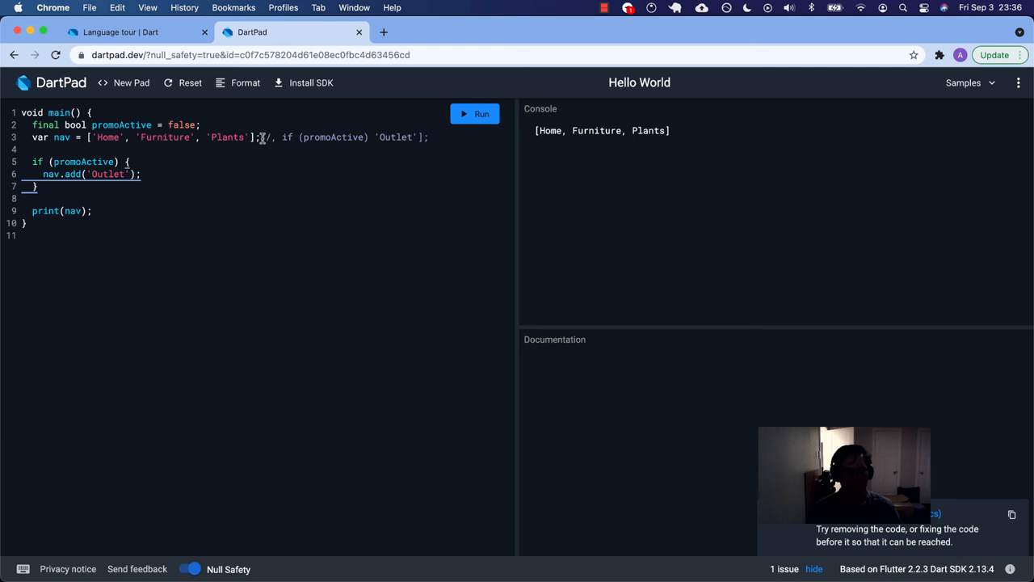
pyautogui.moveTo(260, 136); pyautogui.dragTo(428, 136)
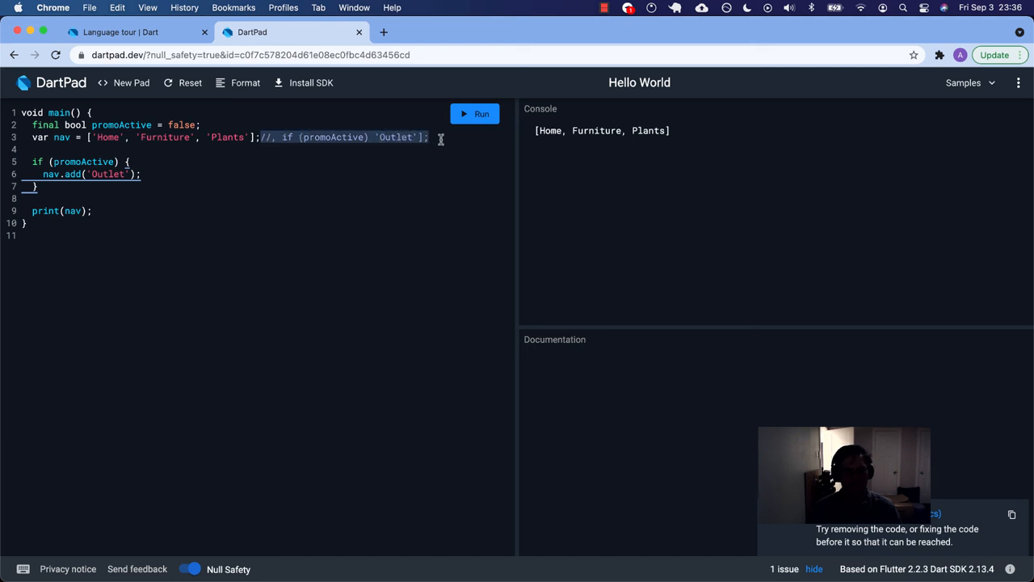
pyautogui.click(129, 33)
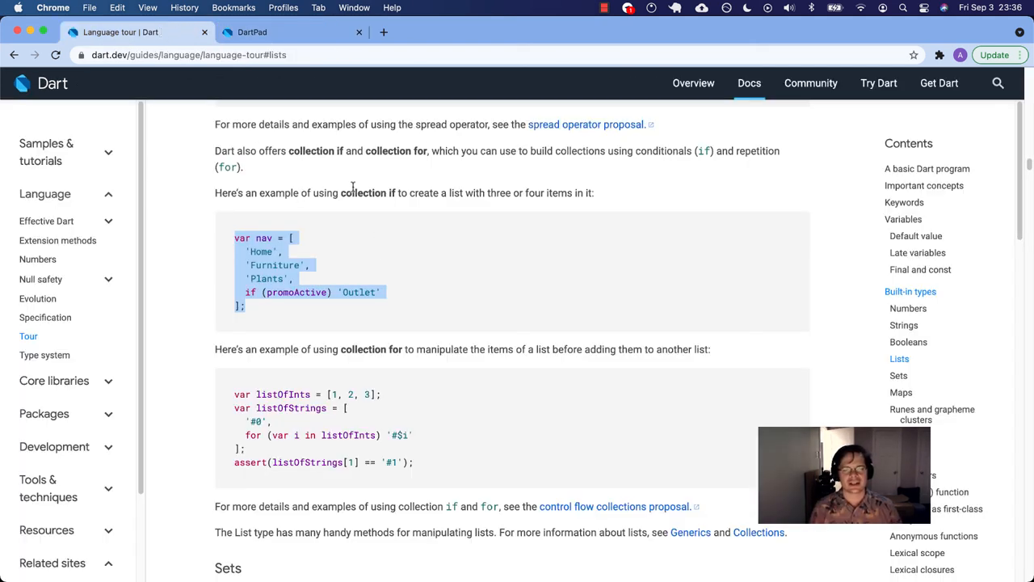
# - Set promoActive to true and restore the collection if so nav prints with Outlet, then return to the tour
pyautogui.click(253, 32)
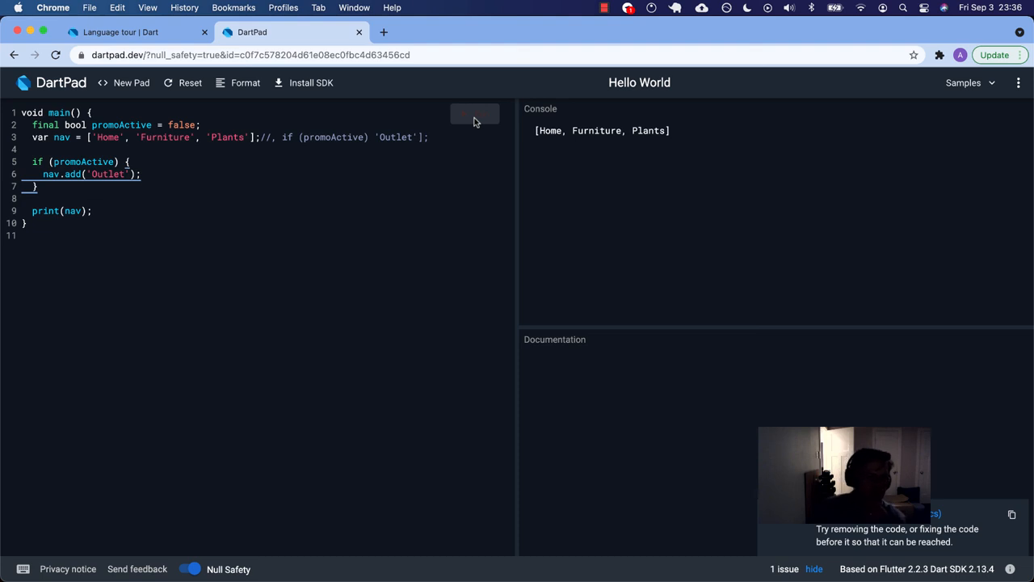
pyautogui.moveTo(474, 116)
pyautogui.write('tru')
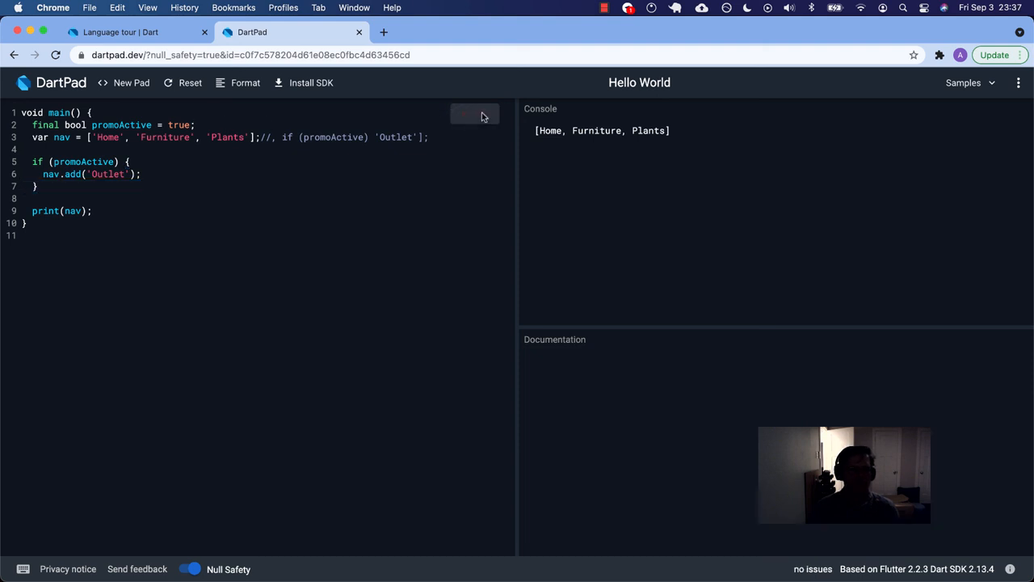
pyautogui.click(475, 113)
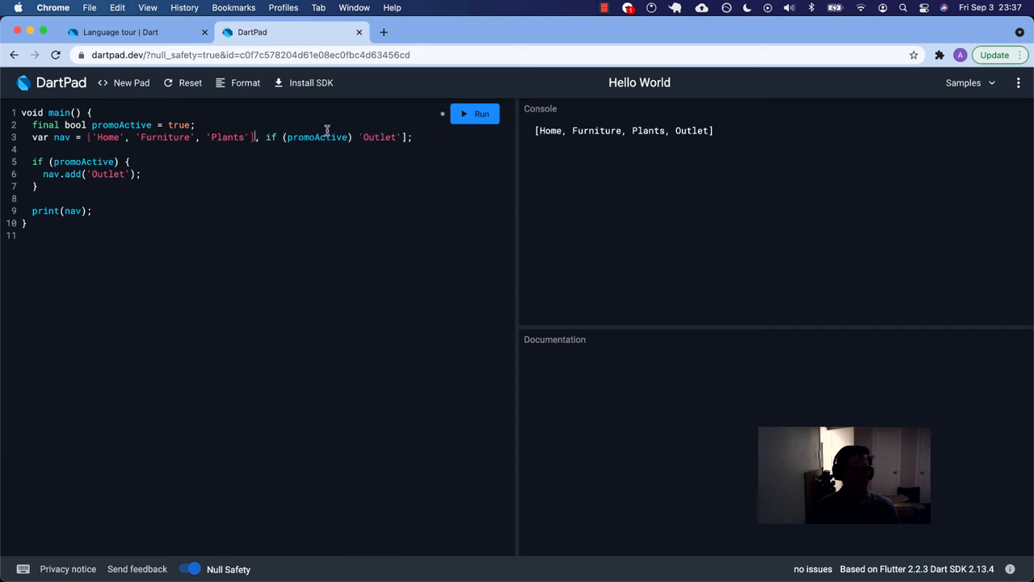
pyautogui.moveTo(257, 136); pyautogui.dragTo(346, 135)
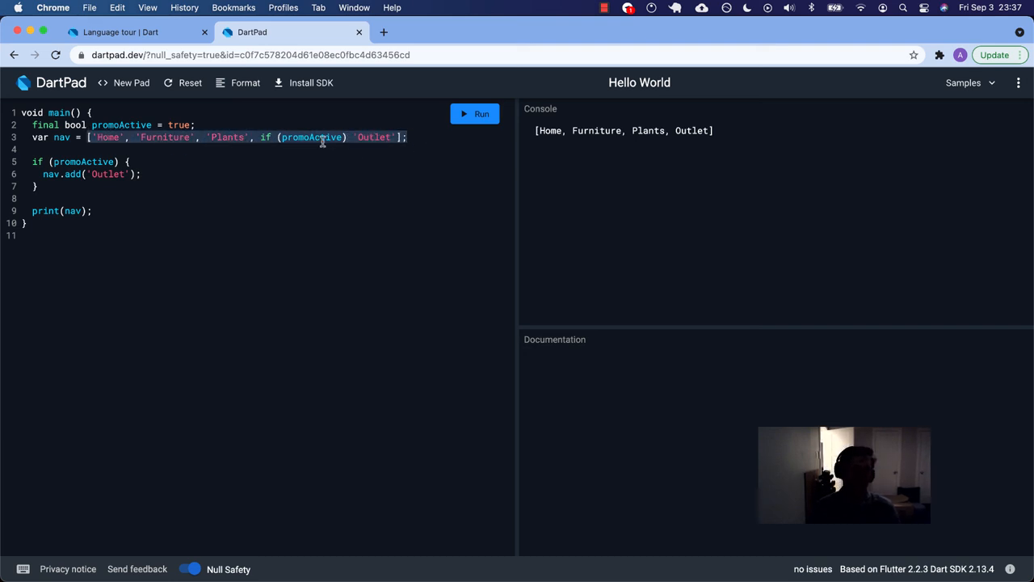
pyautogui.click(129, 33)
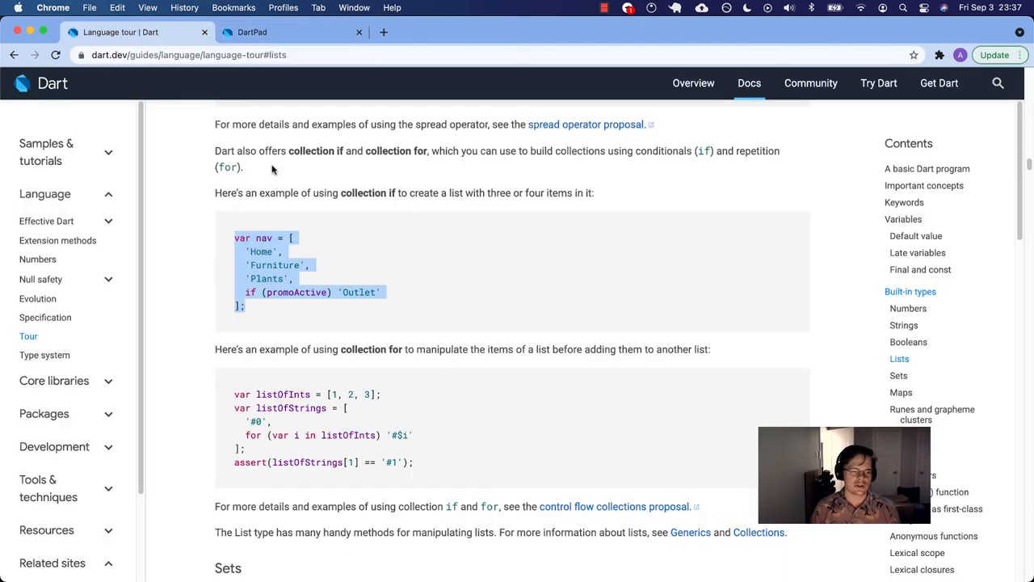
# - Scroll past the collection for example toward the Sets section of the tour
pyautogui.scroll(-3)
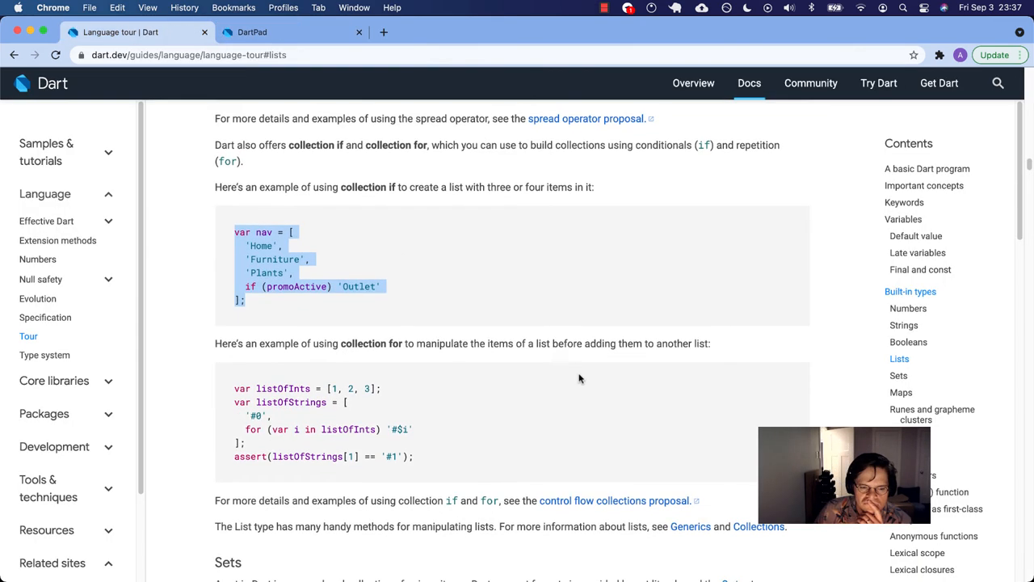
pyautogui.scroll(-3)
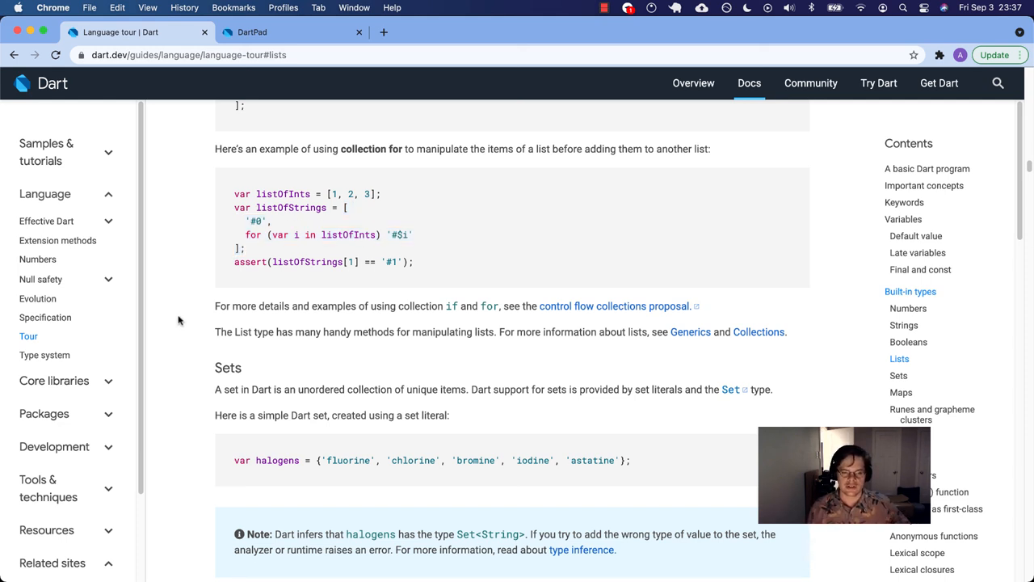
pyautogui.moveTo(588, 302)
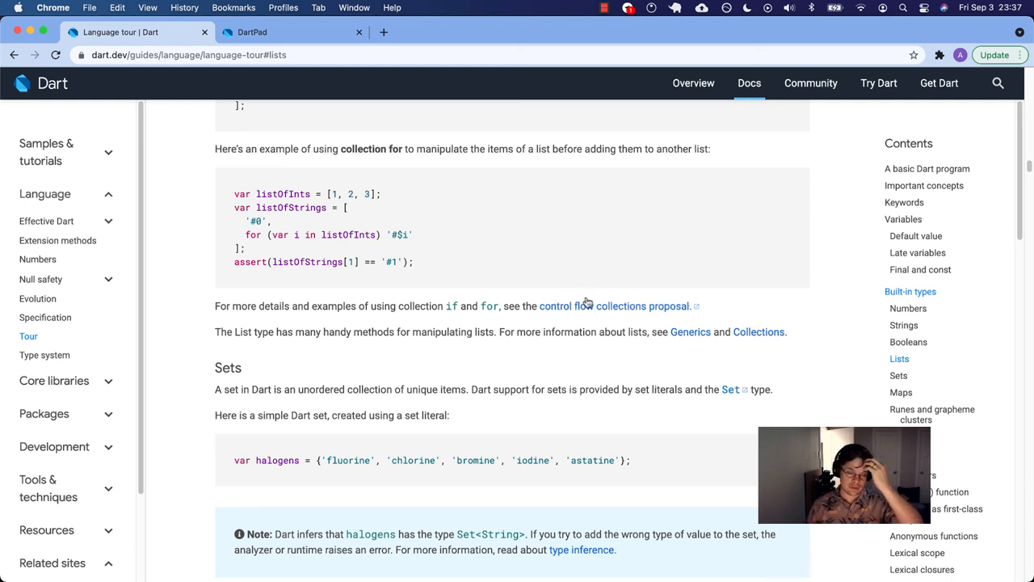
pyautogui.moveTo(265, 326)
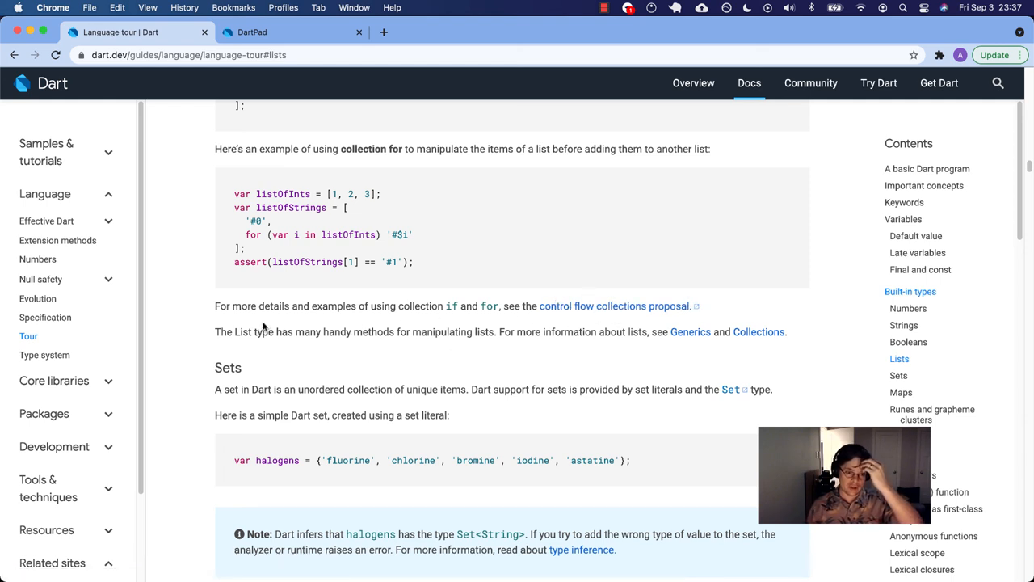
pyautogui.moveTo(469, 337)
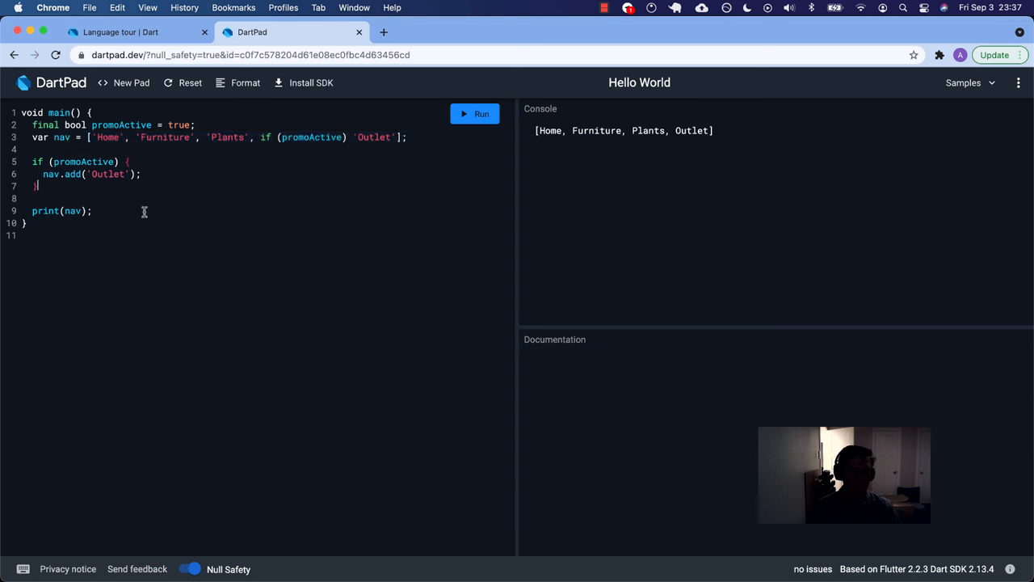
# - Browse autocomplete for nav. and then List. methods, then return to the tour
pyautogui.write('nav.')
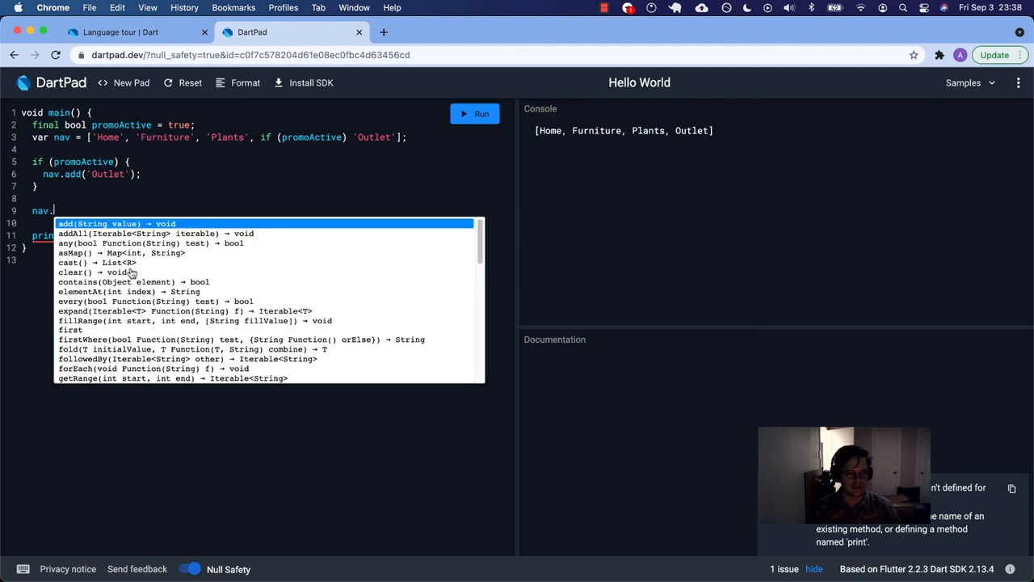
pyautogui.moveTo(137, 302)
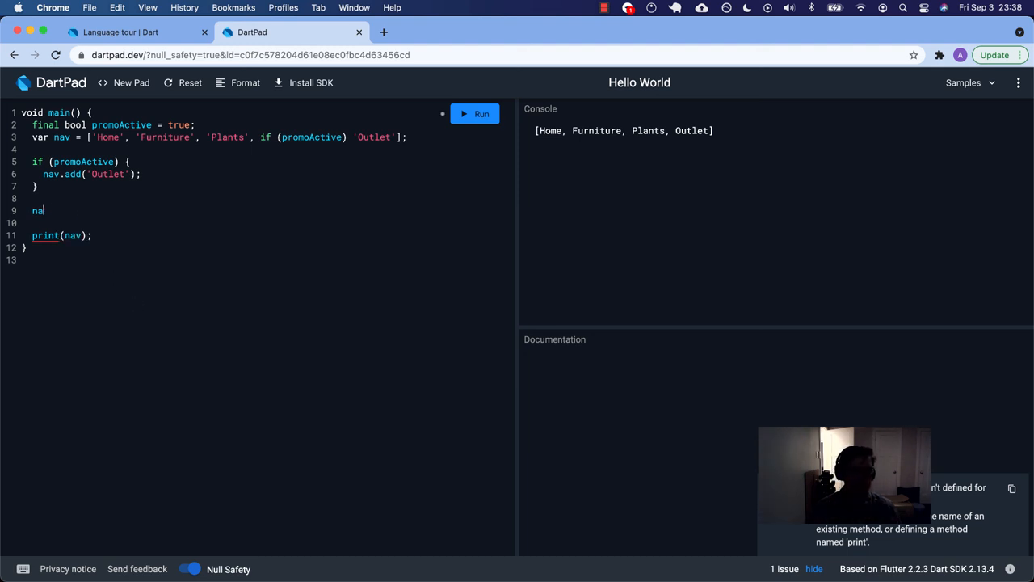
pyautogui.write('List.')
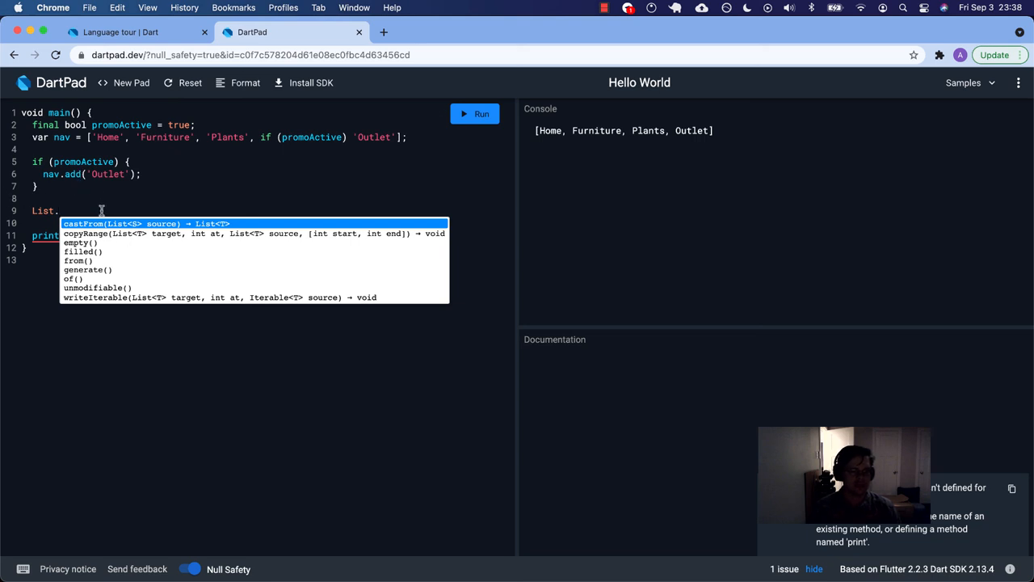
pyautogui.moveTo(91, 297)
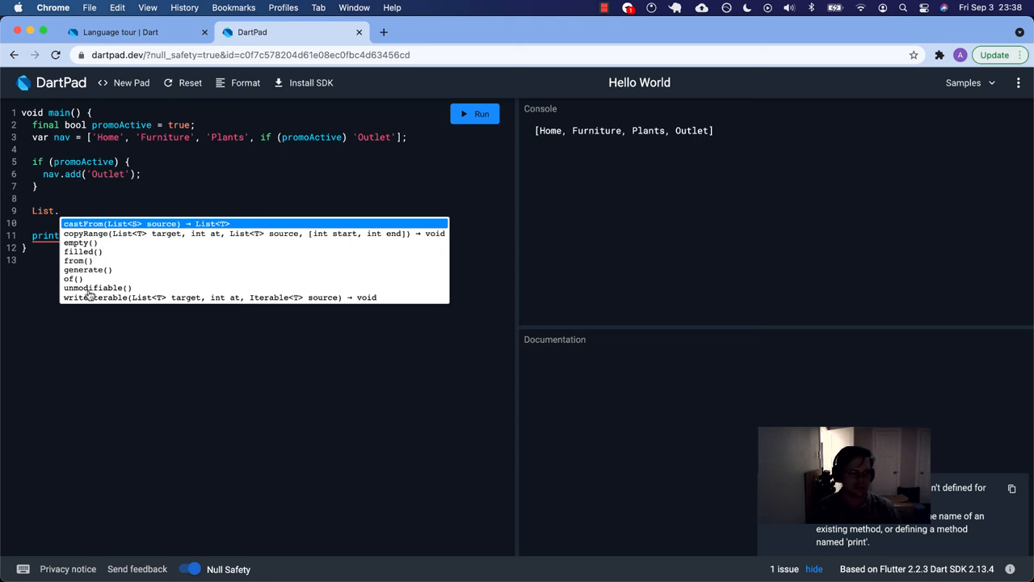
pyautogui.moveTo(465, 256)
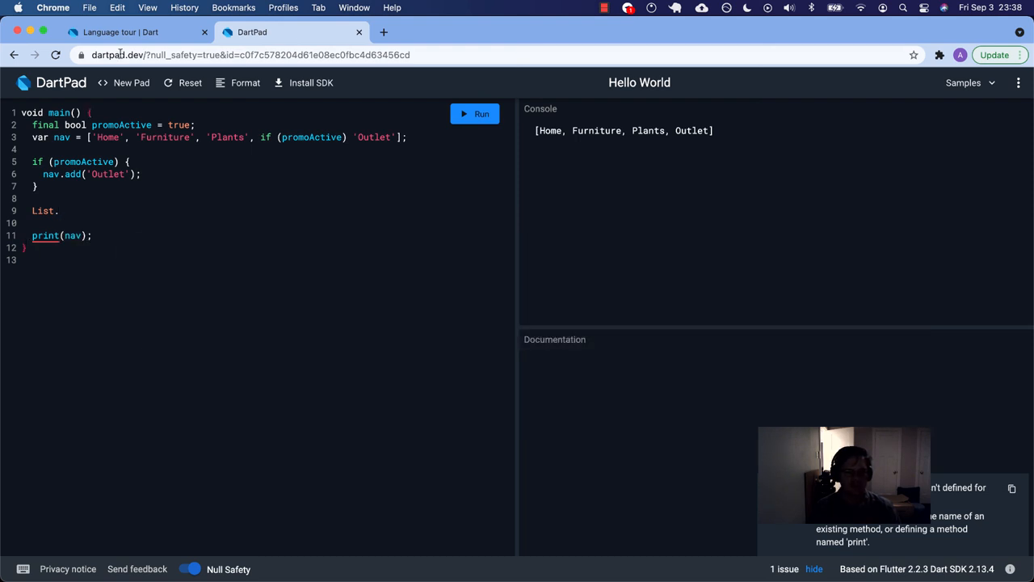
pyautogui.click(132, 33)
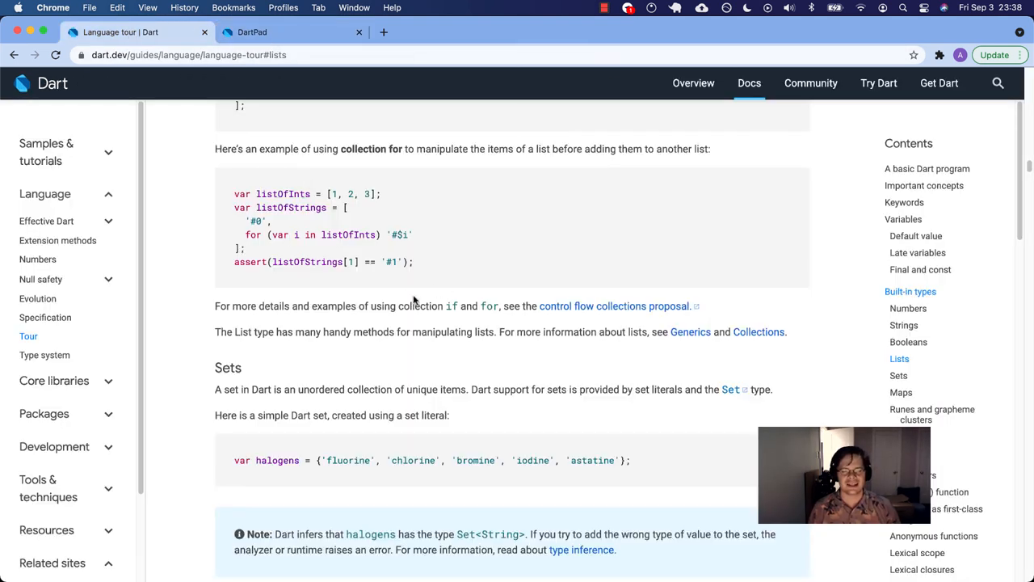
pyautogui.moveTo(425, 337)
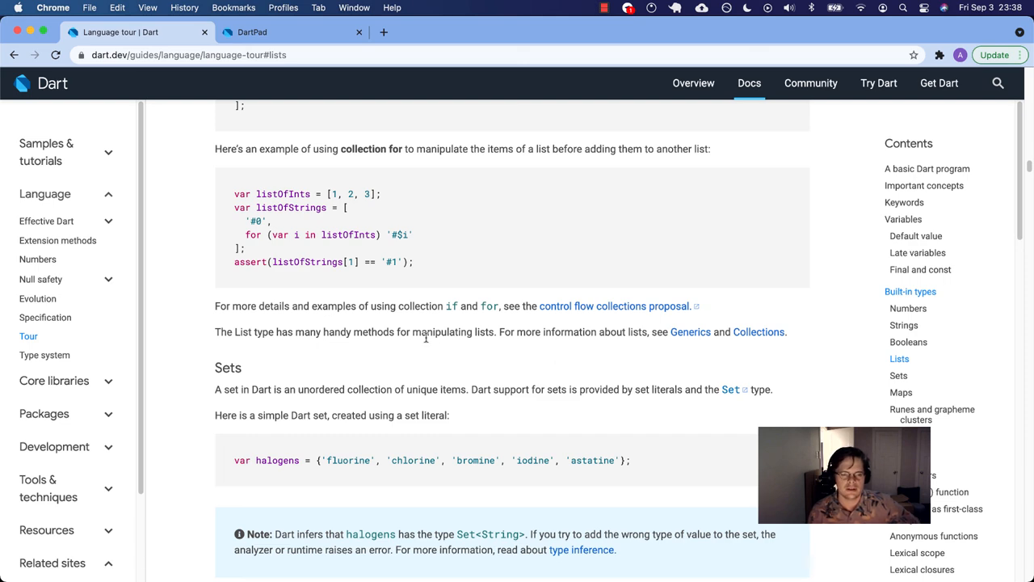
# - Scroll back through the Lists section and jump to Sets via the Contents sidebar
pyautogui.scroll(3)
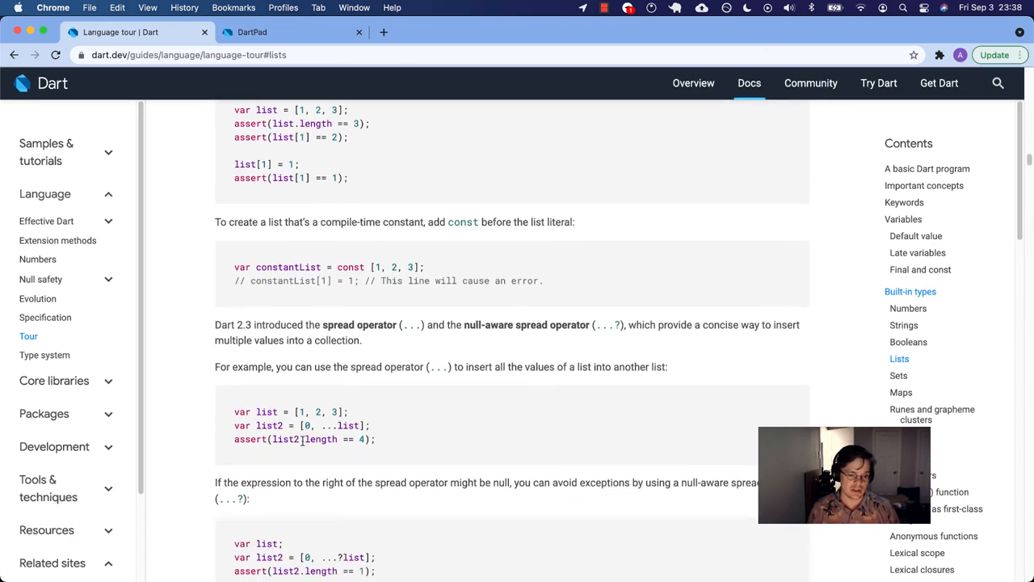
pyautogui.moveTo(414, 421)
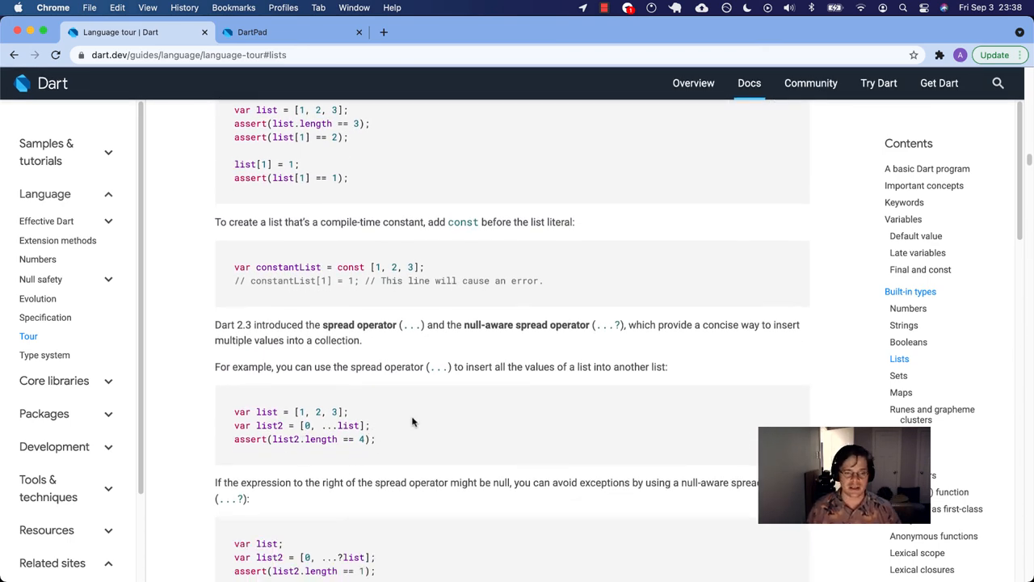
pyautogui.moveTo(527, 388)
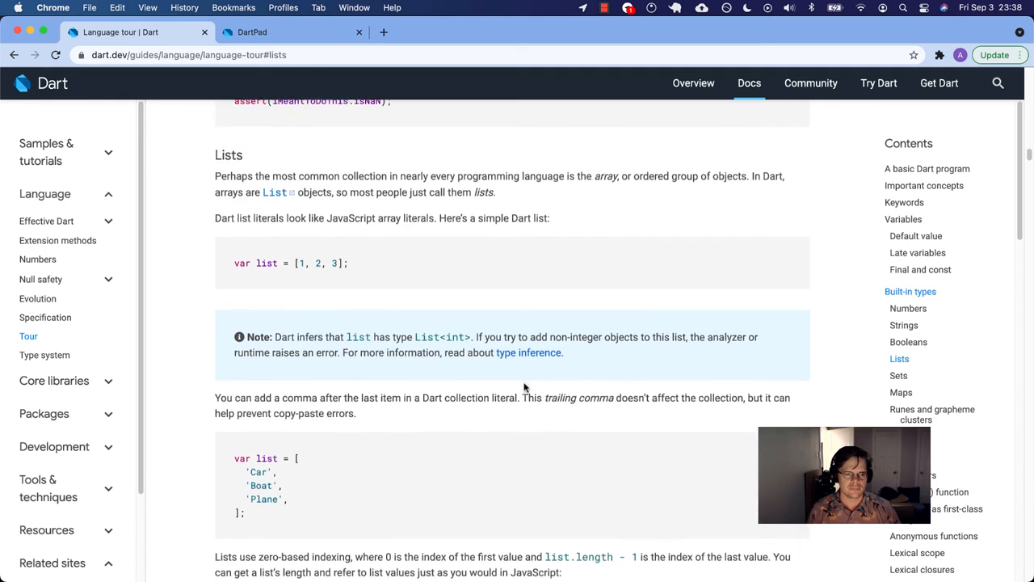
pyautogui.scroll(-3)
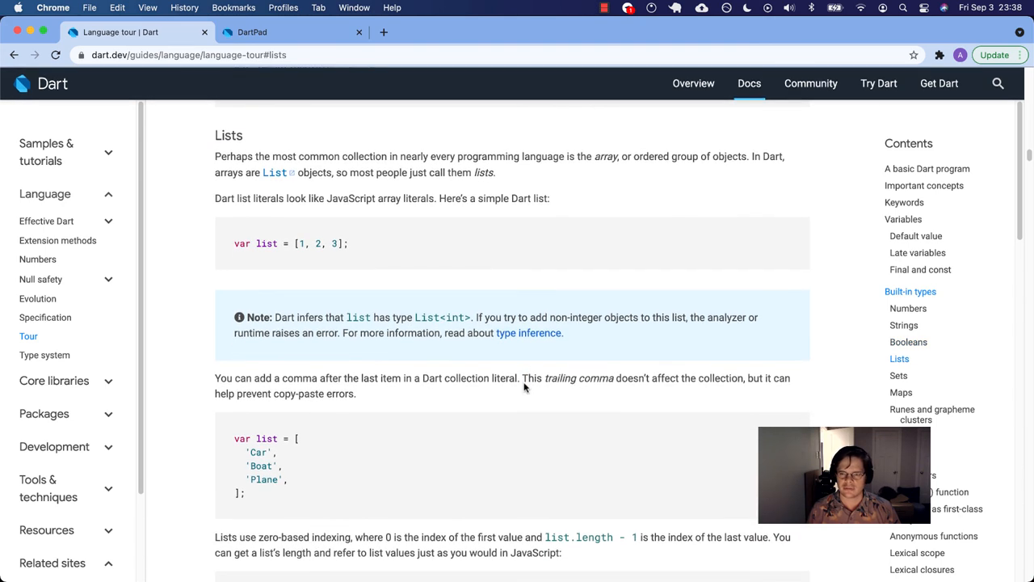
pyautogui.click(899, 375)
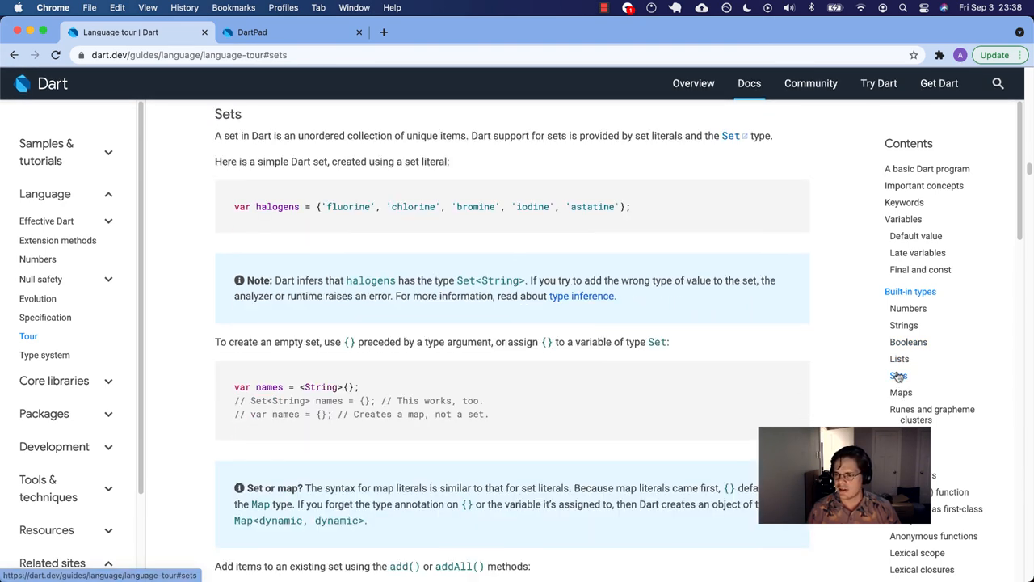